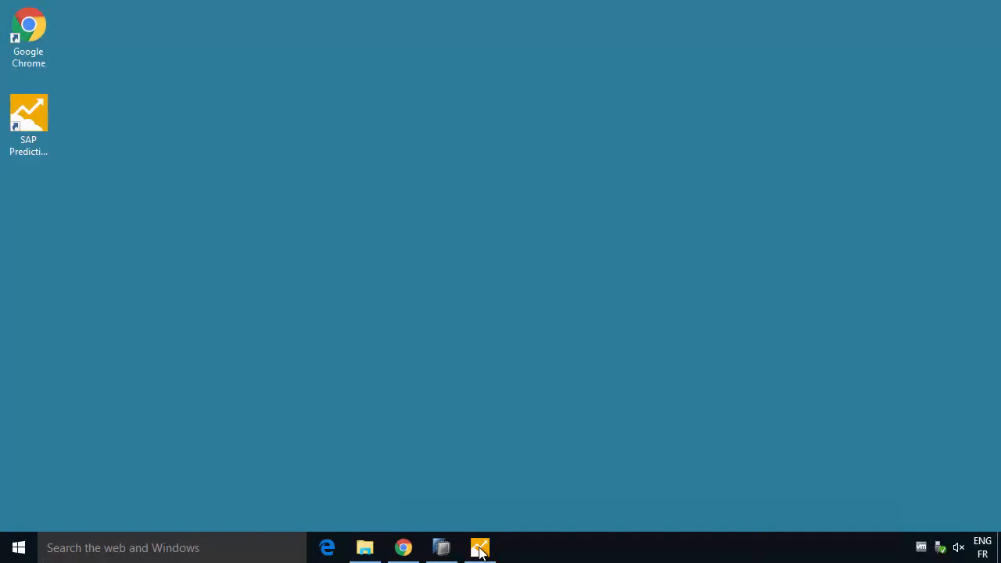
Launch SAP Predictive Analytics from the taskbar and bring up the File menu
click(479, 548)
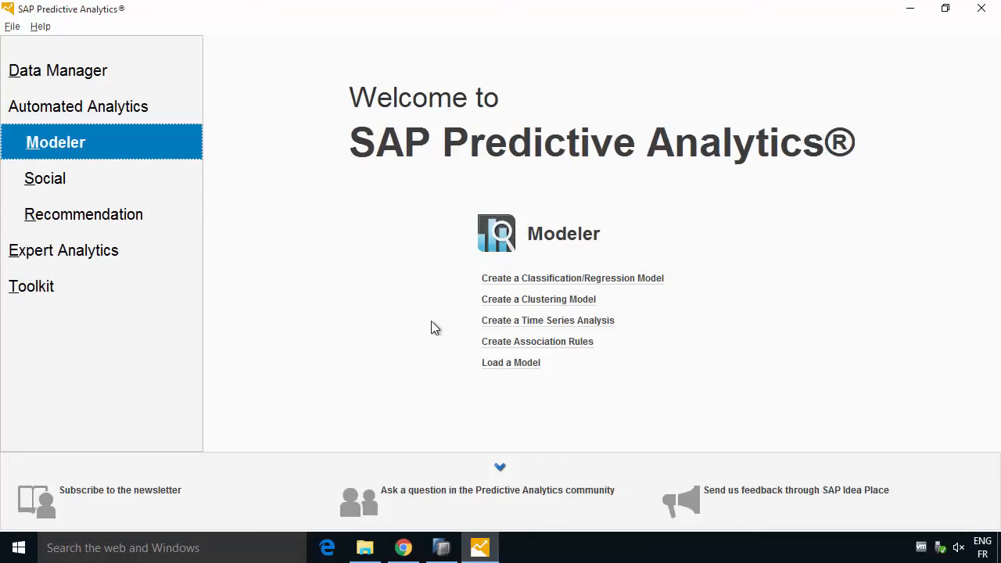
mouse_move(114, 75)
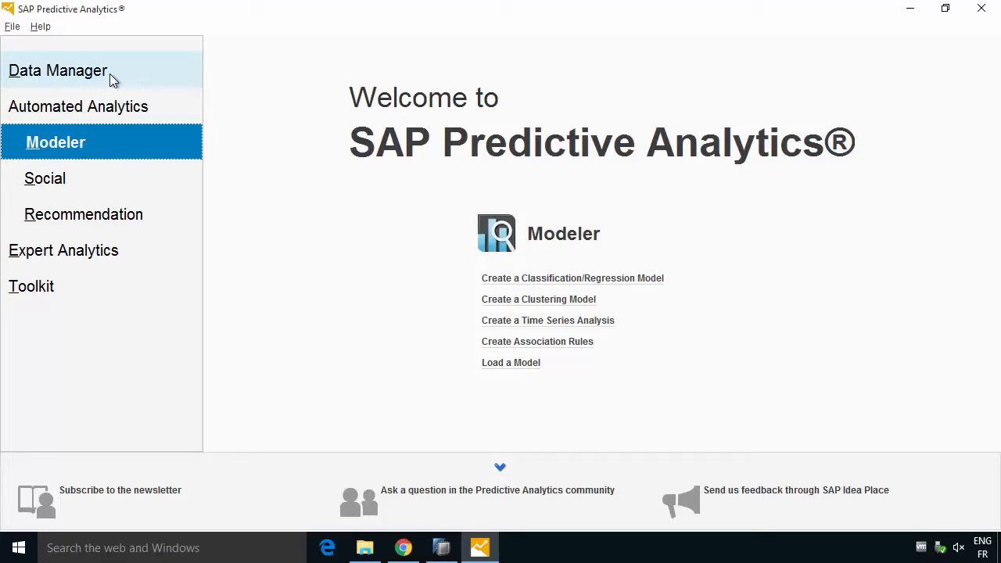
click(13, 28)
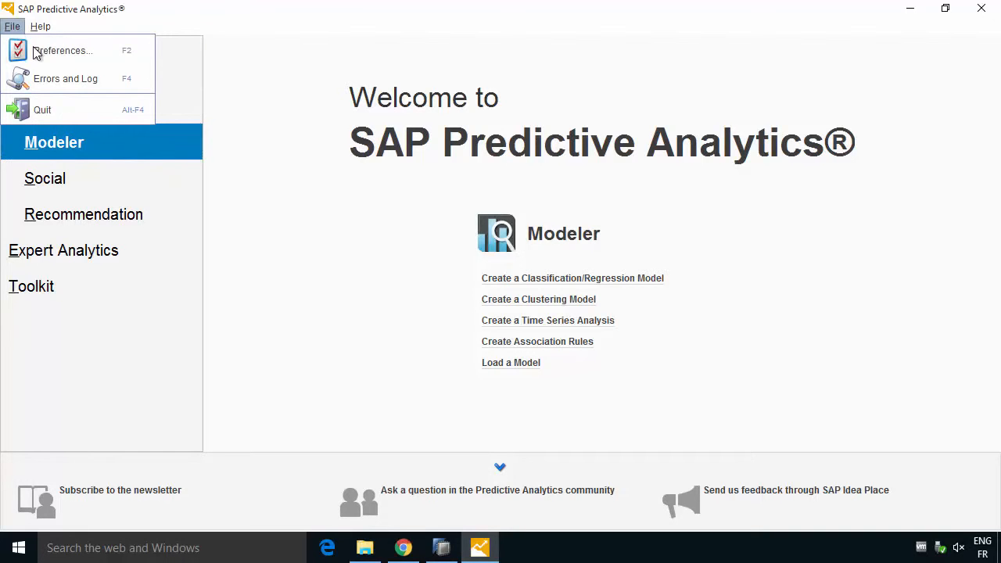
In Preferences, enable 'Delegate the model training to SAP HANA APL when possible' and confirm with OK
click(71, 50)
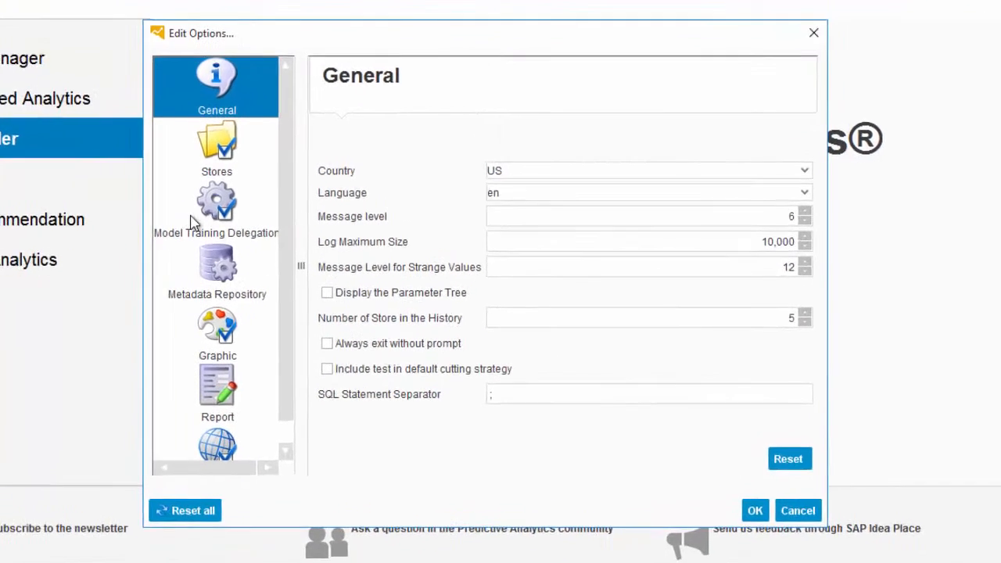
click(216, 201)
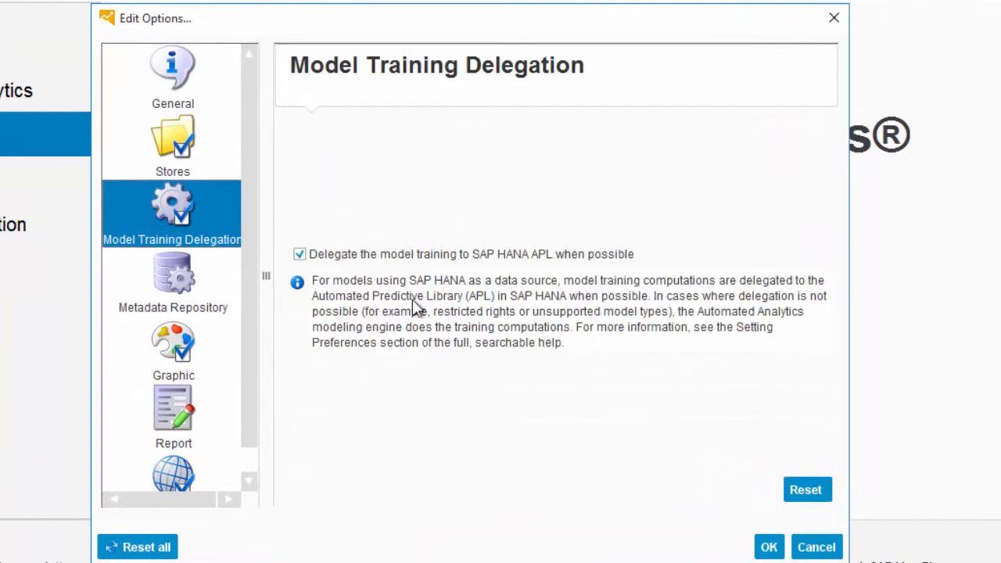
mouse_move(586, 360)
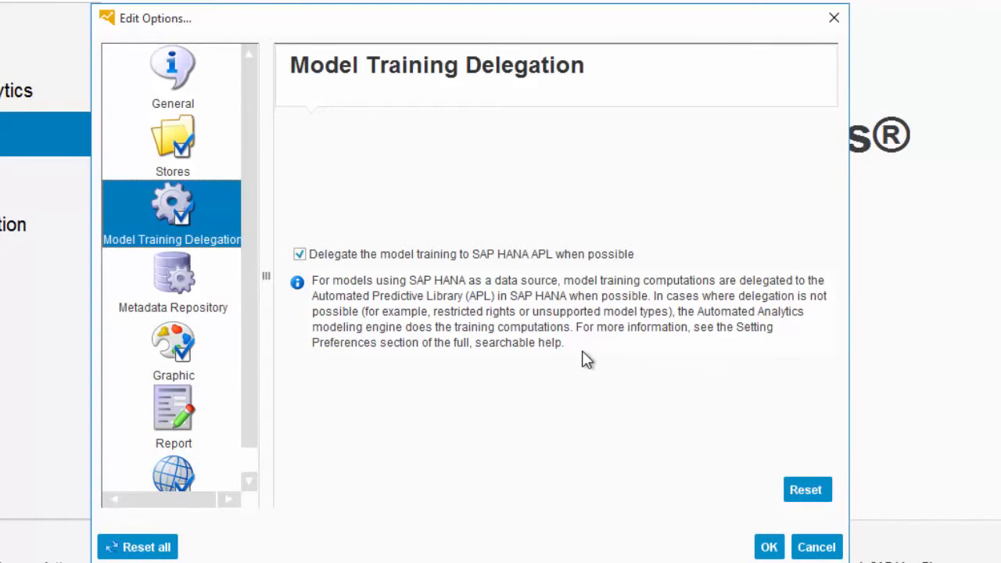
mouse_move(598, 357)
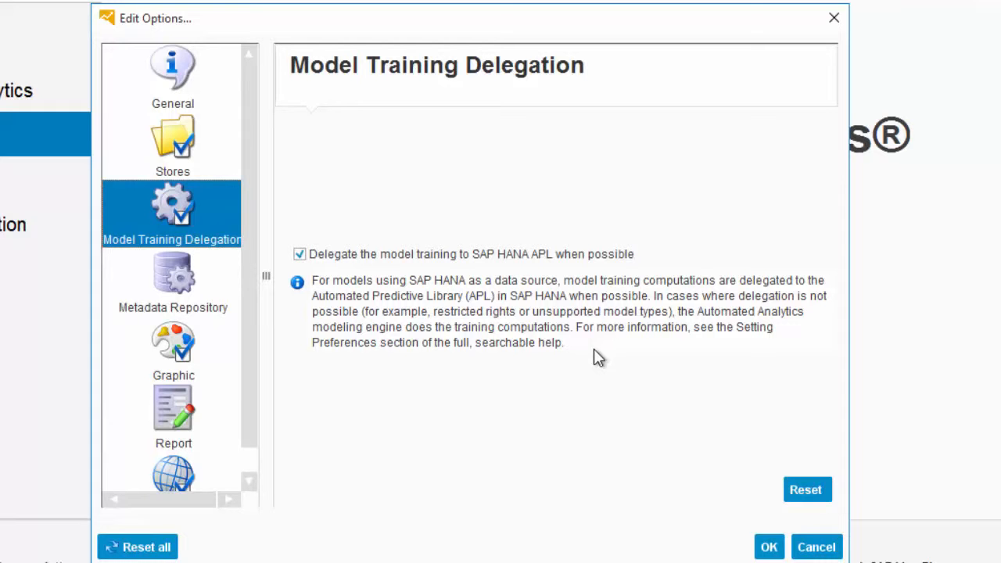
click(299, 253)
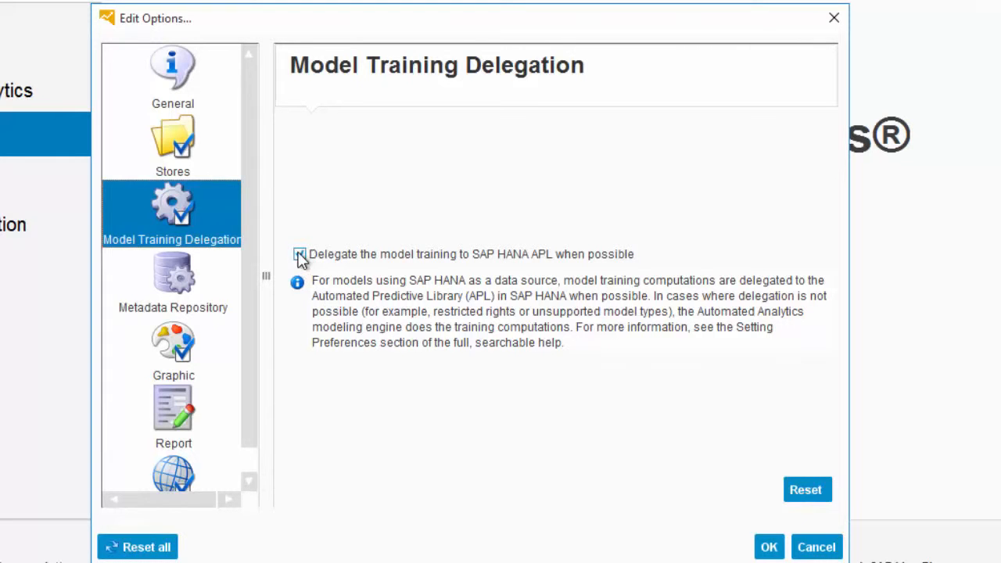
click(178, 75)
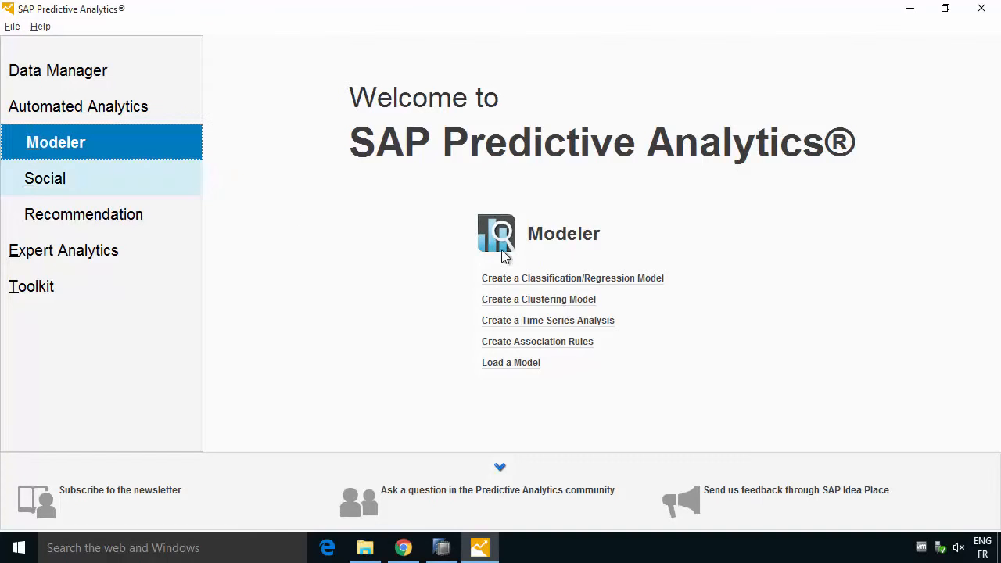
mouse_move(621, 289)
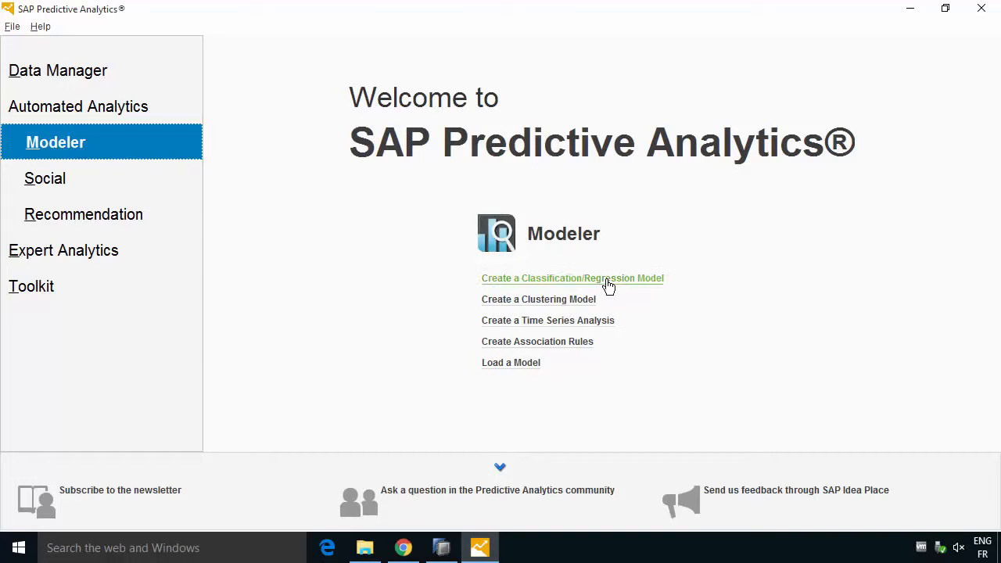
Create a Classification/Regression Model with its Data Type set to Data Base
click(572, 278)
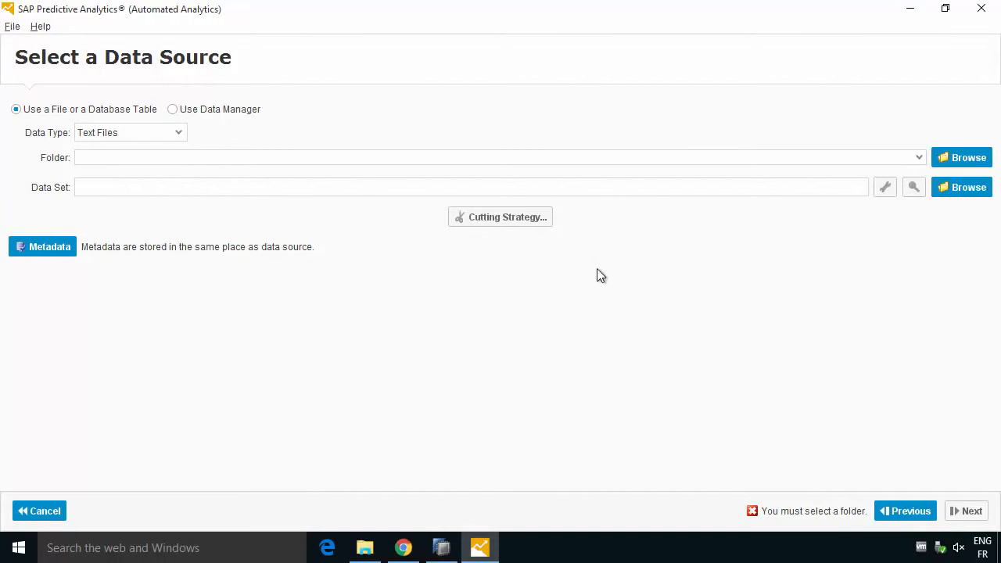
mouse_move(100, 126)
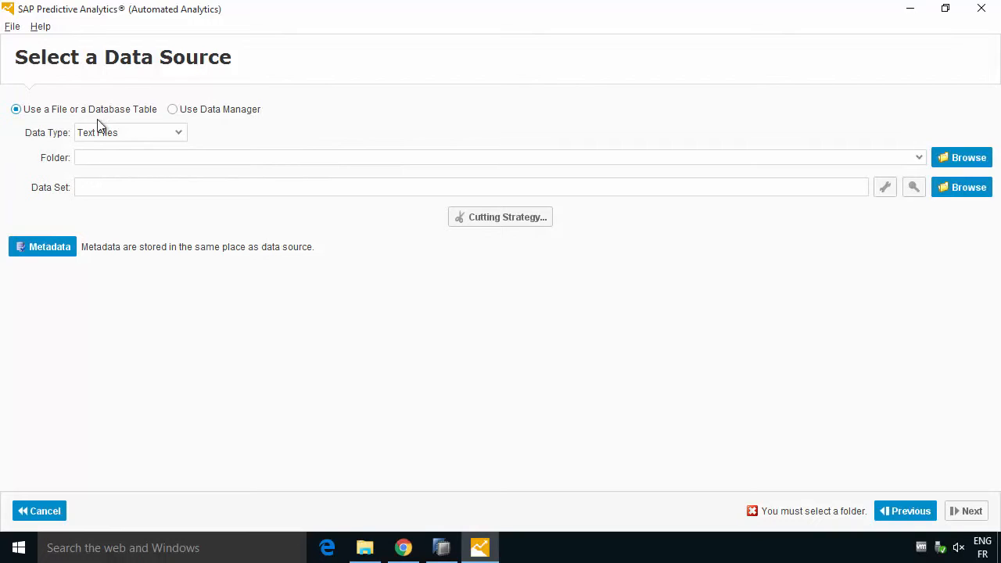
mouse_move(84, 150)
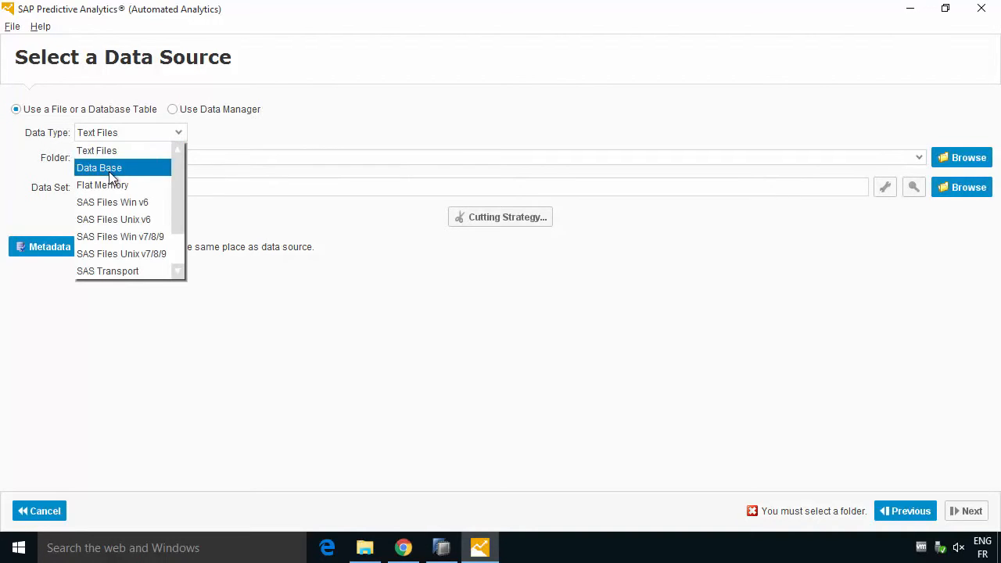
click(99, 167)
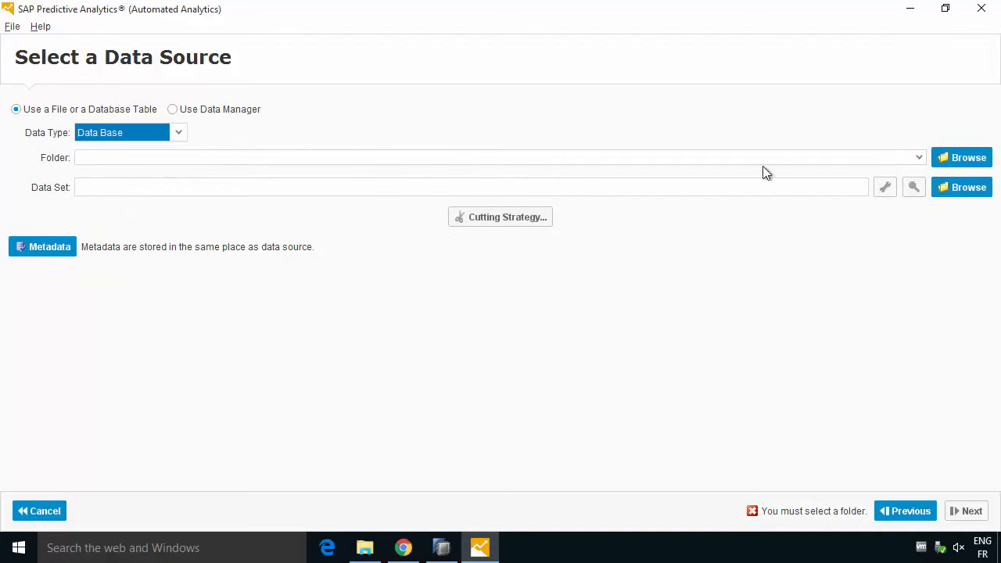
Browse to the hana source and enter USER_APL as the user with its password
click(961, 157)
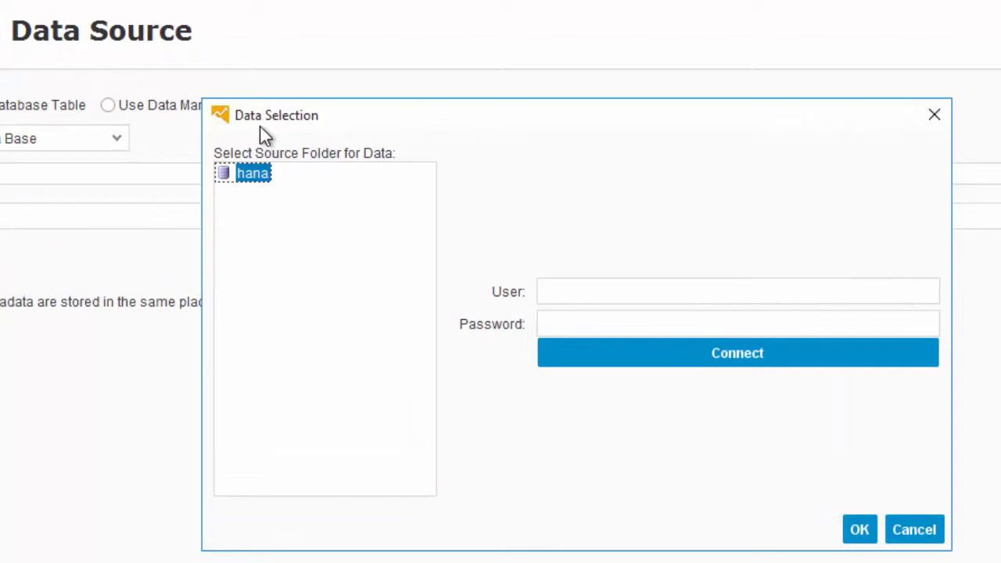
mouse_move(252, 172)
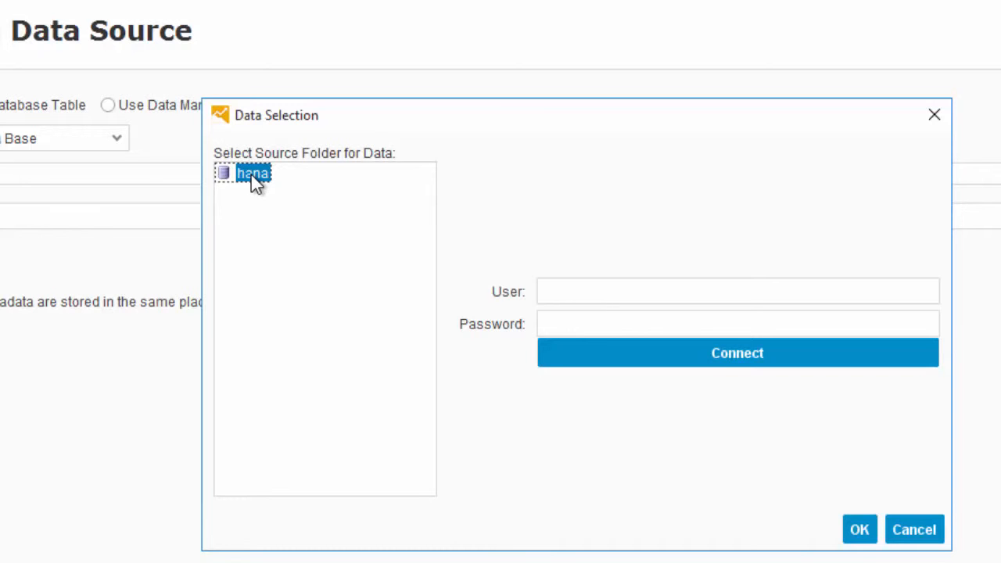
mouse_move(444, 269)
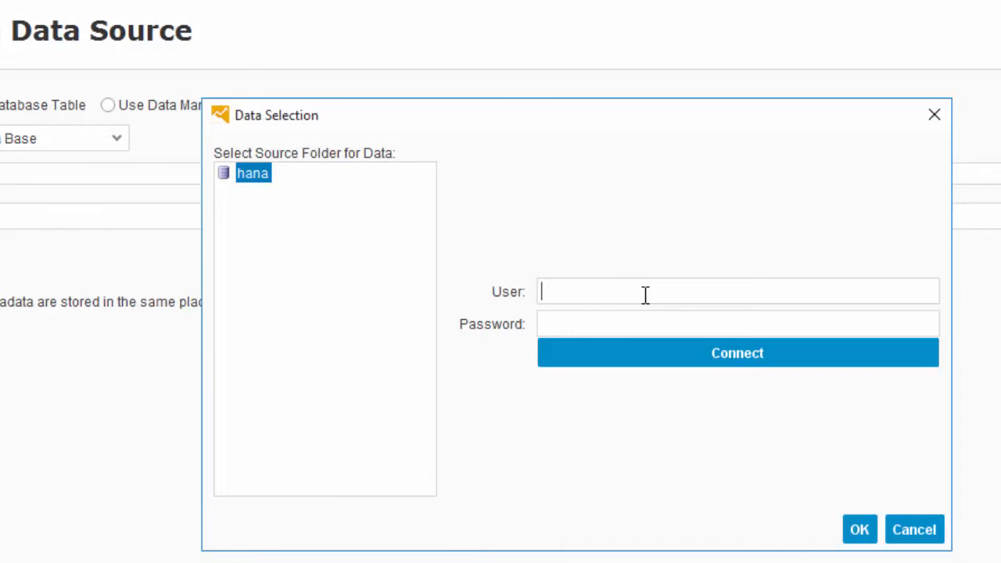
text(USER)
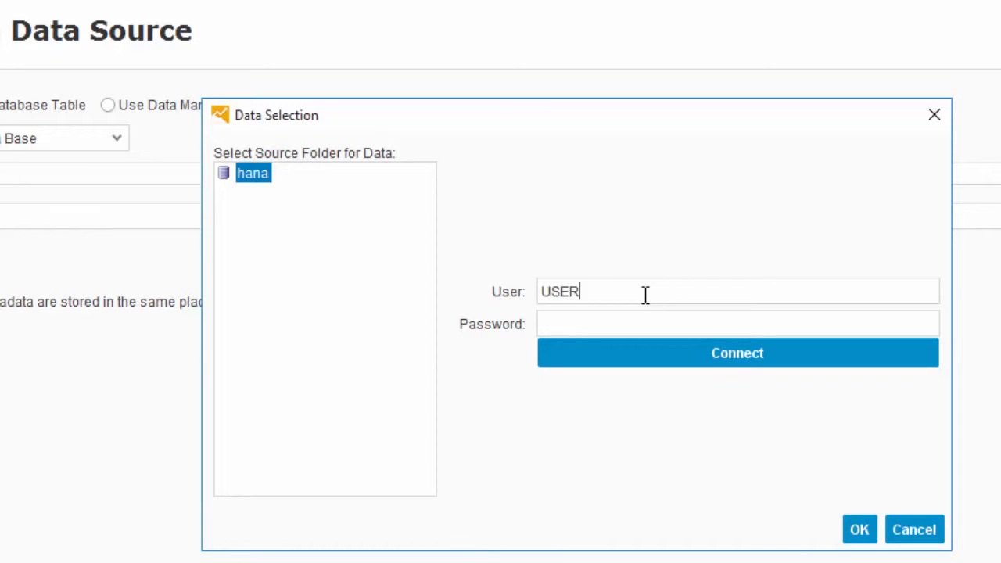
text(_APL)
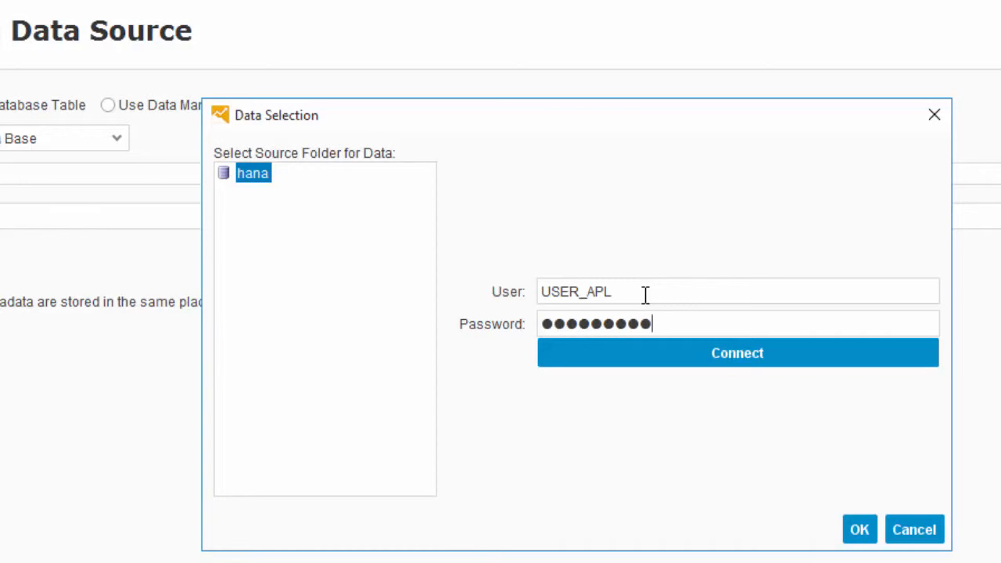
mouse_move(649, 294)
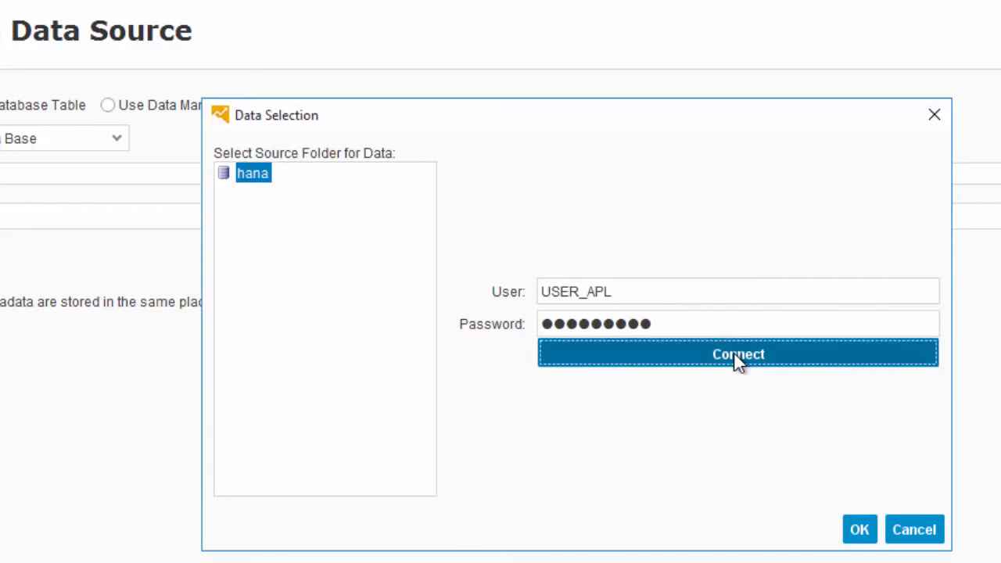
Connect to hana and select APL_SAMPLES table AUTO_CLAIMS_FRAUD as the data set
click(739, 353)
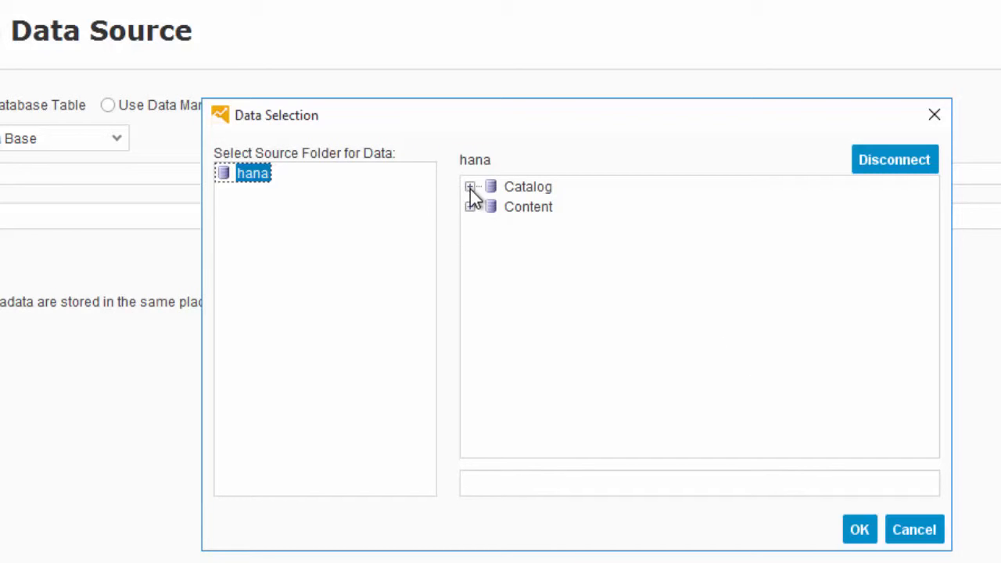
click(469, 186)
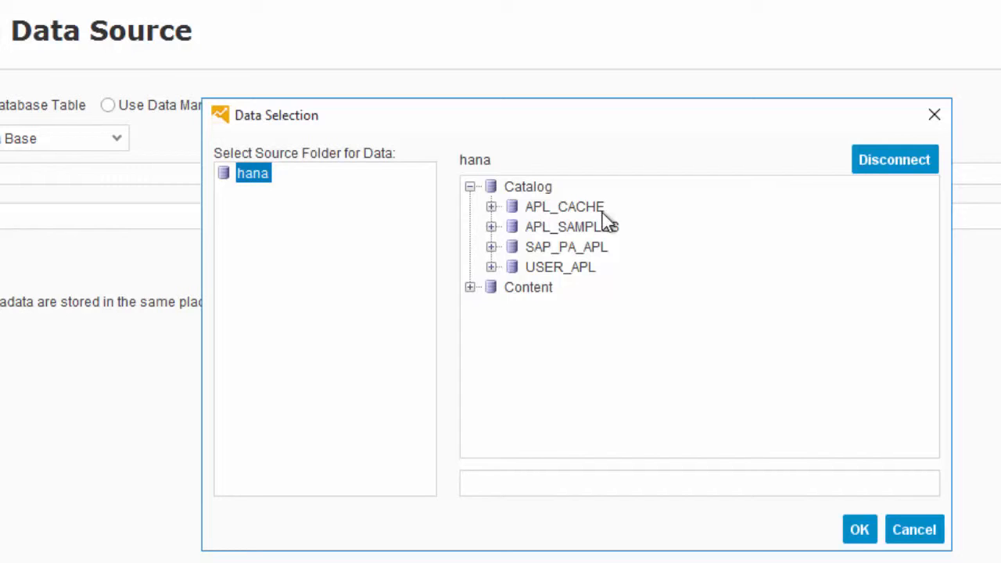
mouse_move(555, 292)
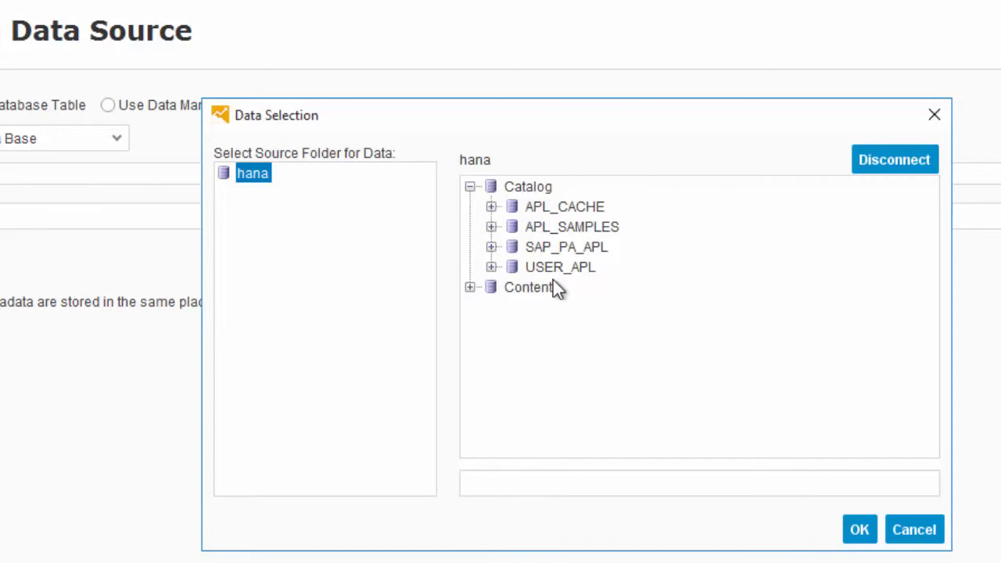
mouse_move(497, 266)
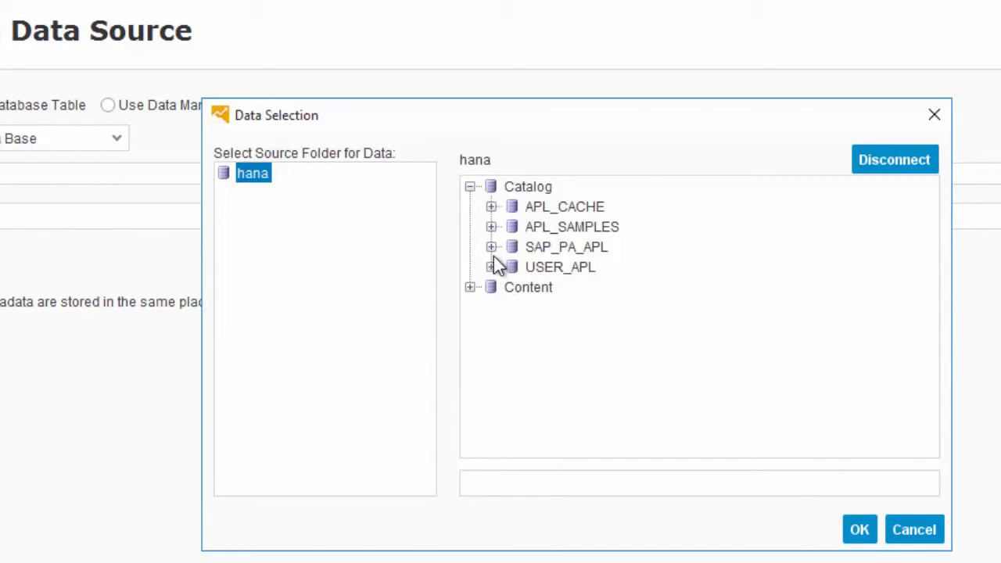
click(494, 226)
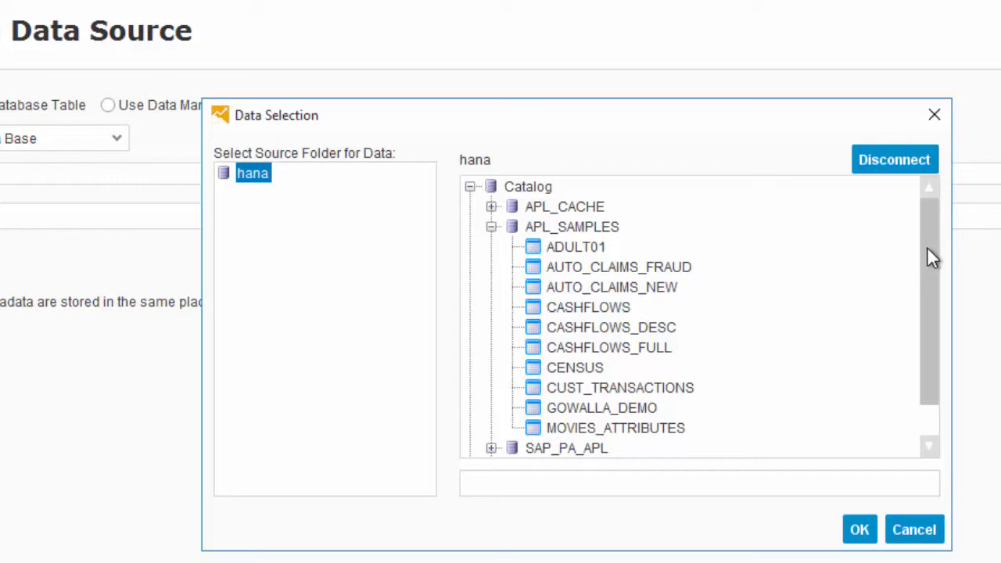
click(614, 266)
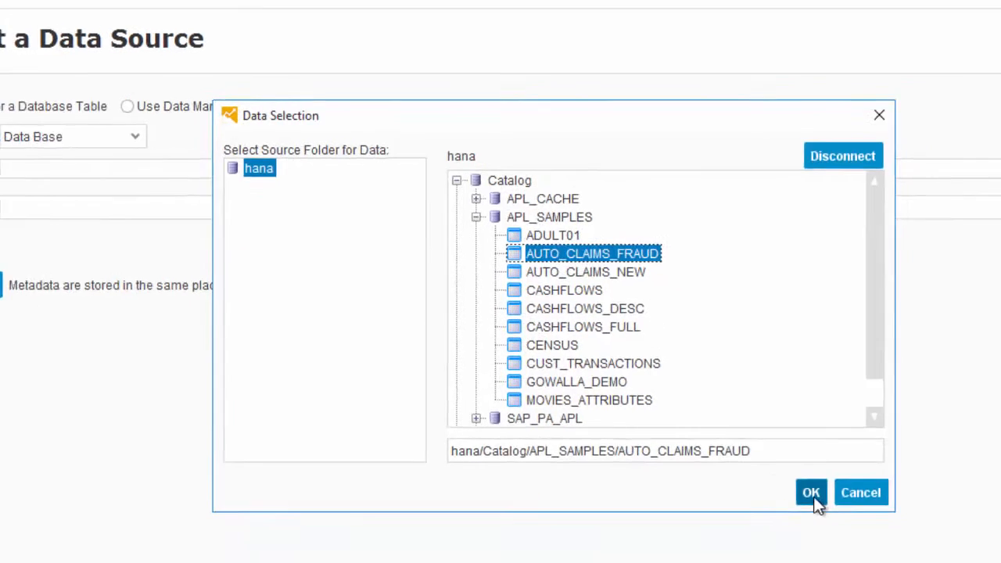
click(811, 491)
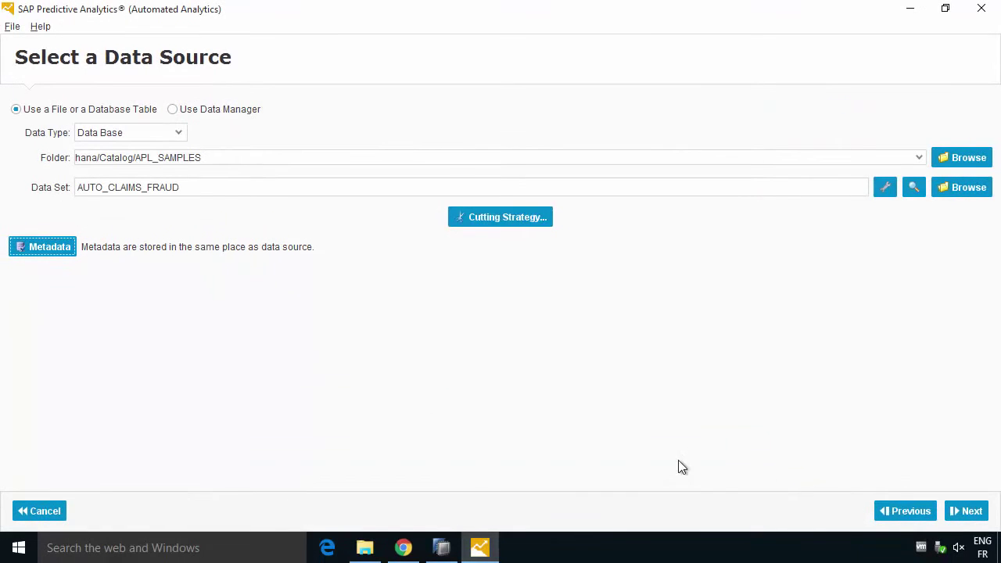
mouse_move(94, 214)
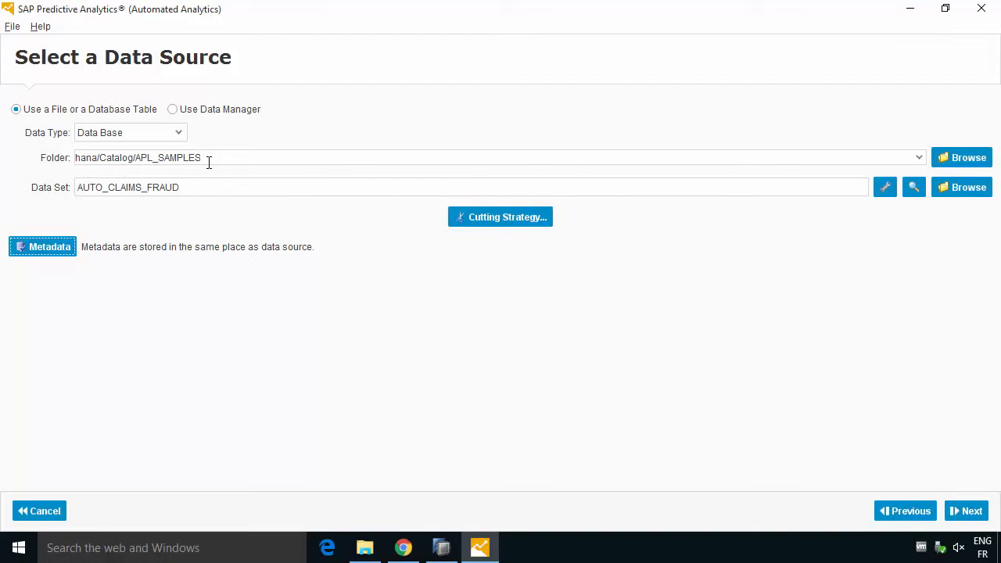
mouse_move(835, 532)
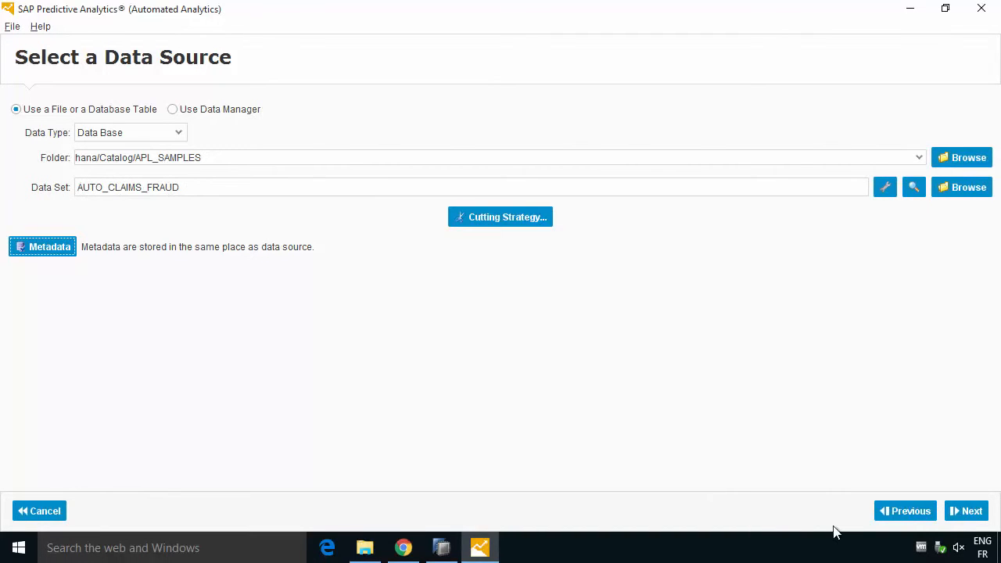
click(972, 510)
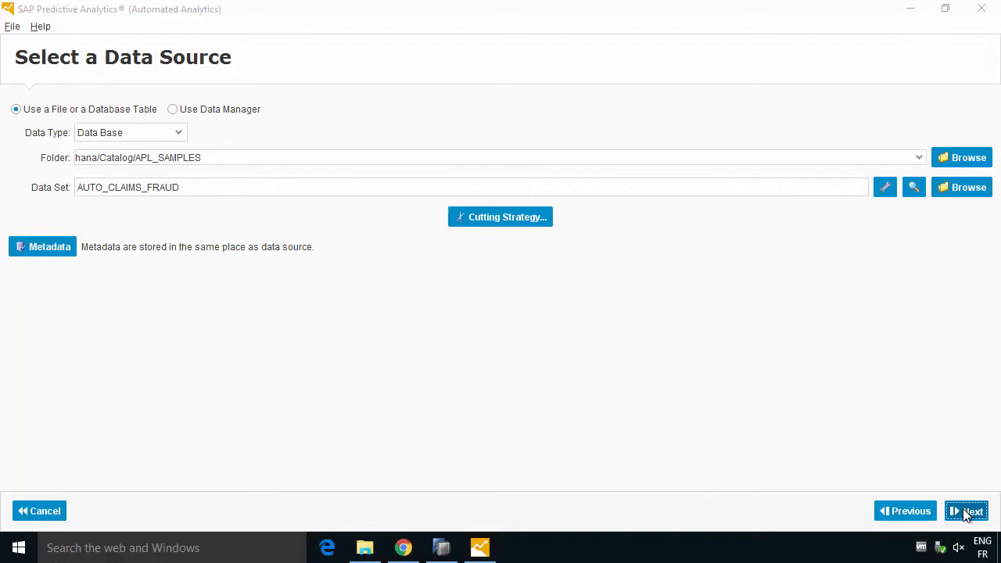
Move to Data Description and inspect the CLAIM_ID, POLICY_HOLDER and IS_FRAUD variable rows
click(967, 509)
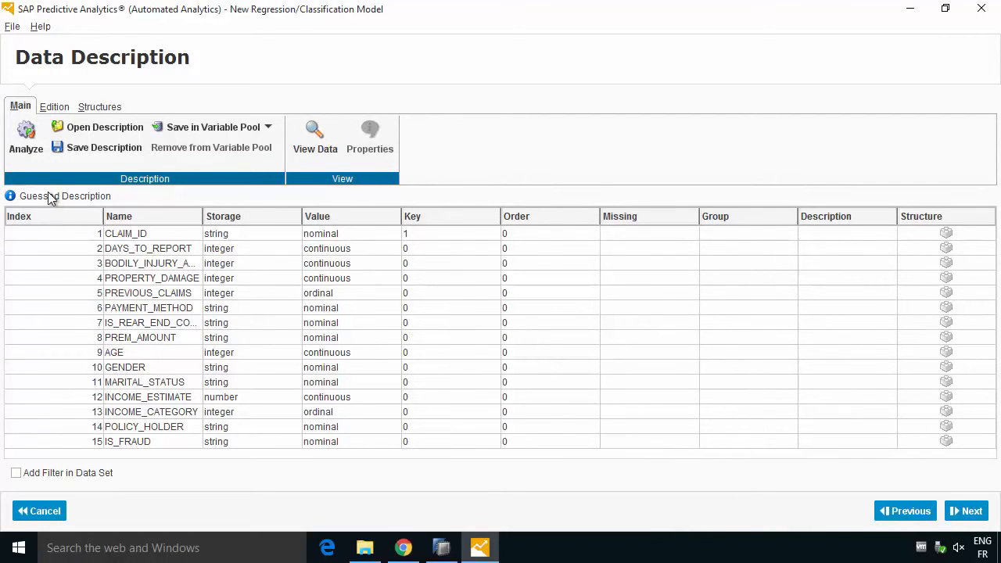
mouse_move(119, 241)
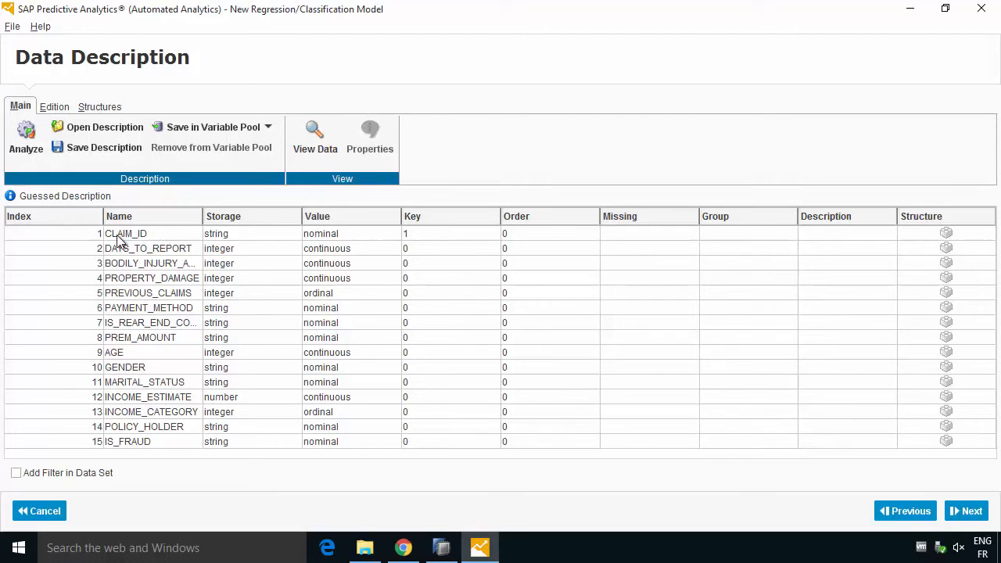
click(126, 233)
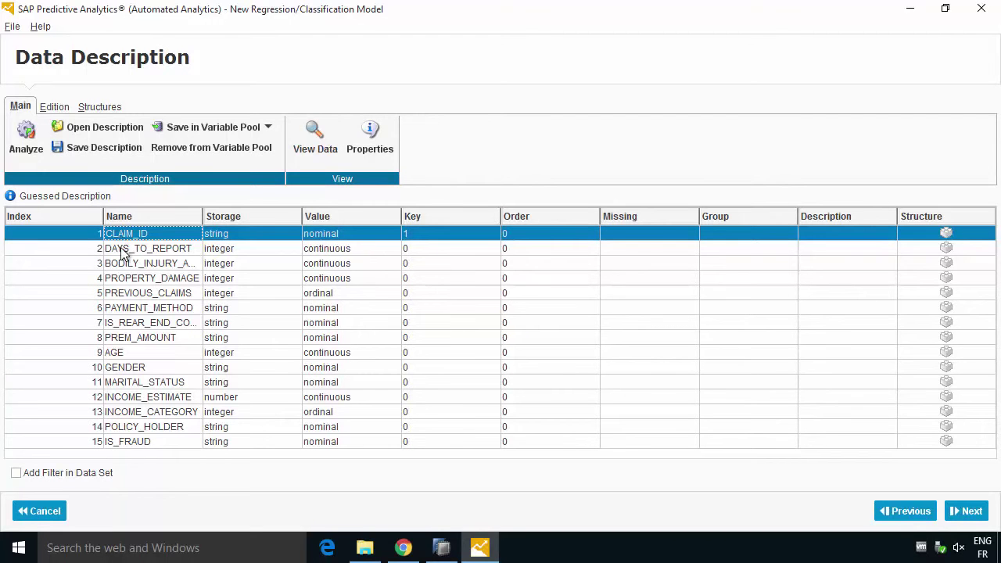
click(144, 426)
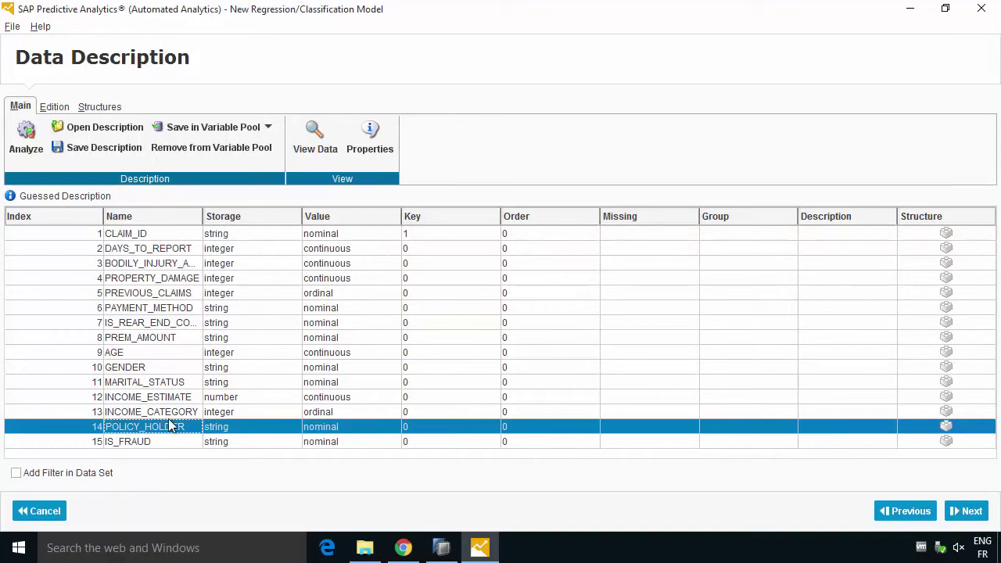
click(138, 441)
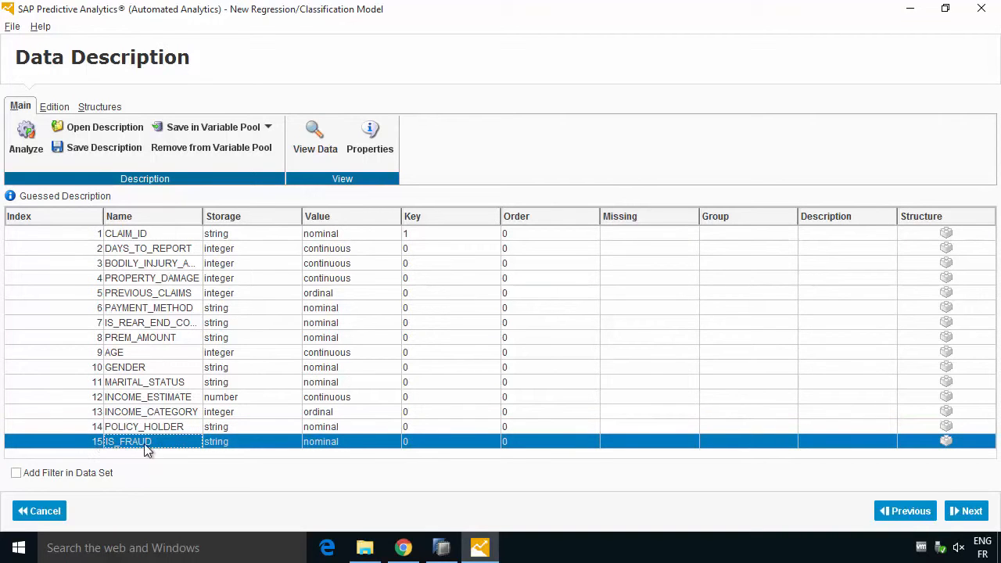
mouse_move(138, 413)
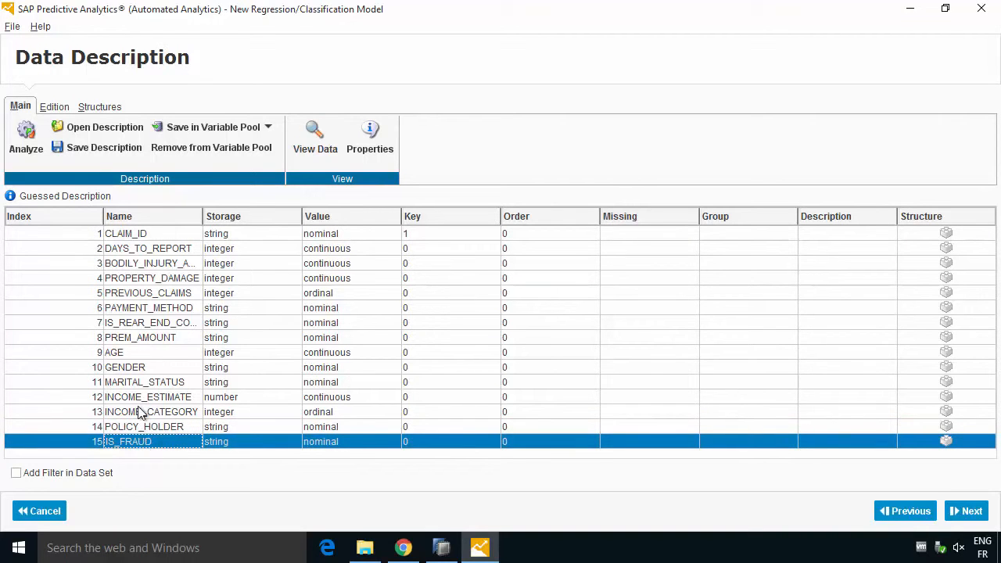
mouse_move(122, 381)
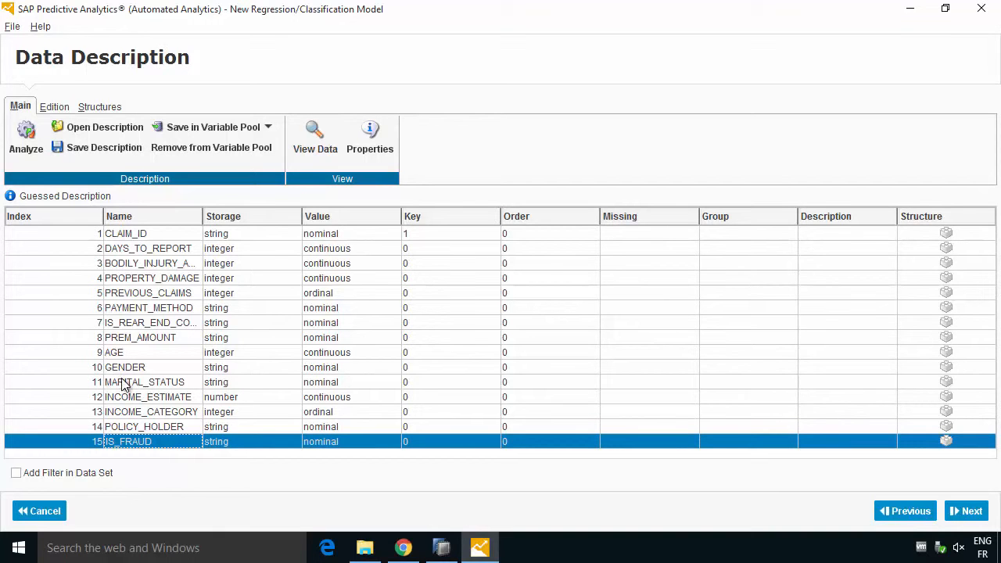
click(125, 233)
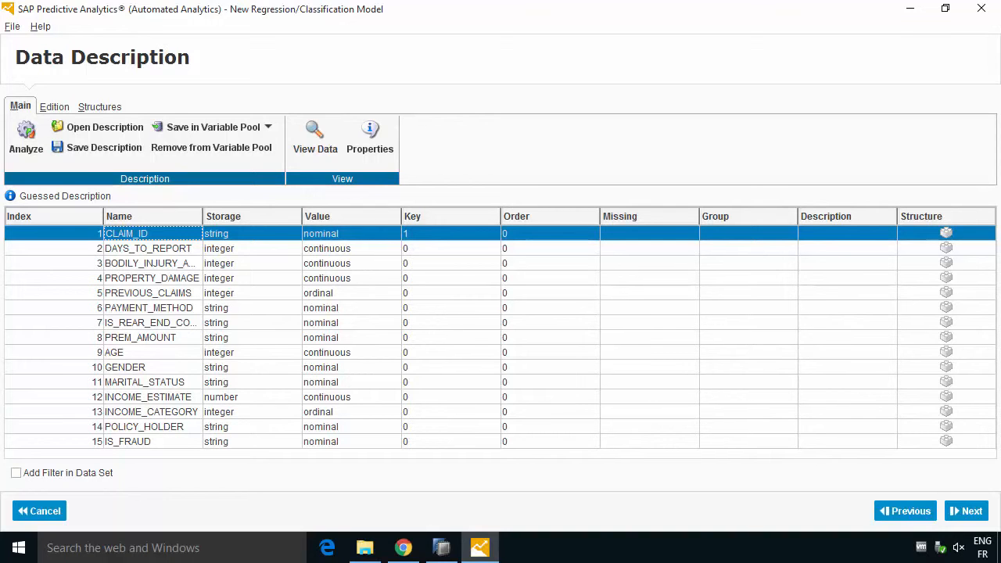
mouse_move(904, 555)
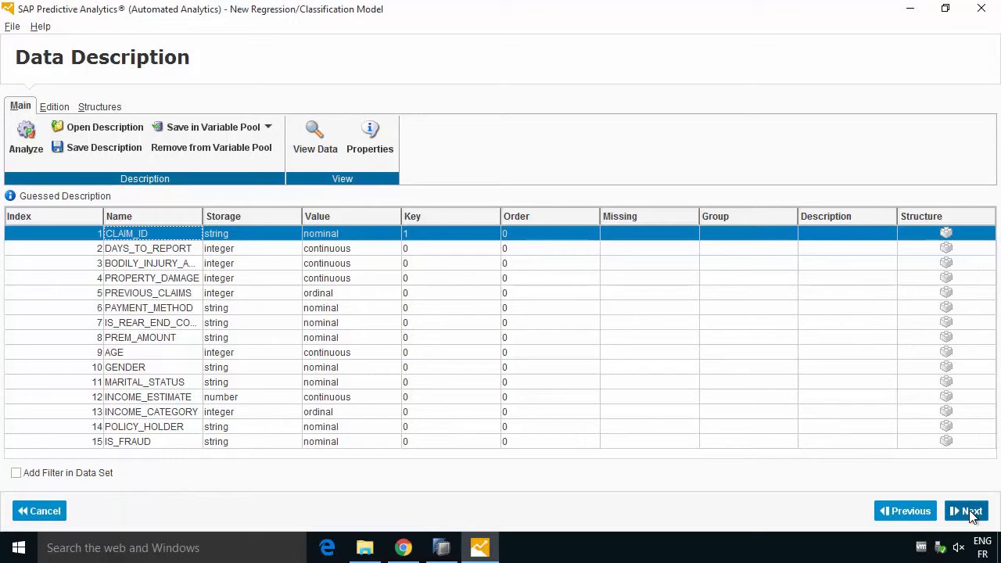
Keep IS_FRAUD as target and CLAIM_ID excluded, then proceed to the modeling parameters summary
click(973, 510)
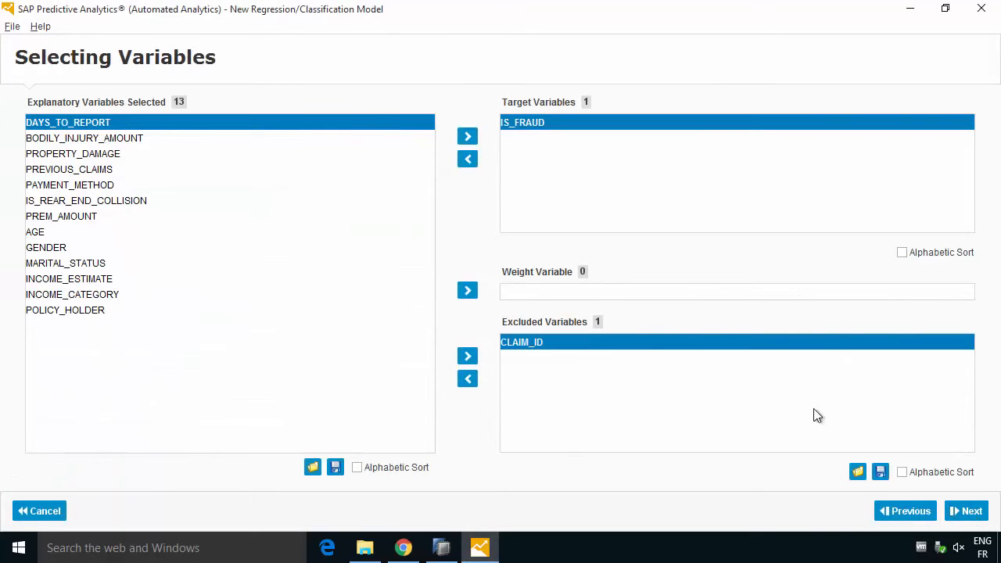
click(69, 122)
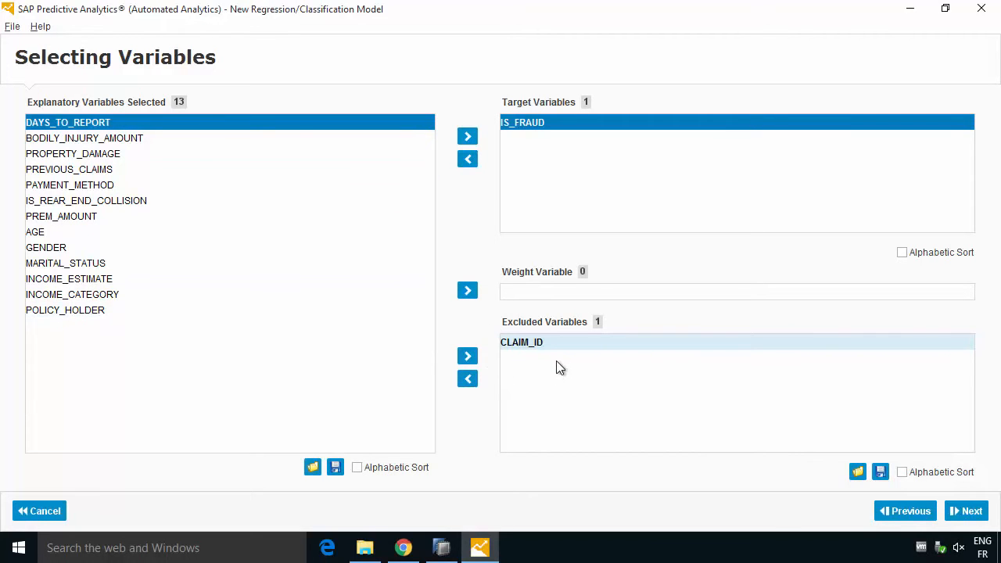
click(523, 341)
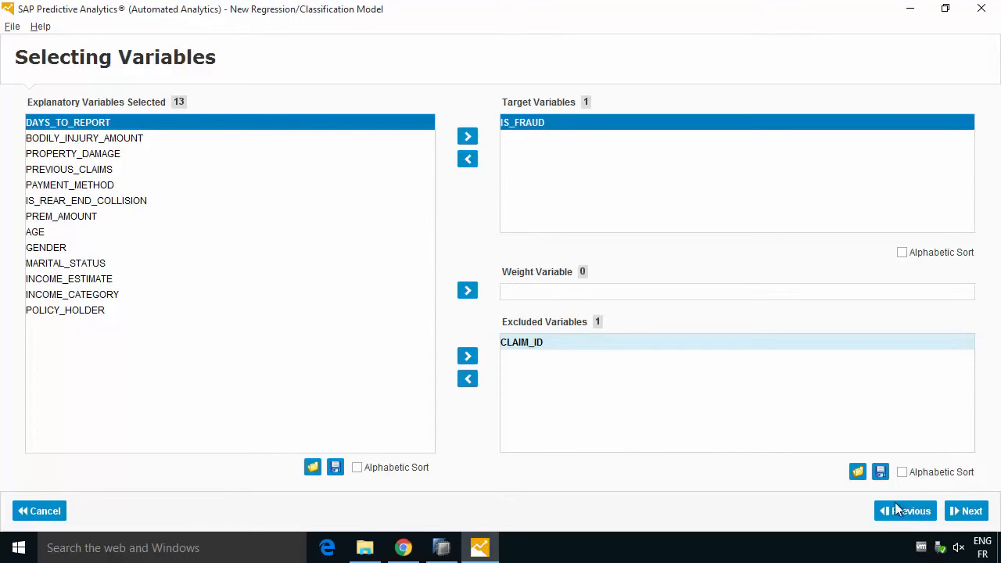
click(973, 510)
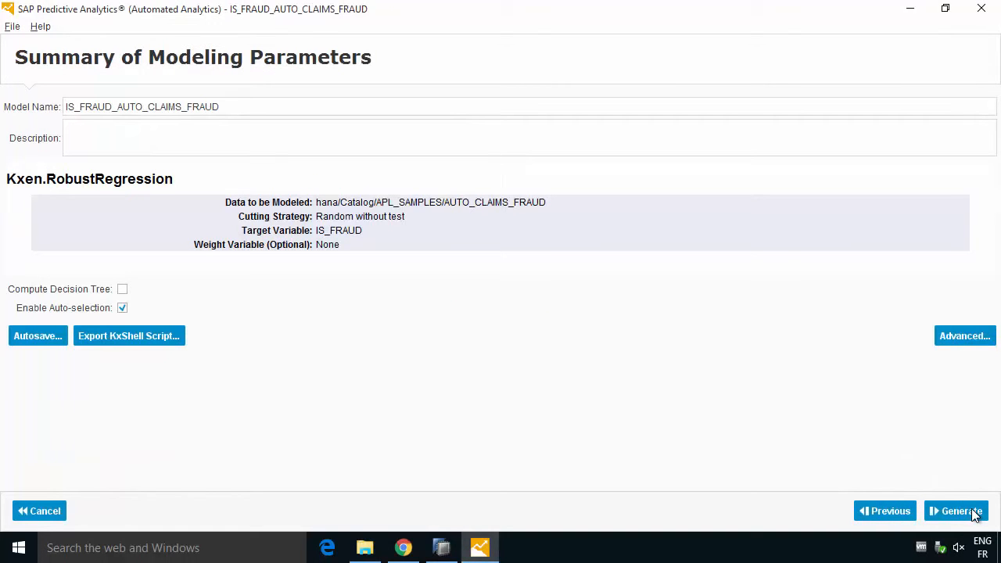
mouse_move(481, 228)
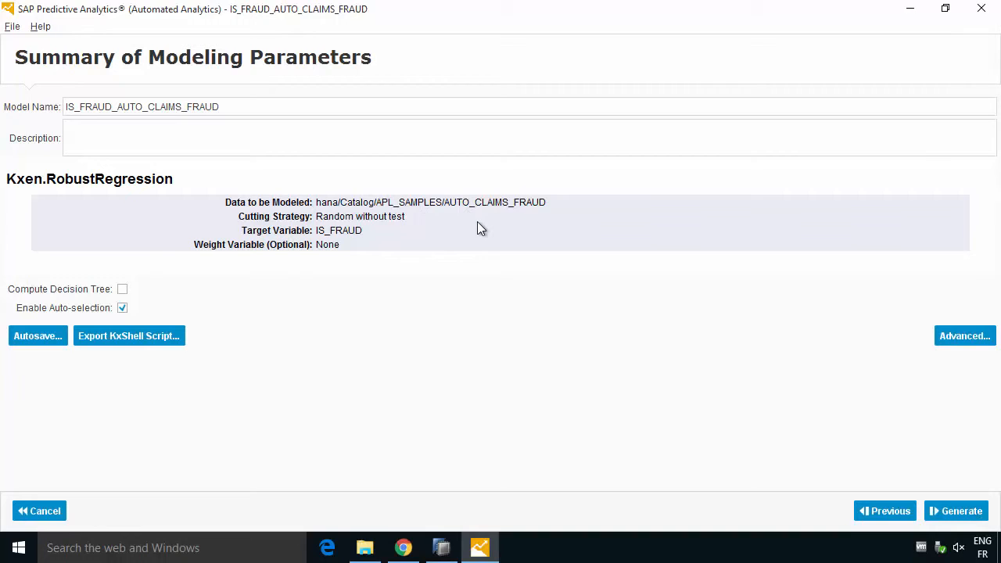
mouse_move(435, 232)
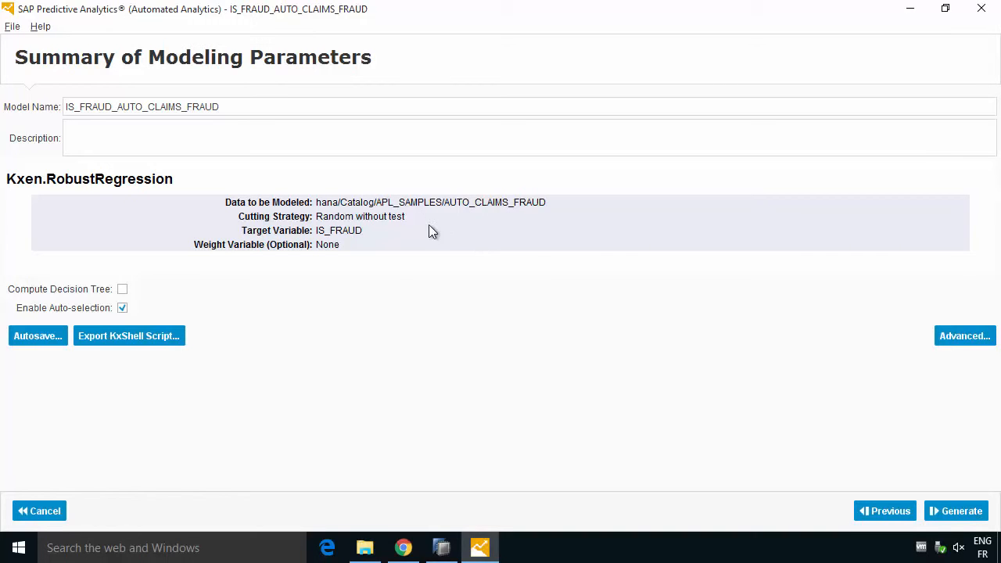
mouse_move(322, 182)
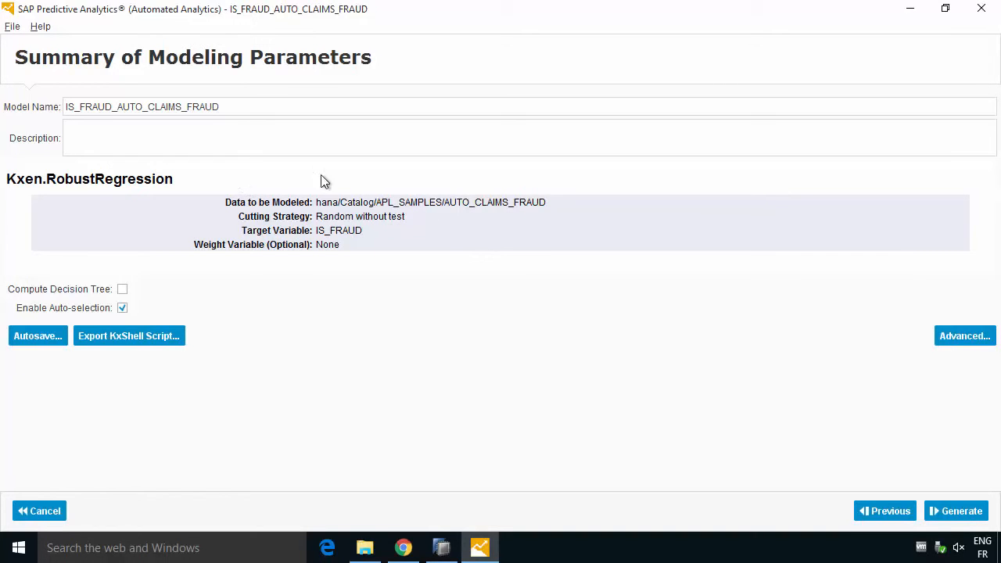
mouse_move(366, 236)
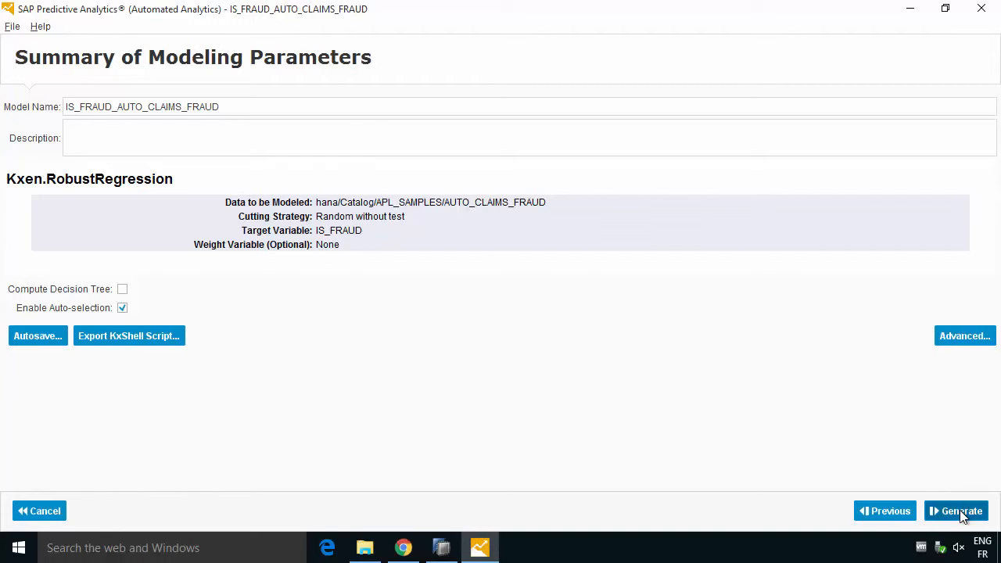
Generate the IS_FRAUD_AUTO_CLAIMS_FRAUD model to start its training
click(961, 510)
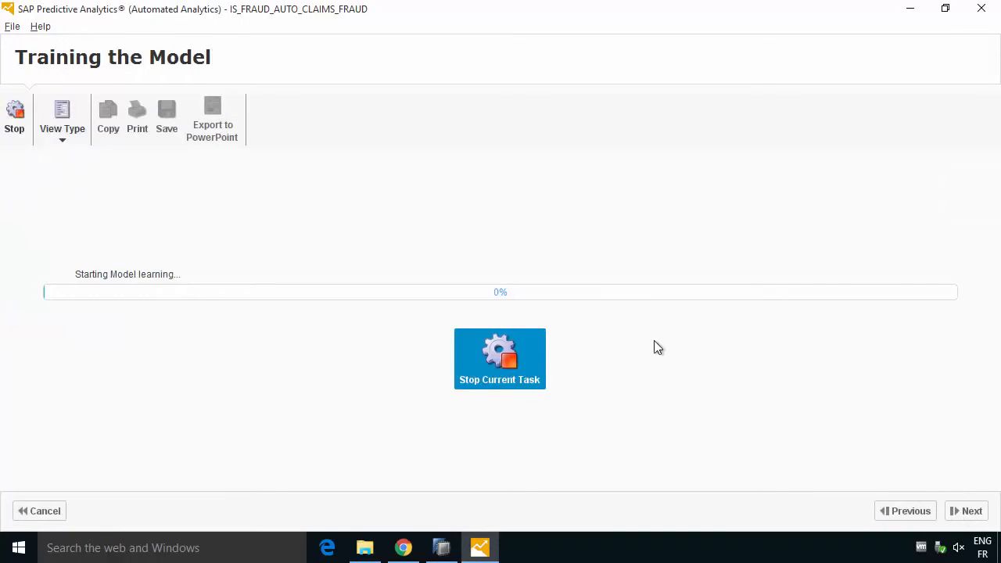
mouse_move(304, 416)
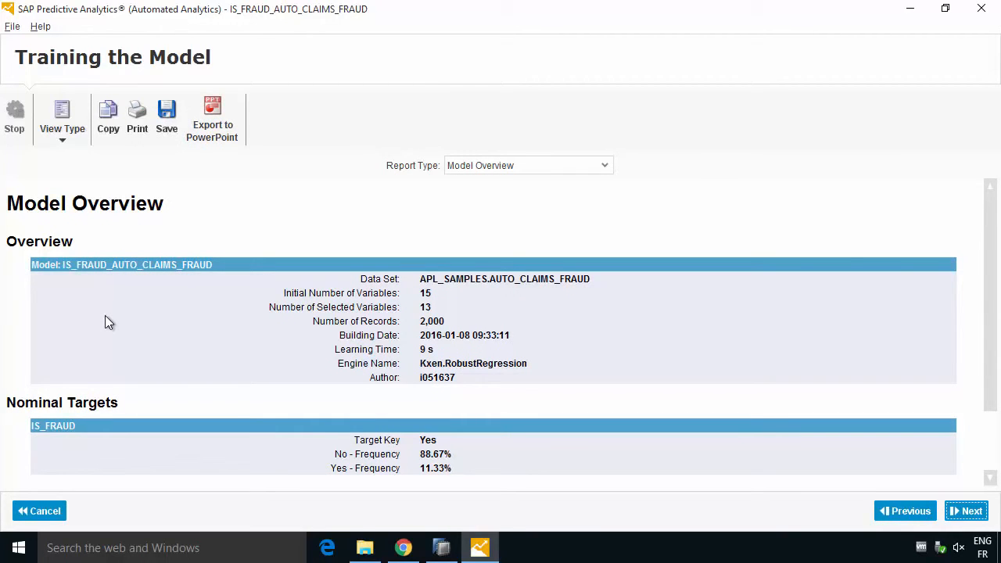
mouse_move(369, 358)
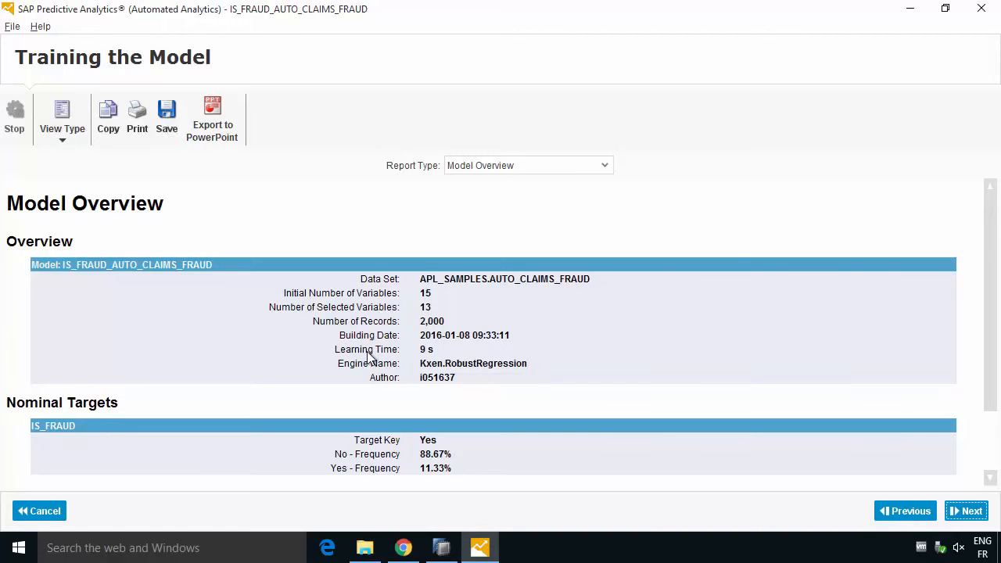
Scroll through the finished Model Overview report and continue to Using the Model
scroll(down, 3)
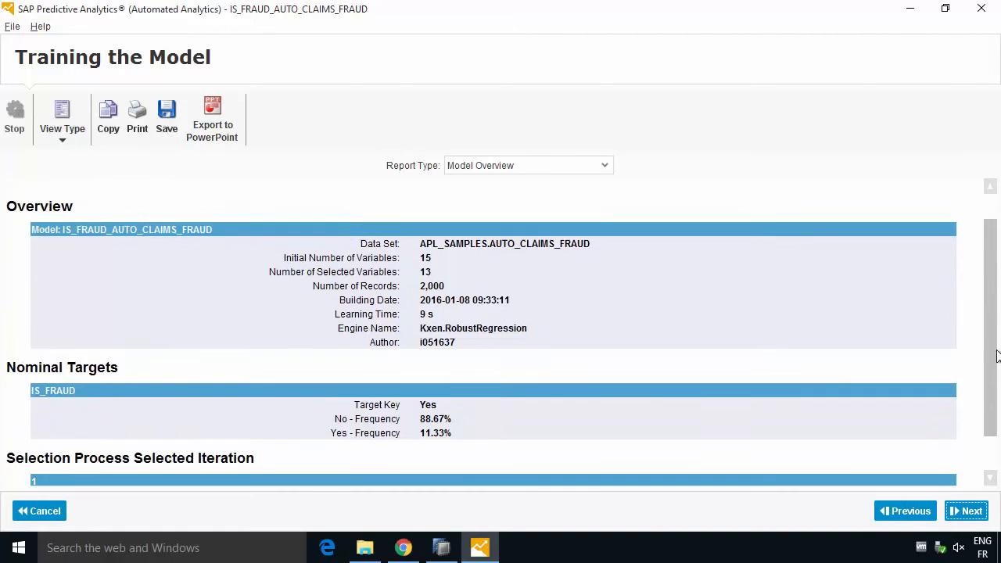
click(967, 510)
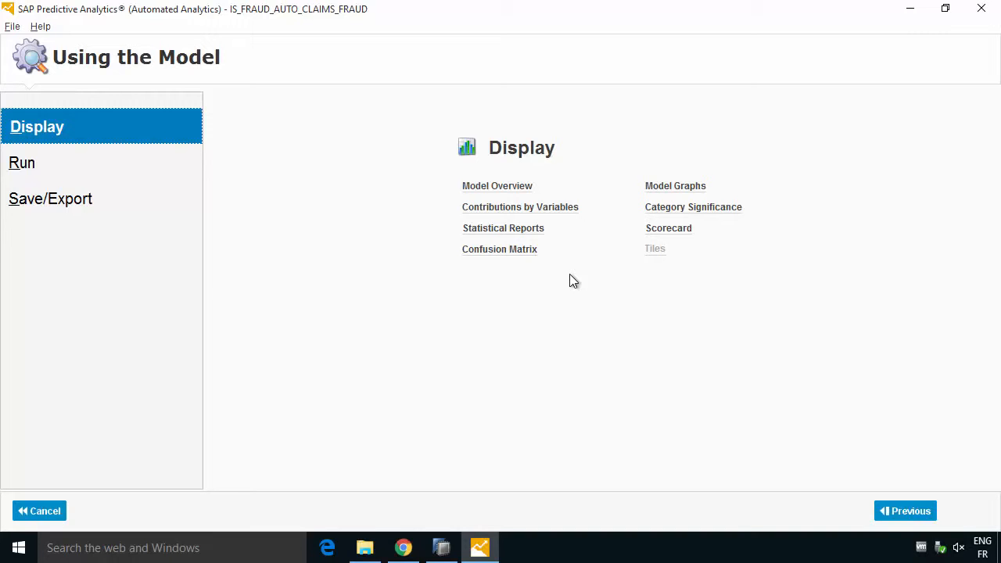
click(497, 185)
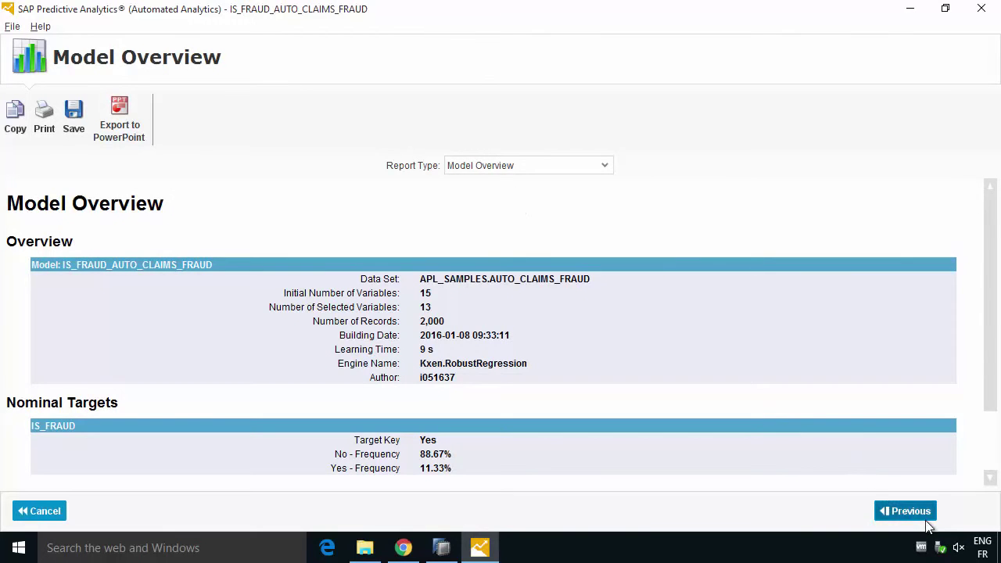
click(904, 510)
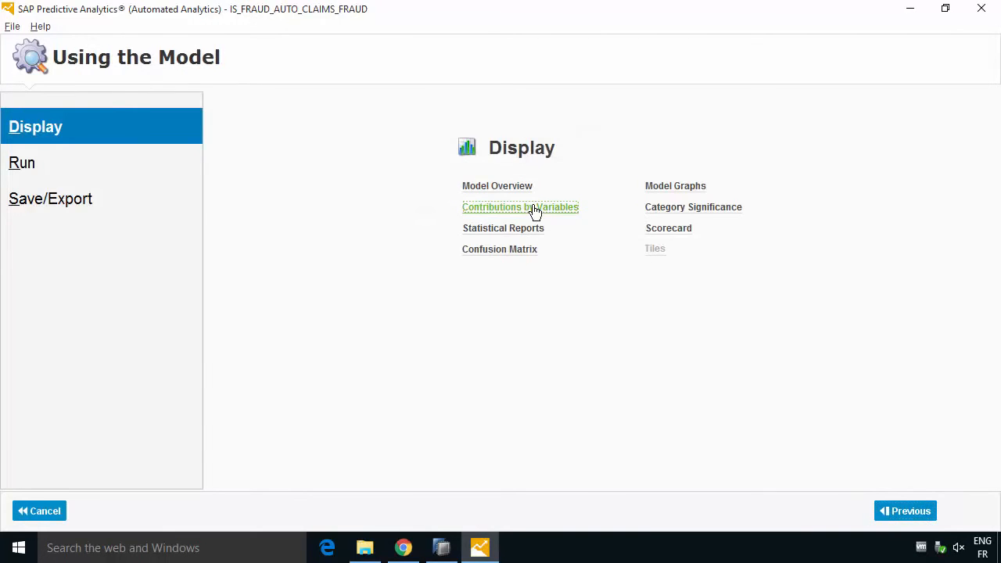
click(519, 206)
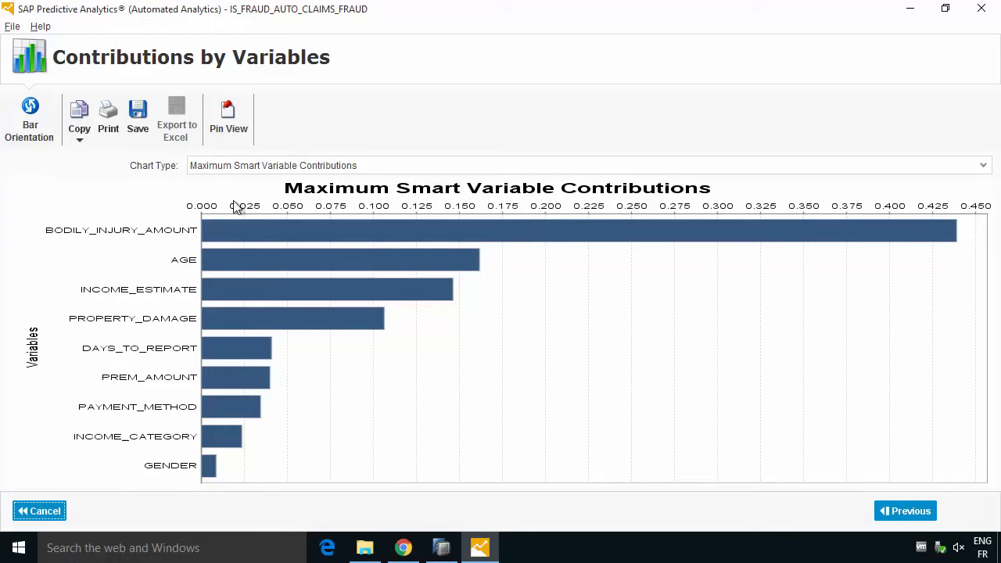
mouse_move(526, 241)
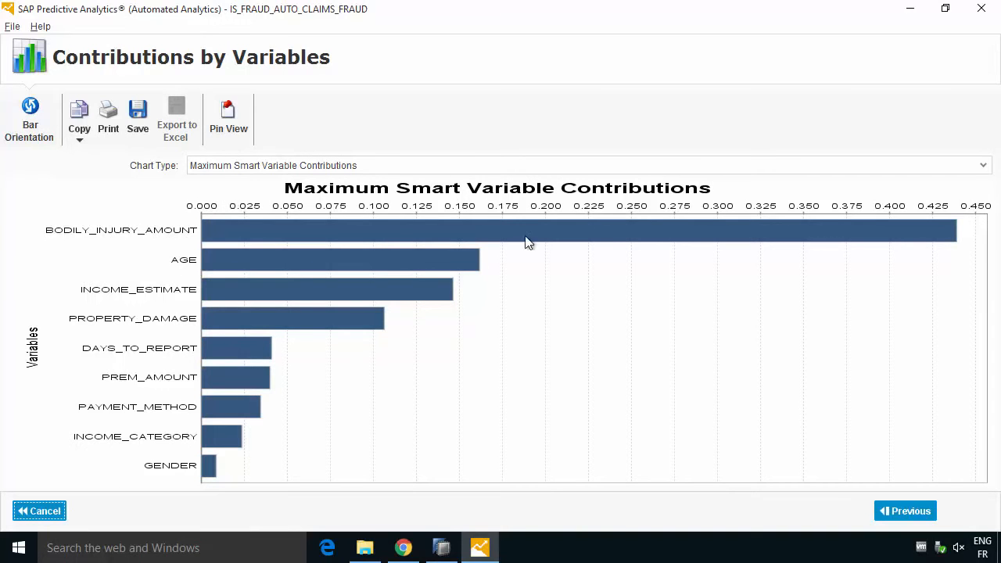
mouse_move(351, 253)
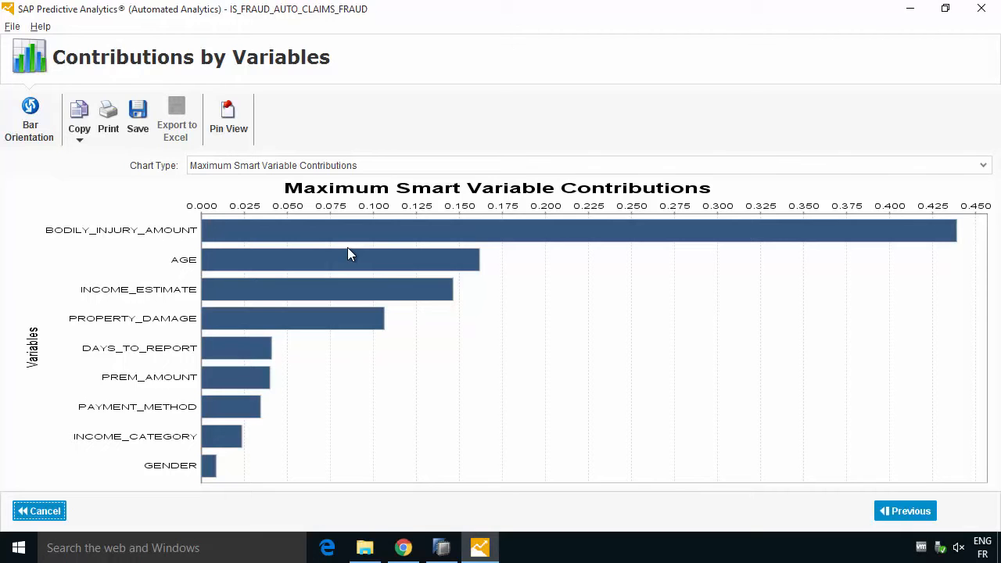
mouse_move(262, 454)
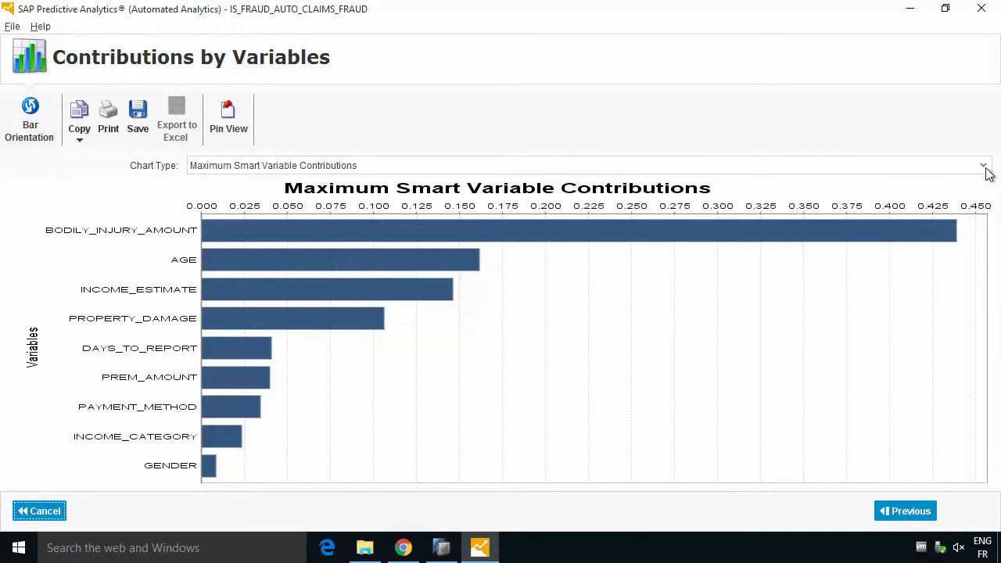
click(982, 165)
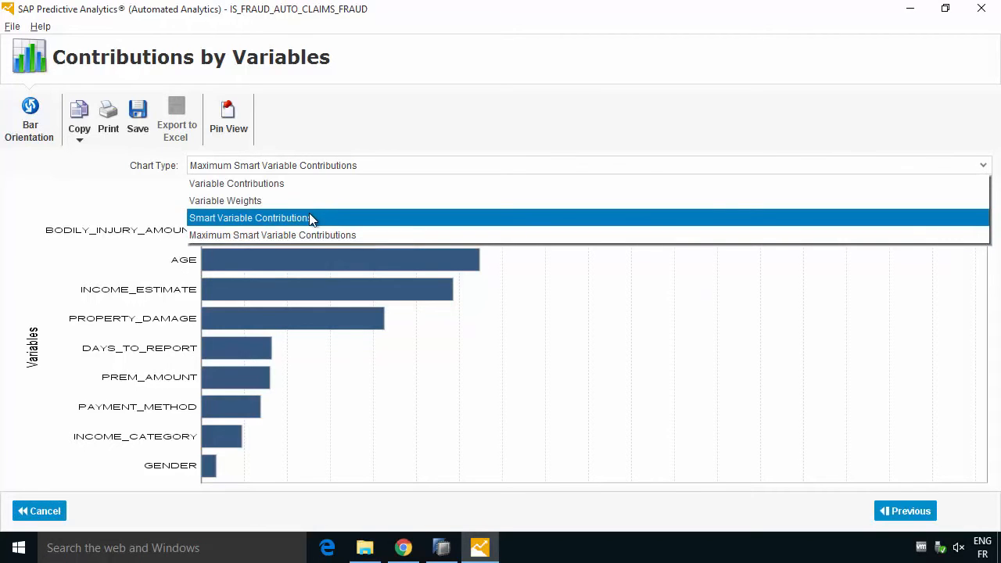
click(249, 218)
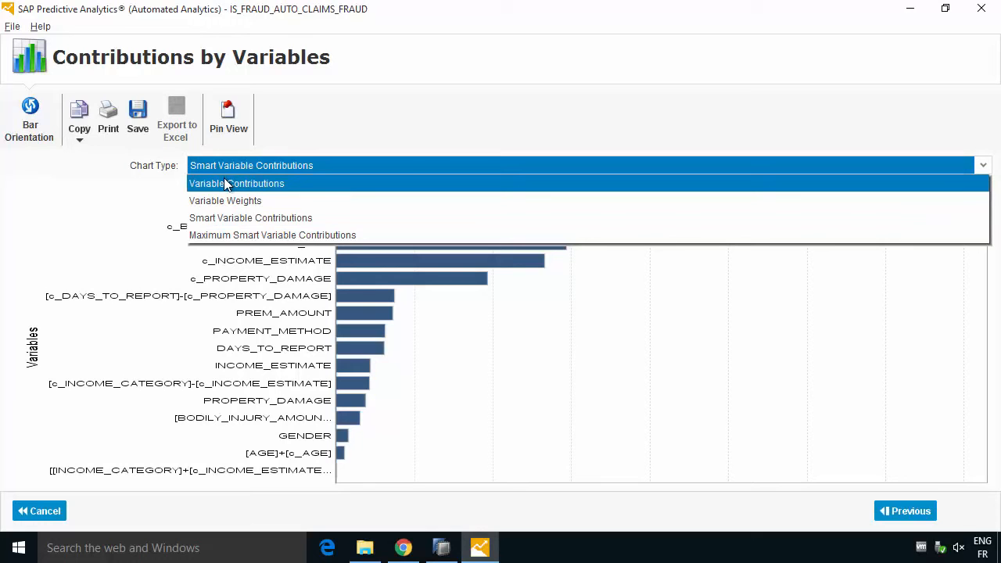
click(225, 201)
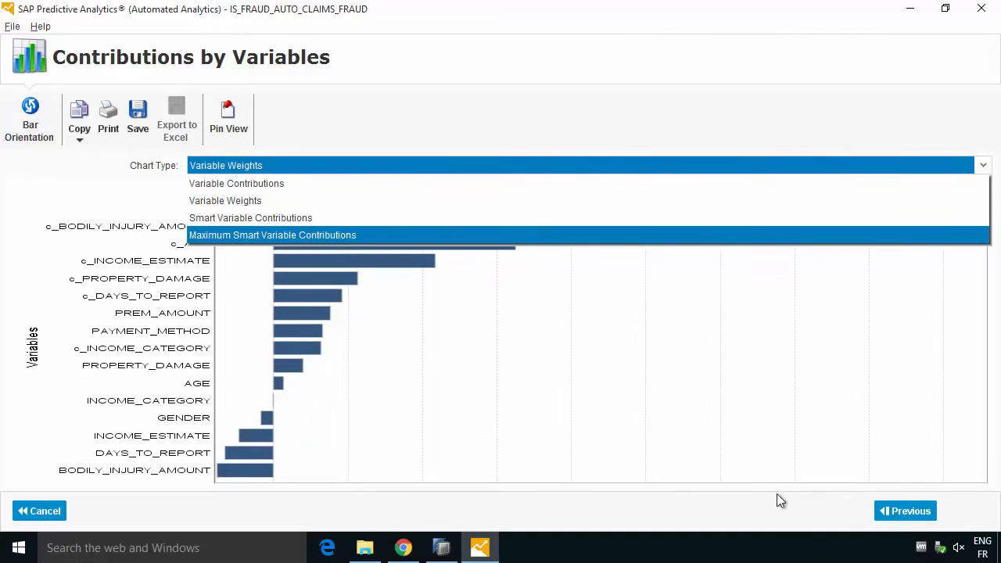
click(904, 510)
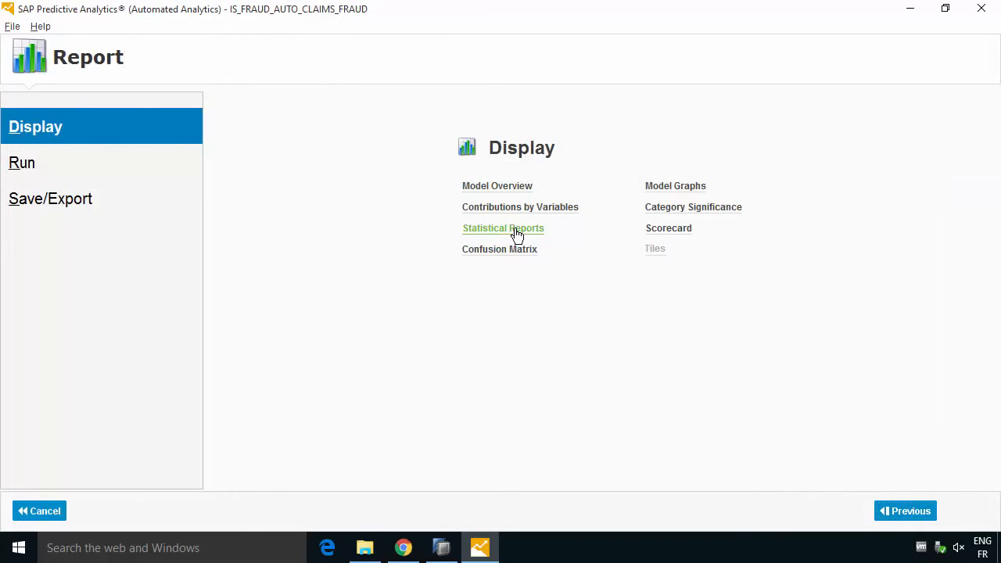
click(504, 229)
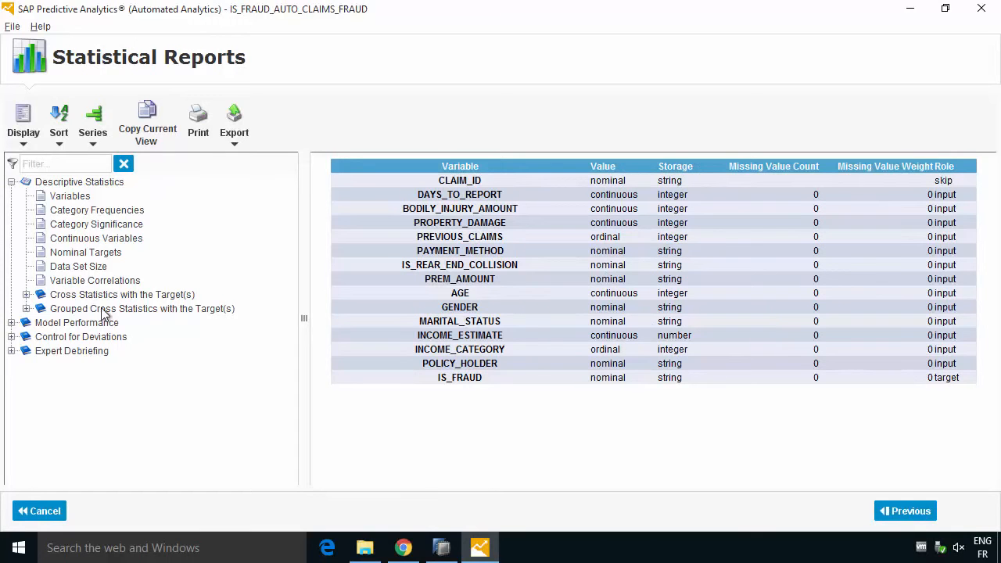
mouse_move(19, 305)
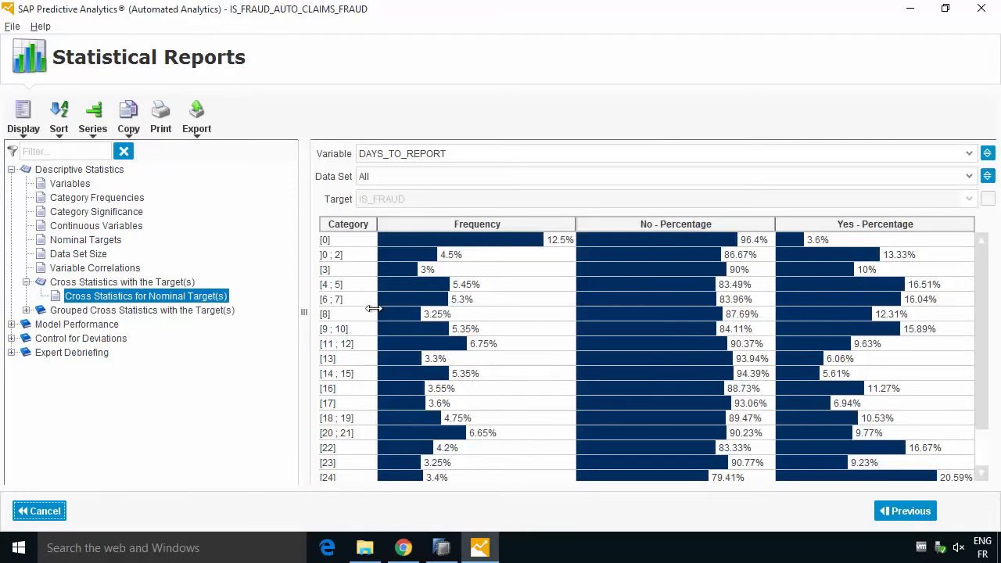
mouse_move(416, 161)
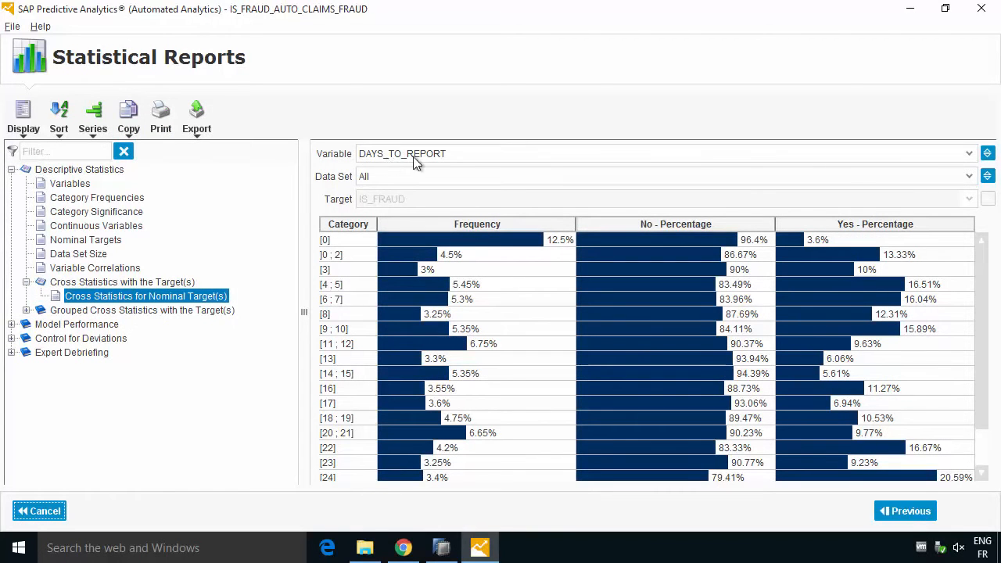
click(963, 153)
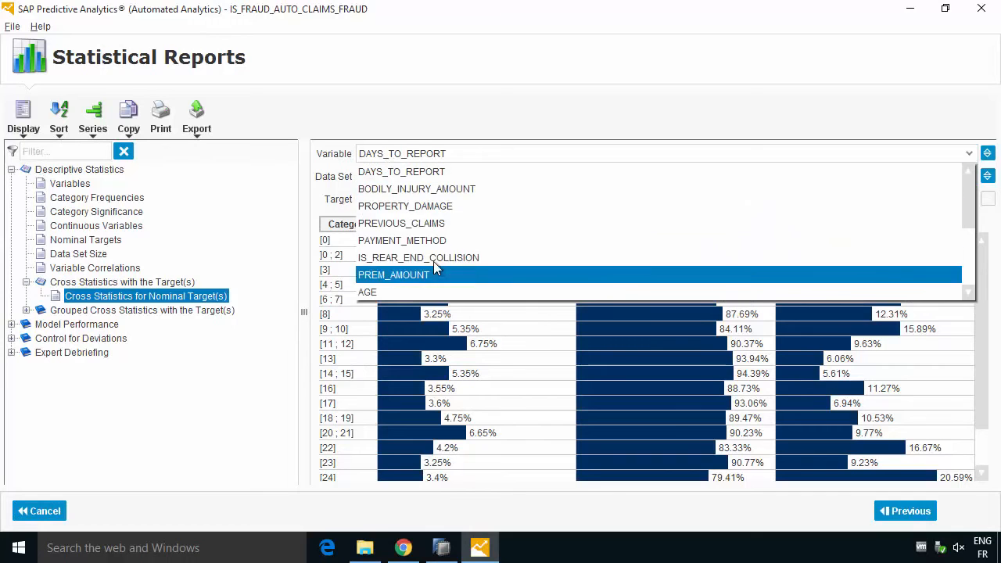
click(400, 222)
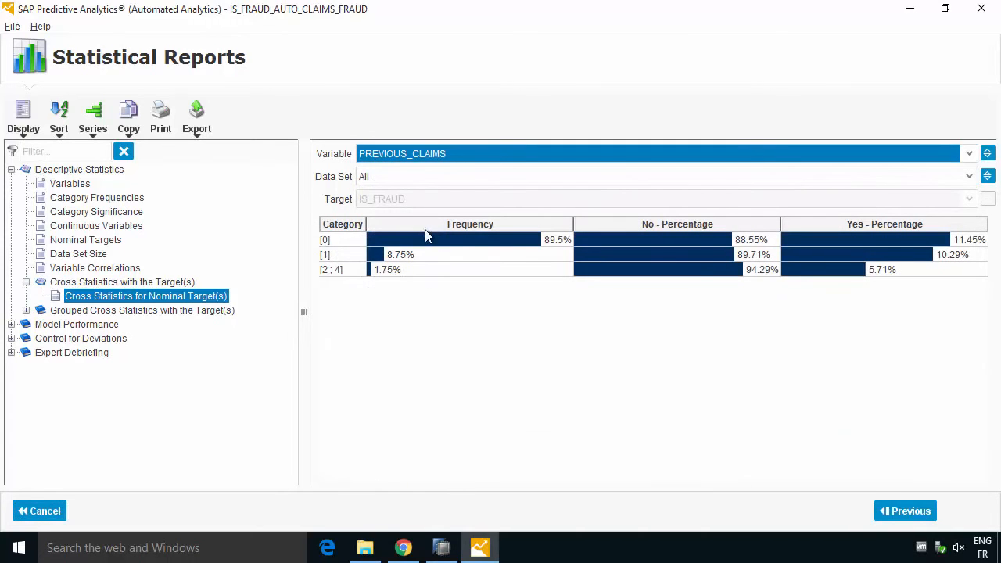
mouse_move(829, 193)
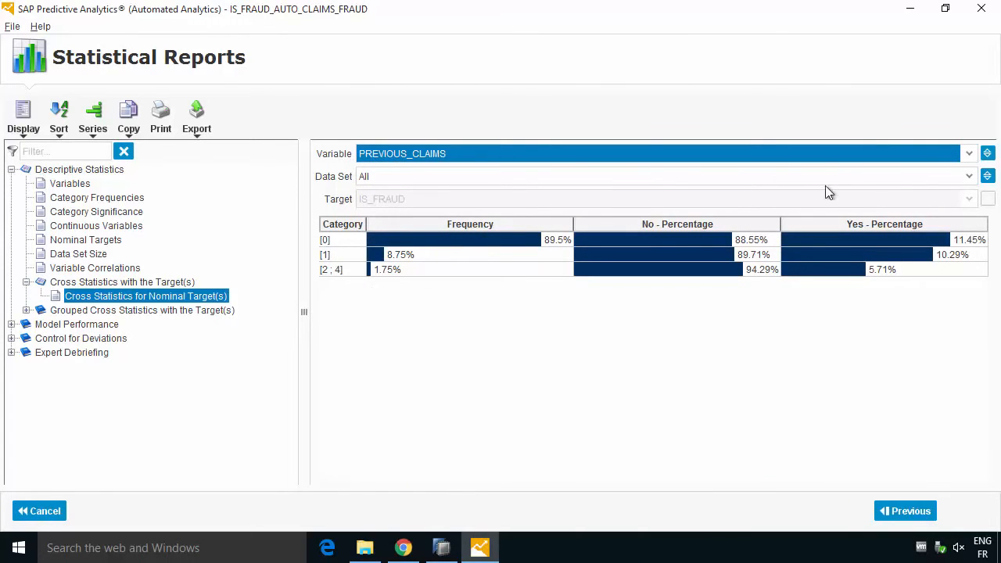
mouse_move(657, 225)
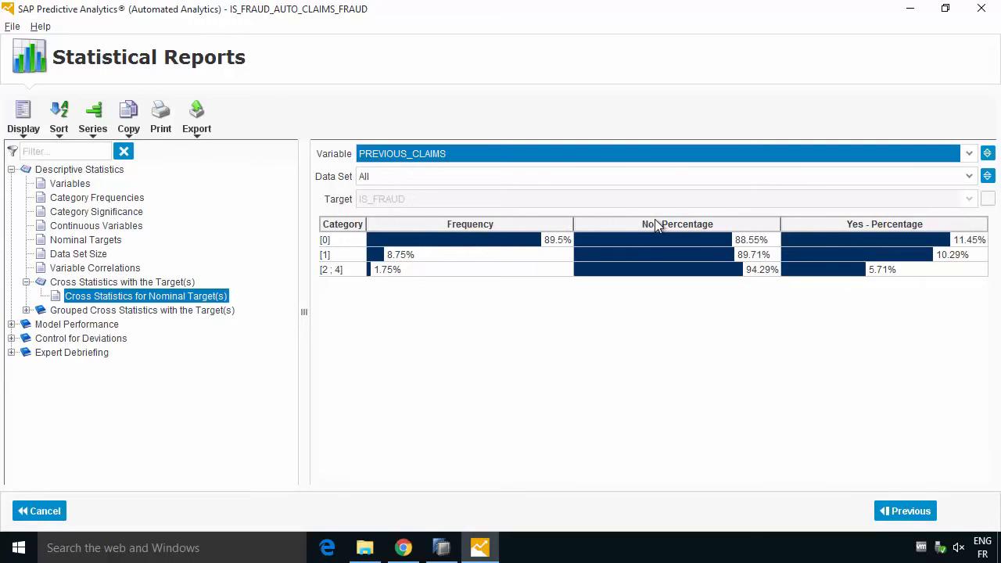
mouse_move(388, 270)
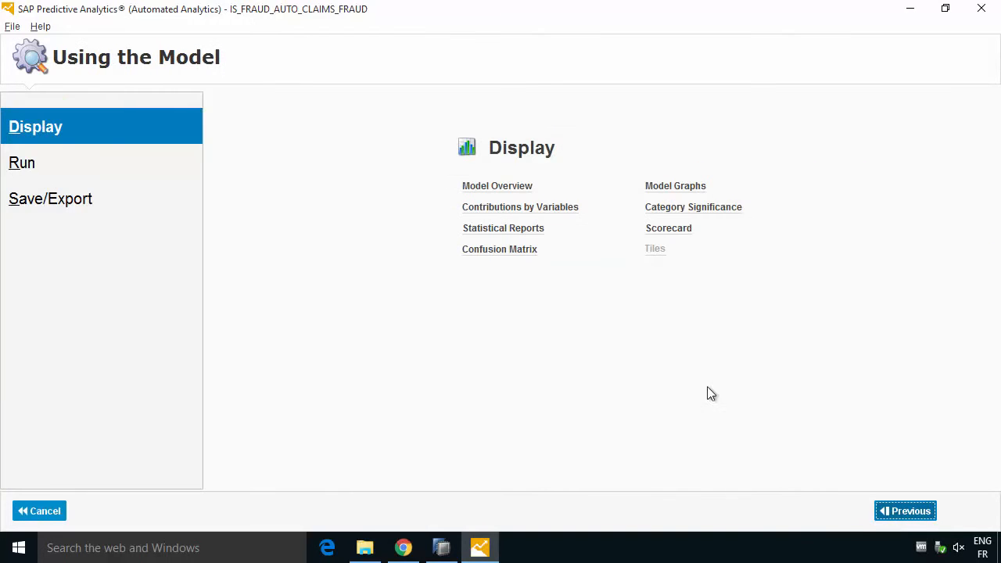
mouse_move(503, 252)
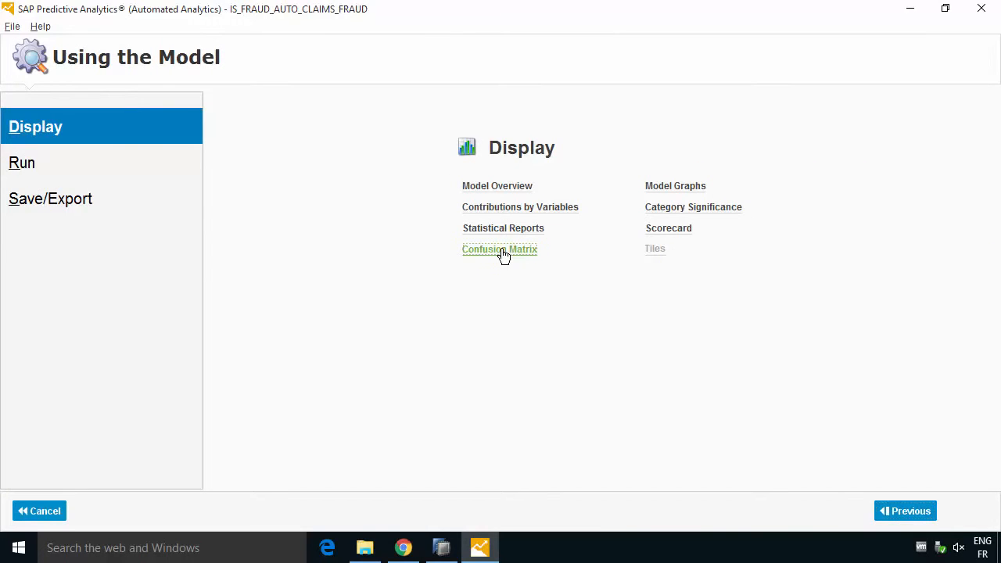
click(500, 248)
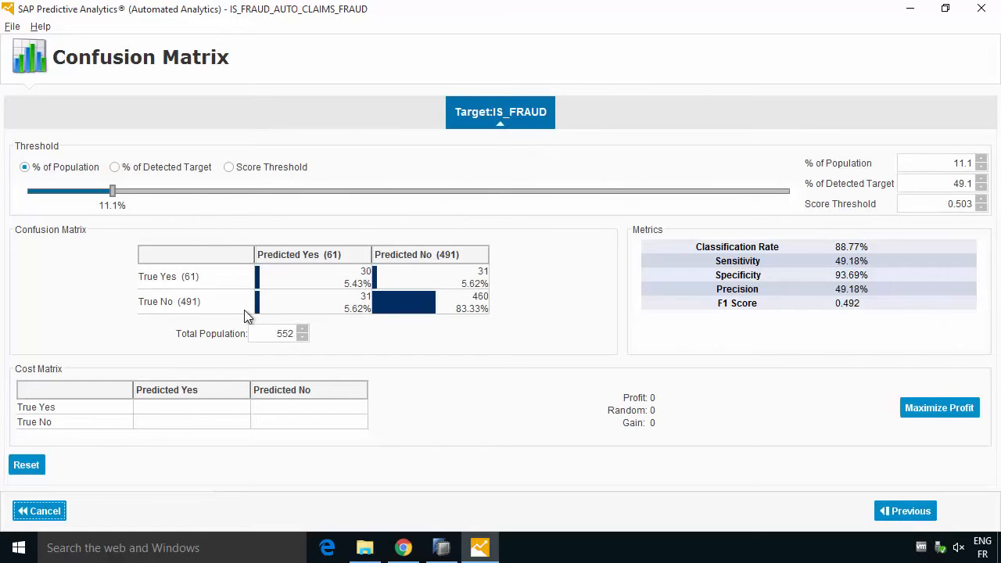
mouse_move(288, 297)
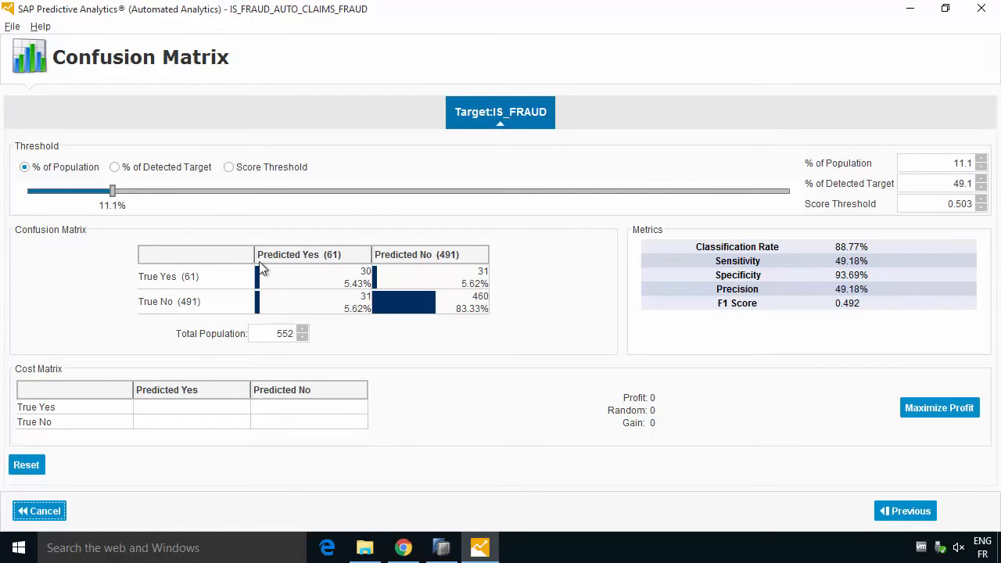
mouse_move(446, 302)
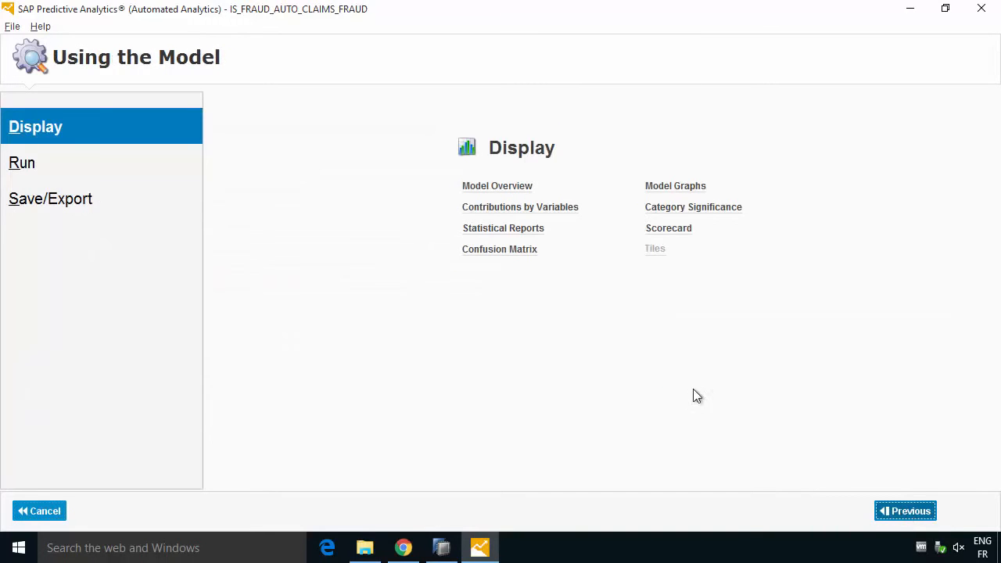
click(675, 185)
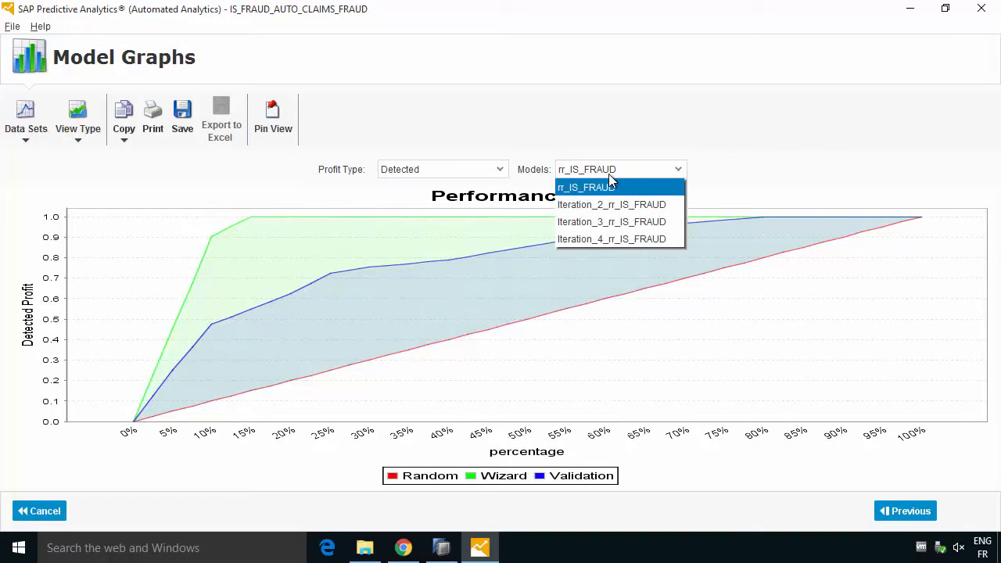
click(588, 187)
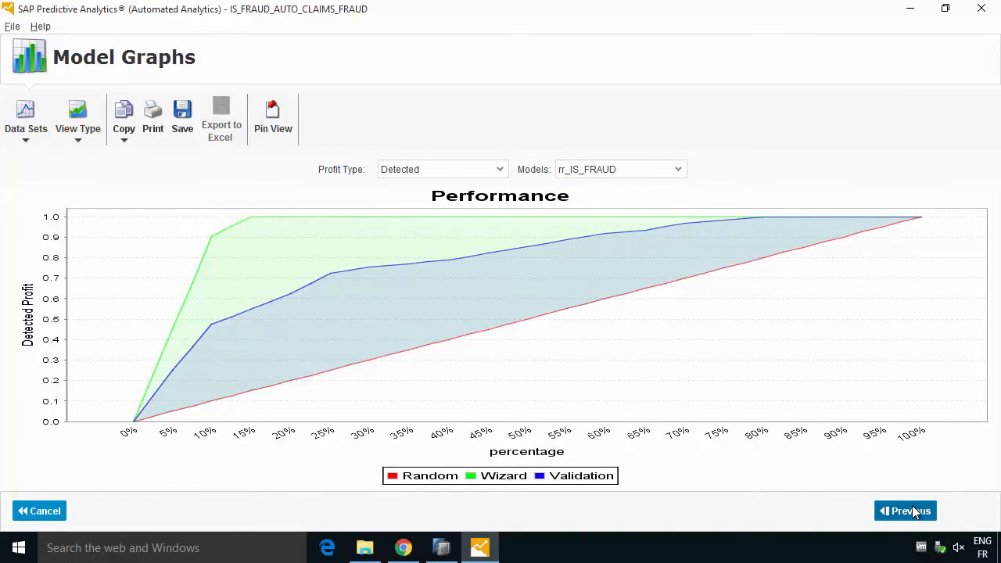
click(905, 510)
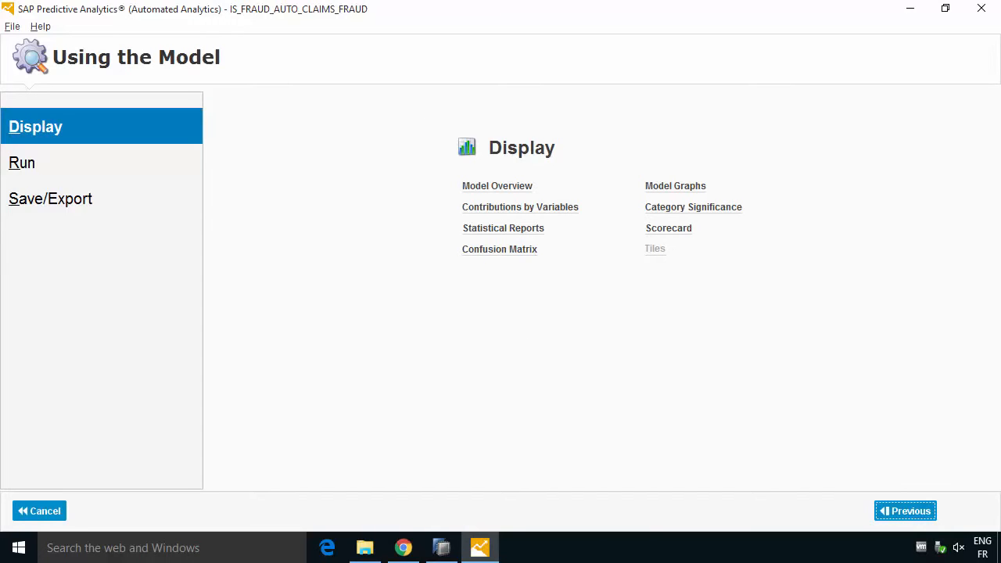
click(40, 28)
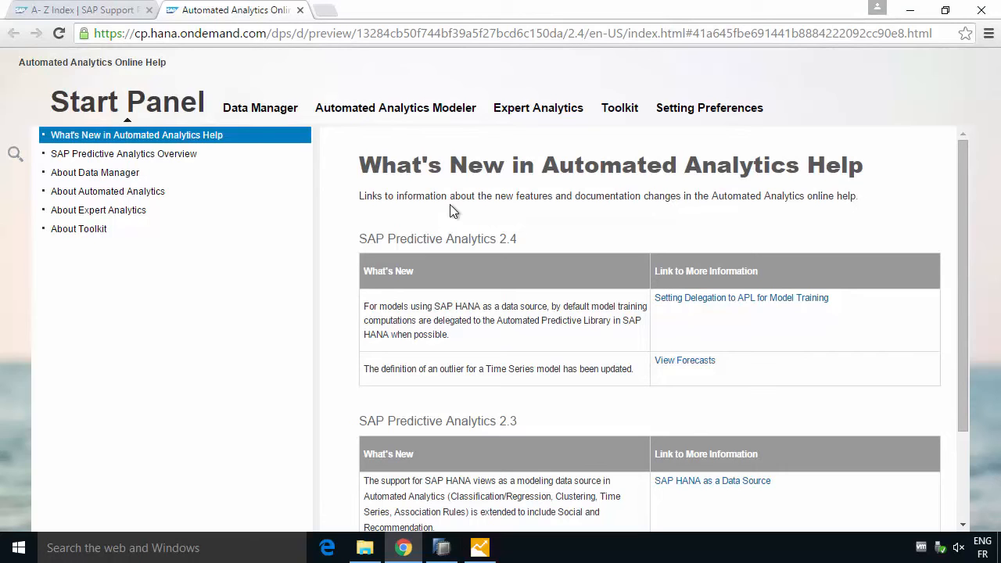
mouse_move(665, 245)
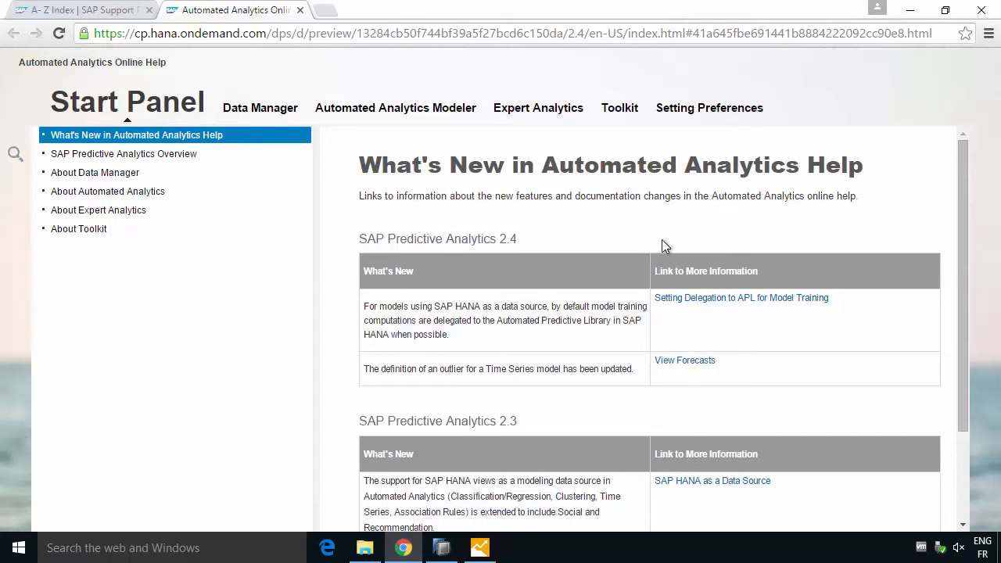
mouse_move(737, 305)
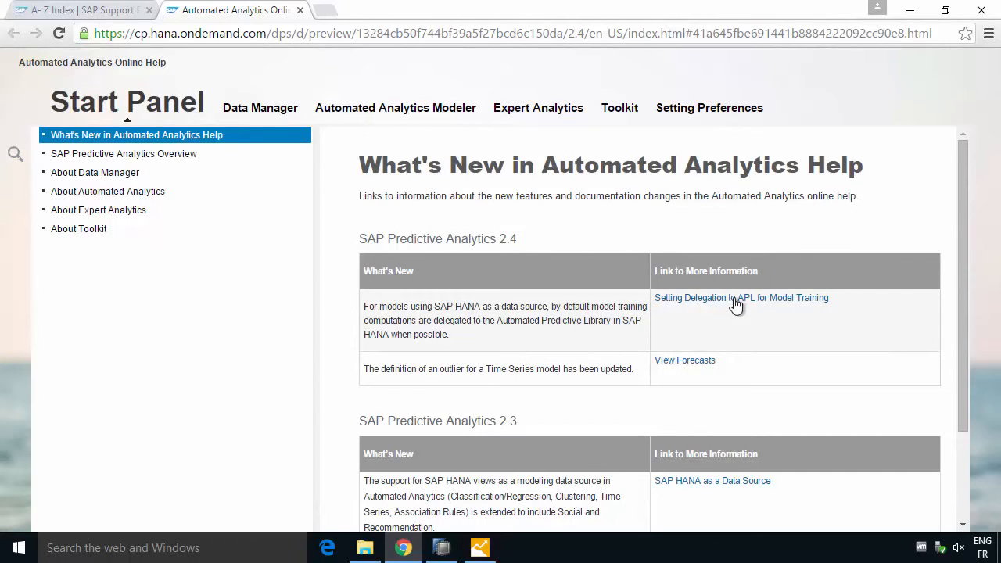
Open the online help topic on setting preferences for delegating training to APL
click(741, 297)
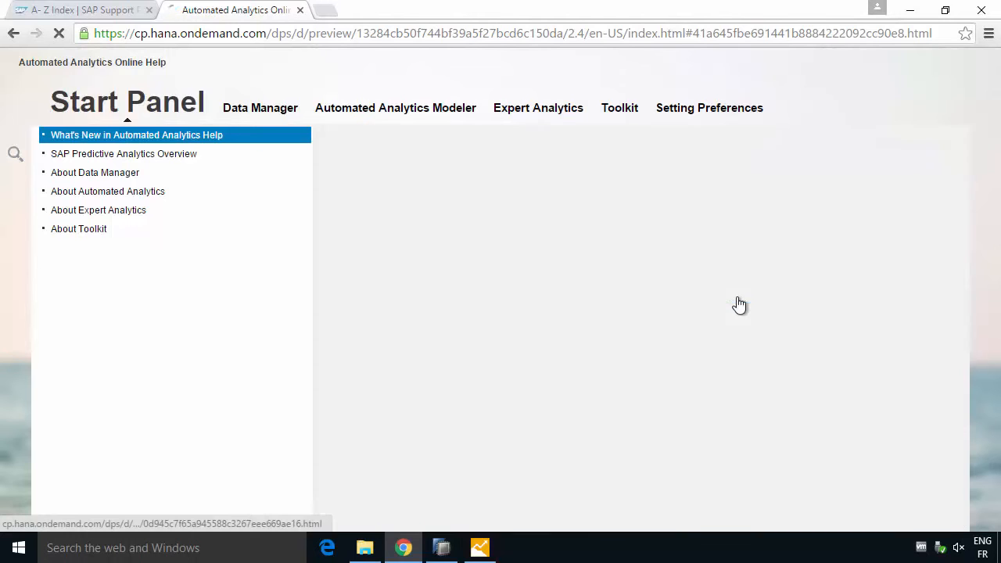
Read the 'Setting Delegation to APL for Model Training' topic, including prerequisites and restrictions
click(710, 106)
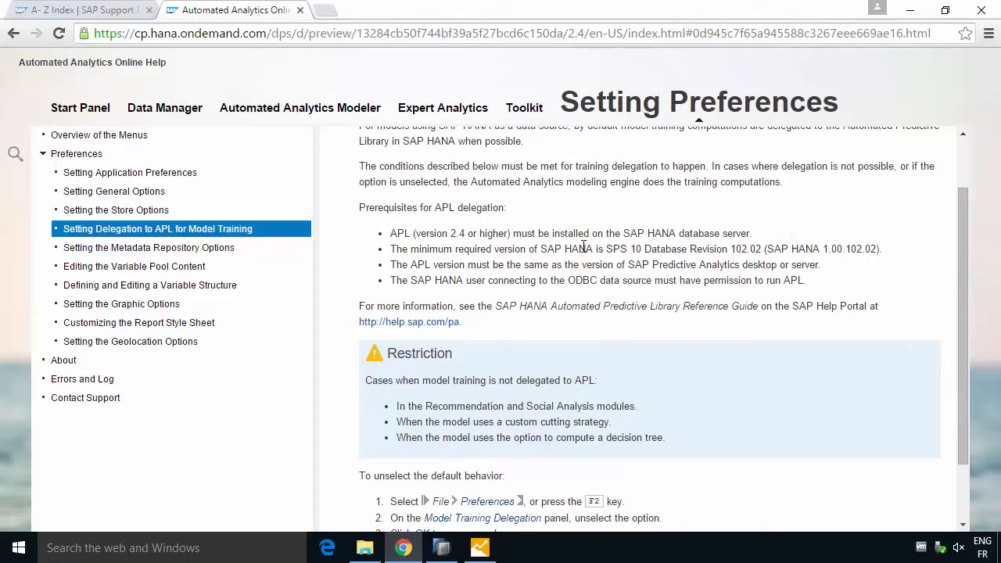
mouse_move(610, 269)
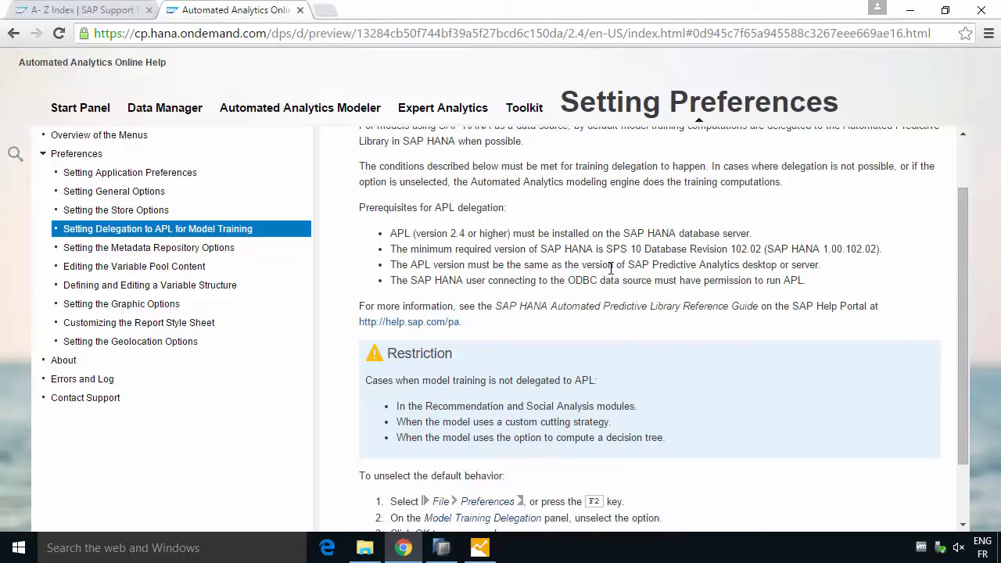
mouse_move(426, 284)
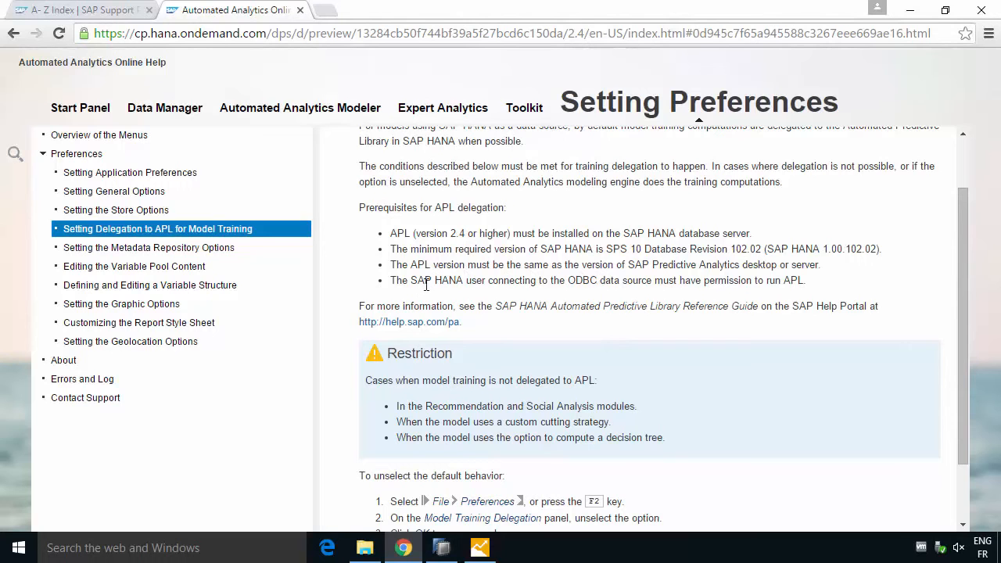
scroll(down, 3)
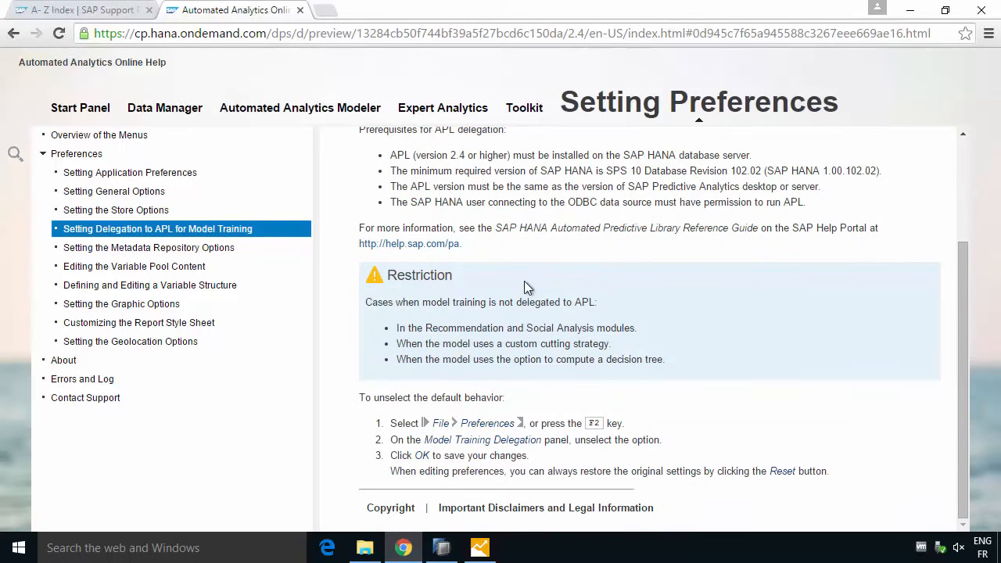
mouse_move(704, 332)
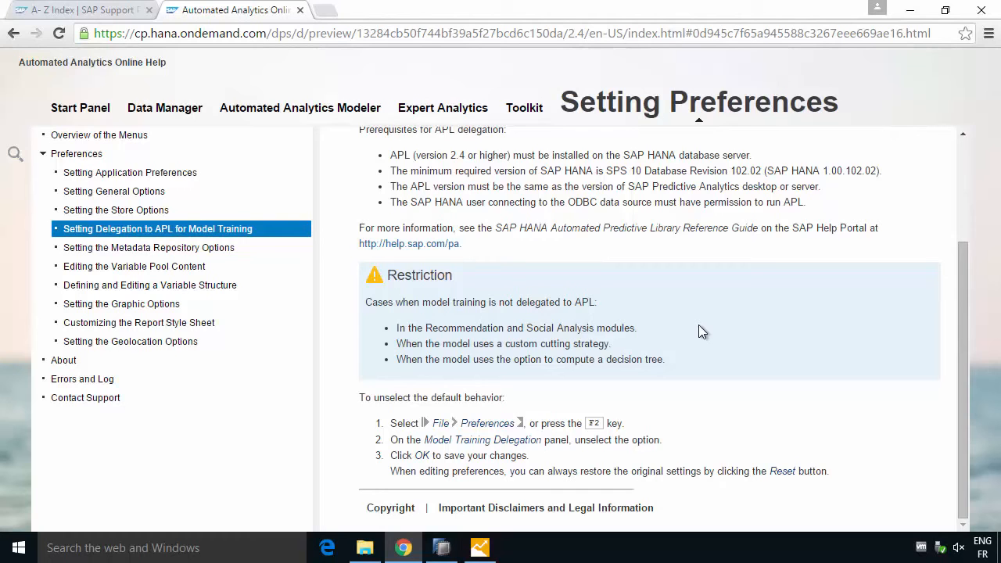
scroll(up, 3)
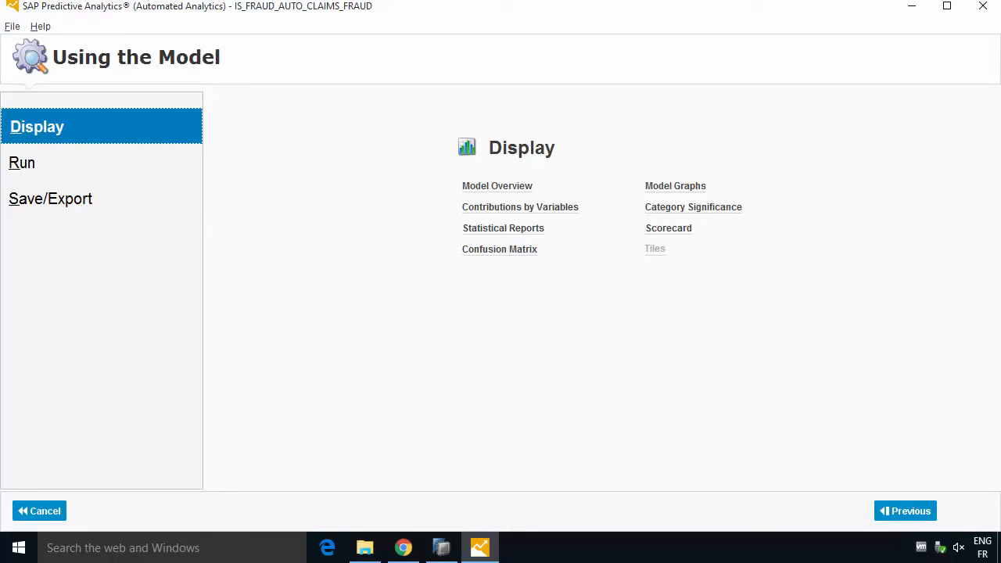
mouse_move(29, 169)
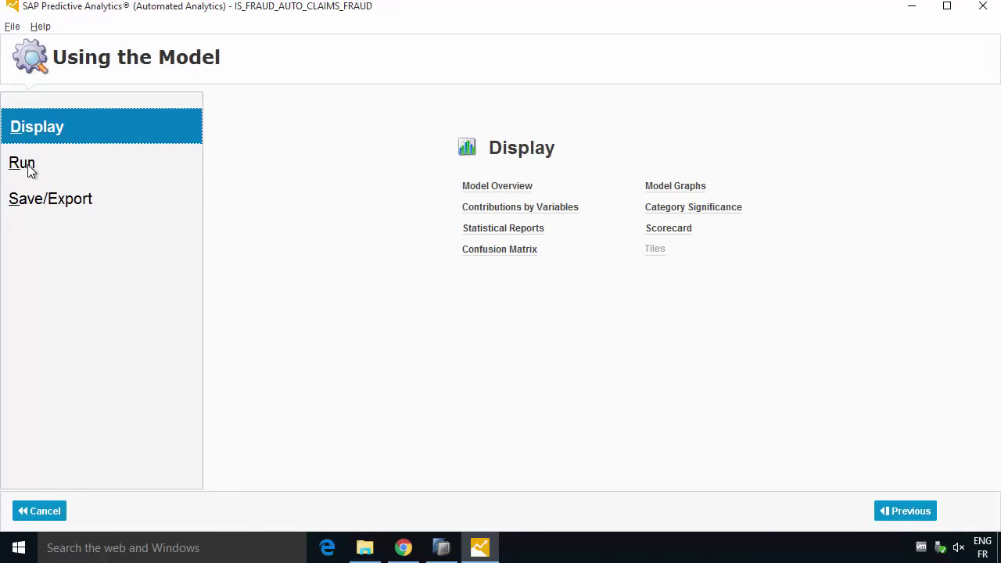
From Using the Model, choose Run > Apply Model to reach the Applying the Model screen
click(22, 163)
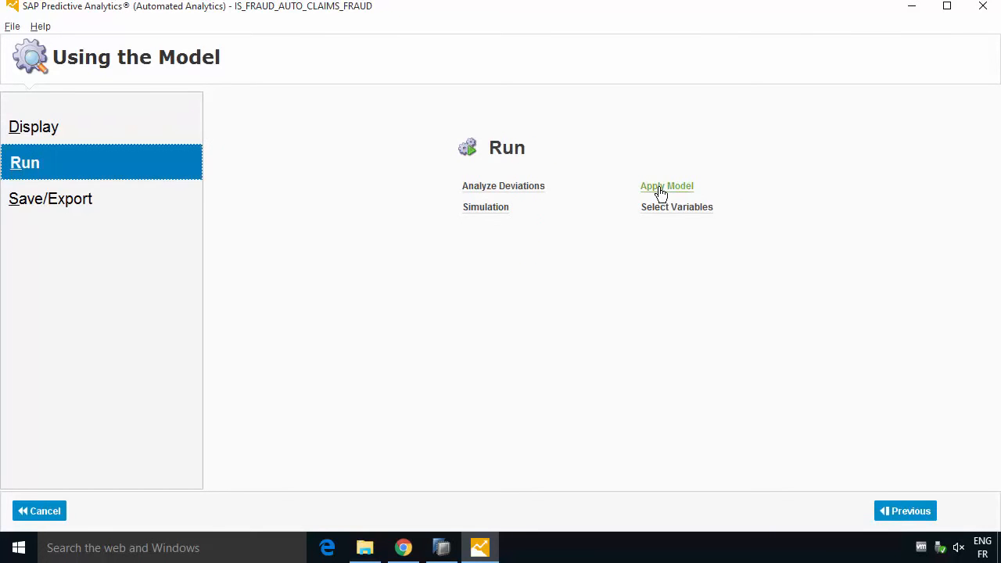
click(666, 186)
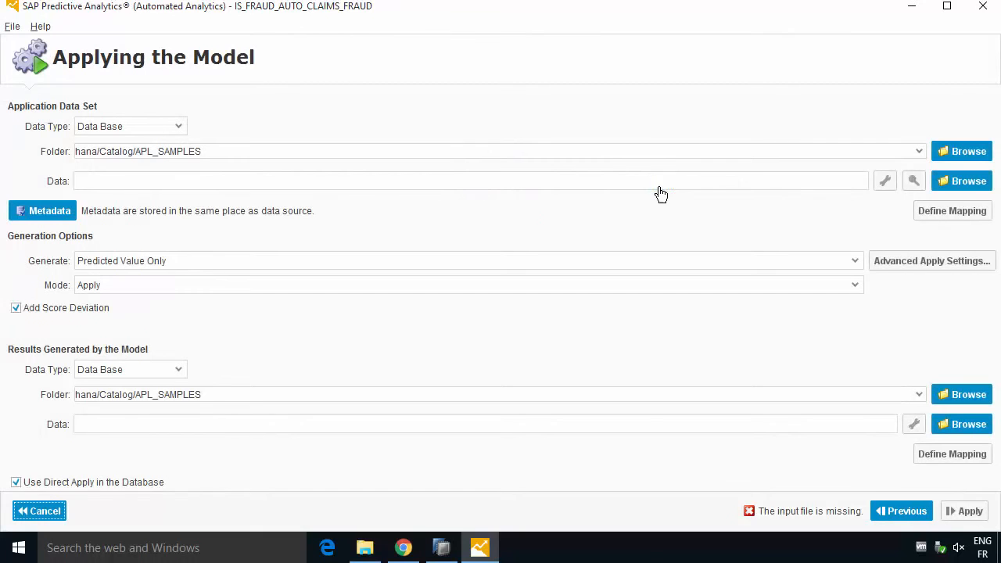
mouse_move(403, 130)
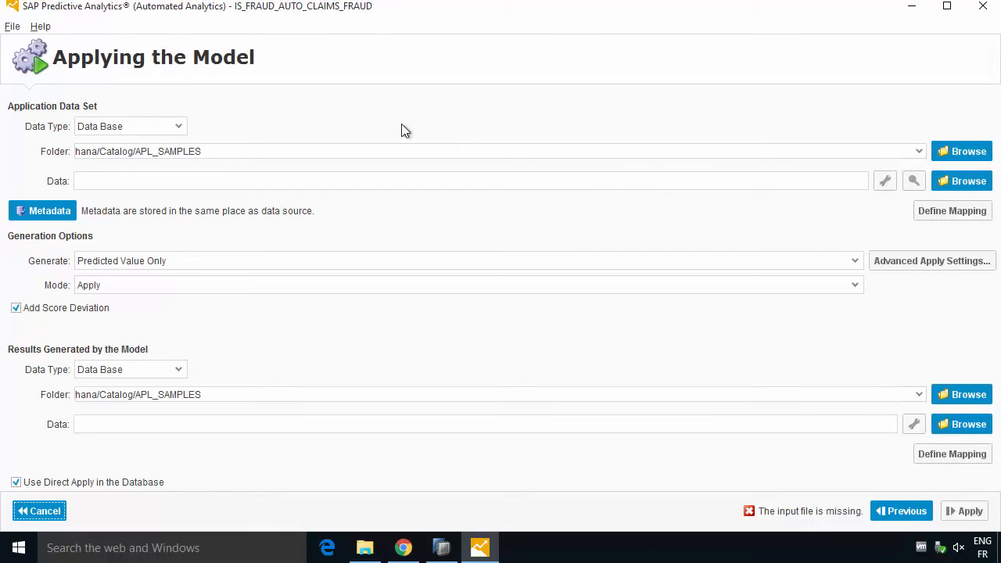
mouse_move(291, 100)
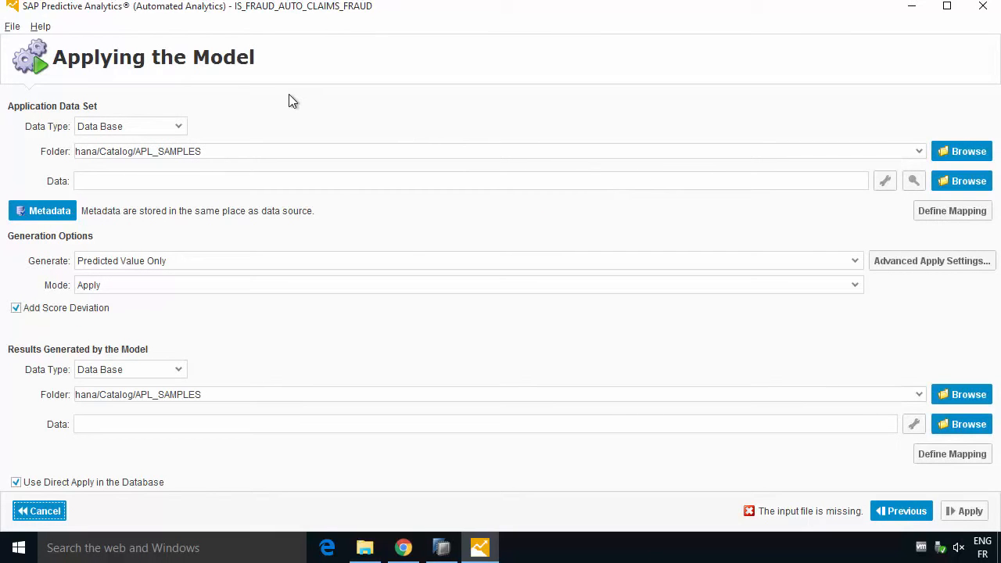
mouse_move(406, 135)
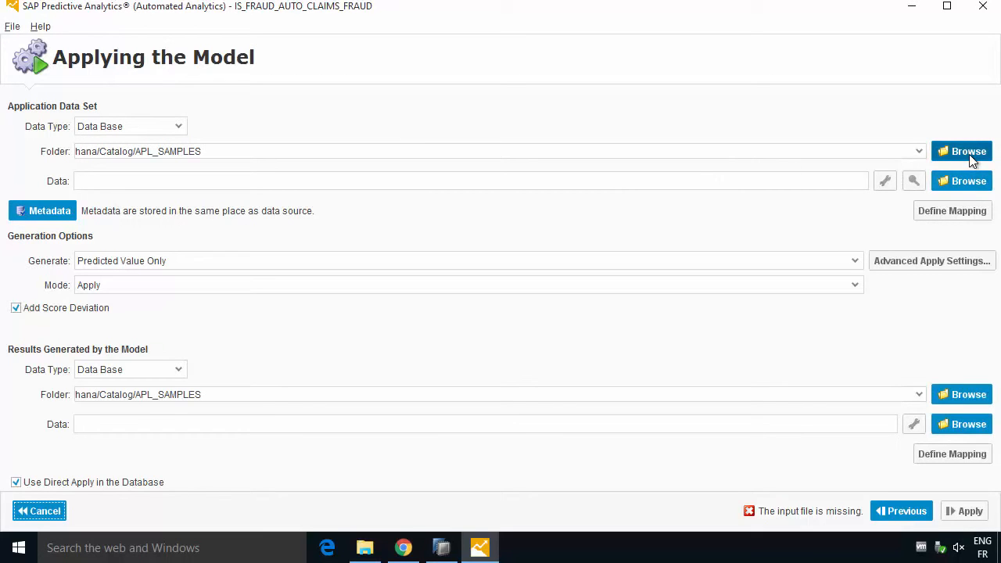
mouse_move(972, 181)
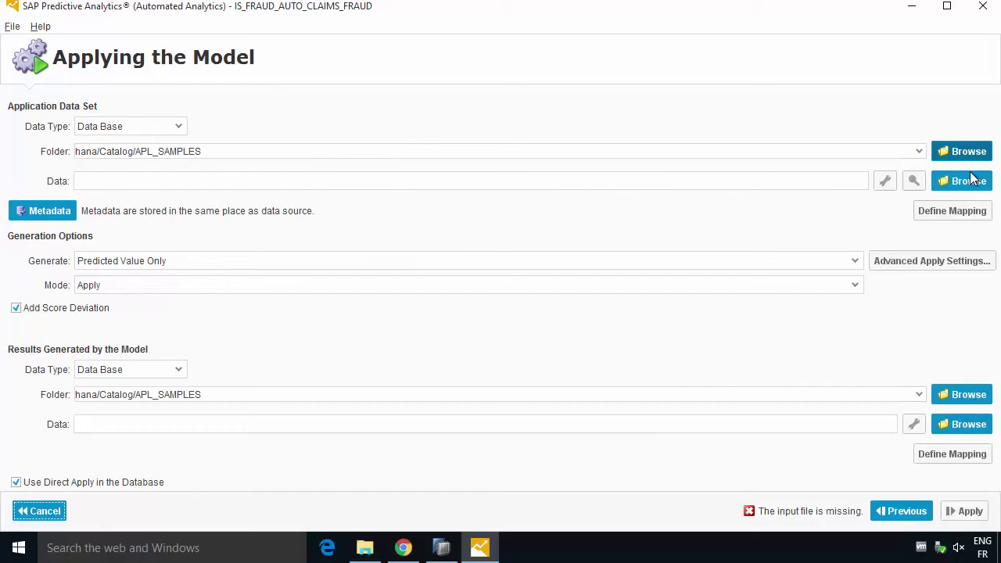
Choose AUTO_CLAIMS_NEW as the application data and preview its sample rows
click(960, 181)
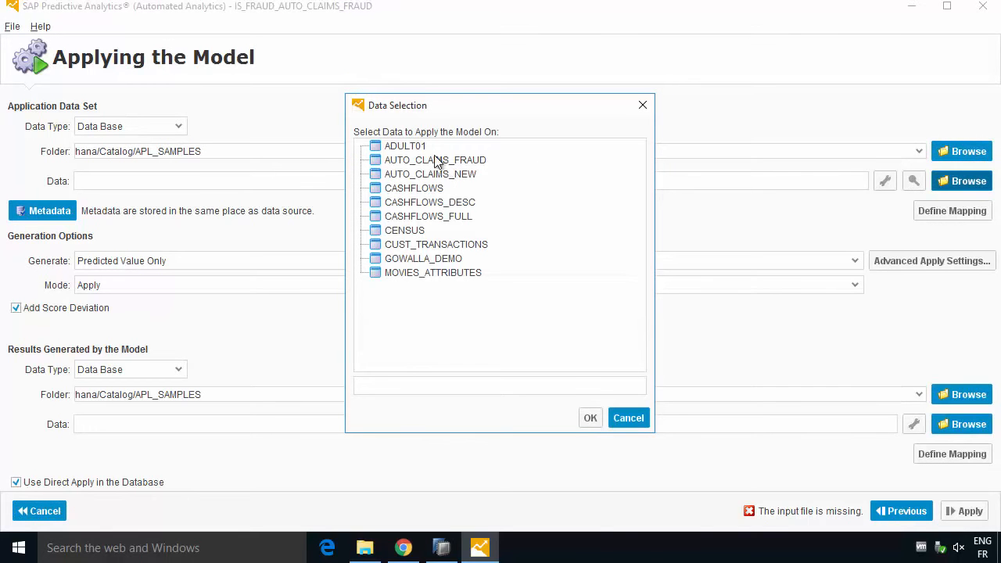
mouse_move(413, 149)
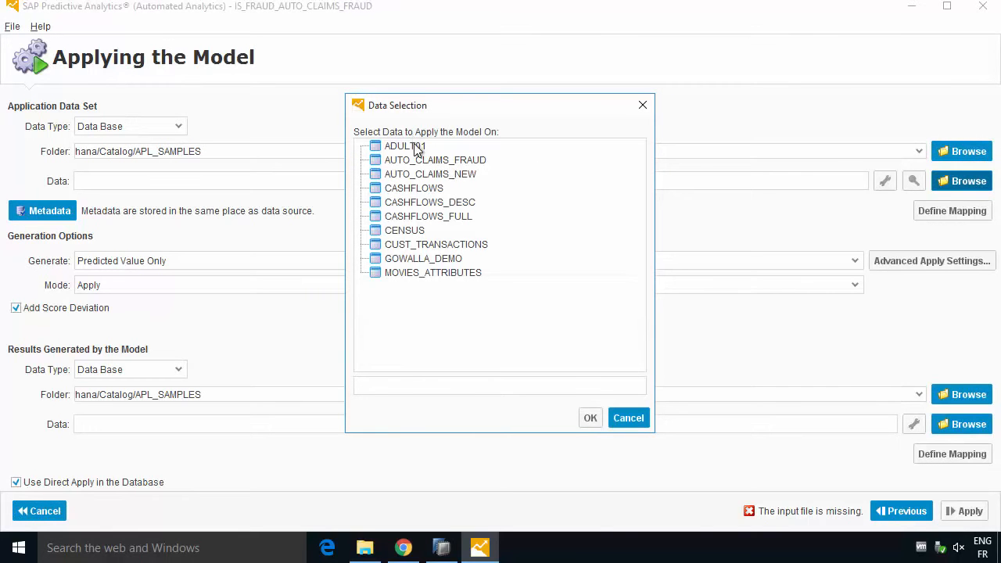
click(428, 174)
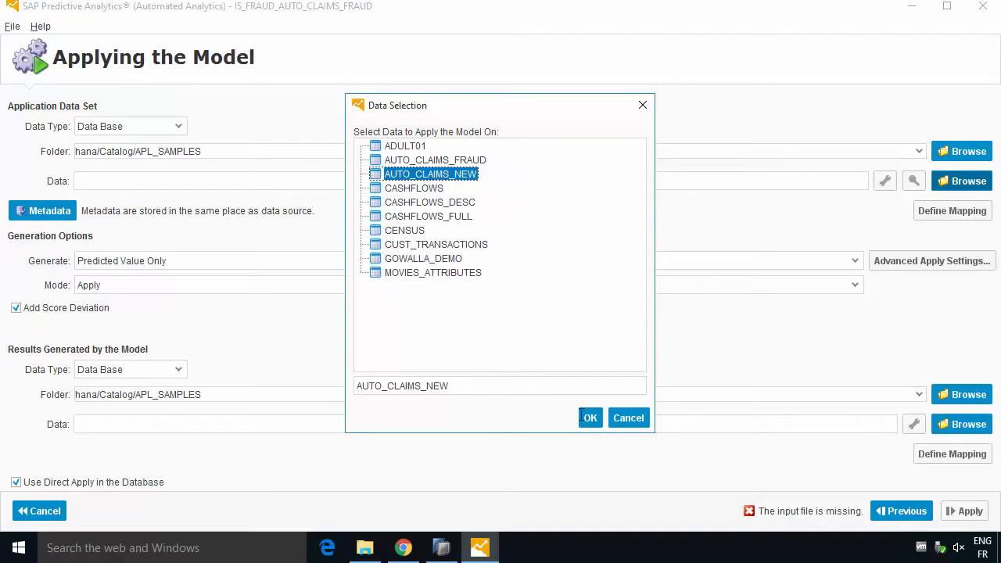
click(590, 417)
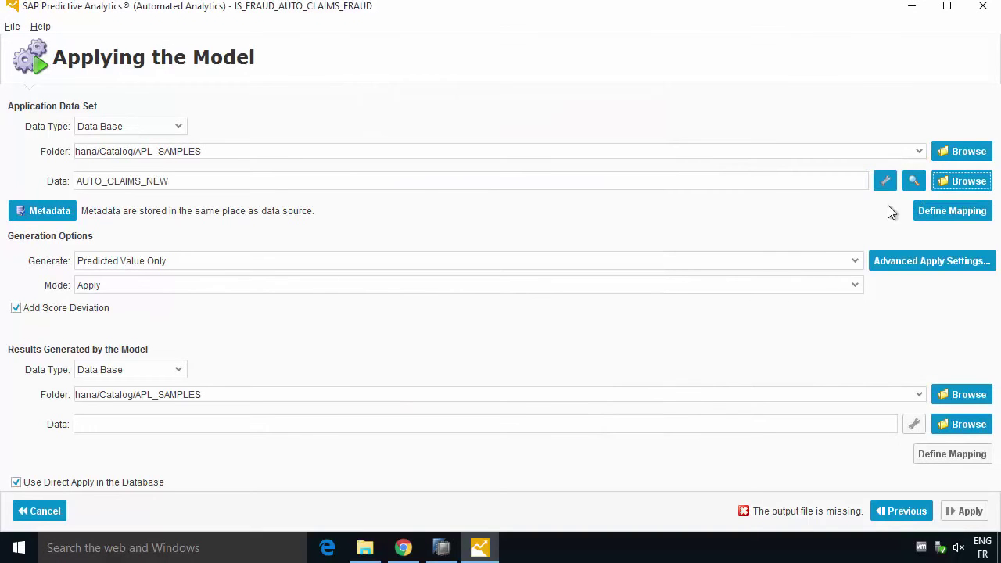
click(914, 182)
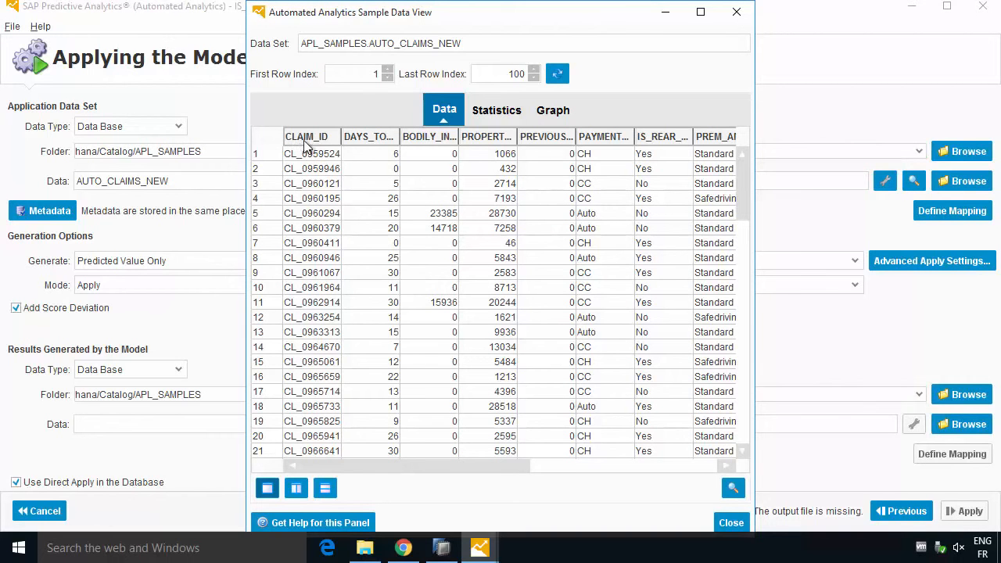
mouse_move(555, 450)
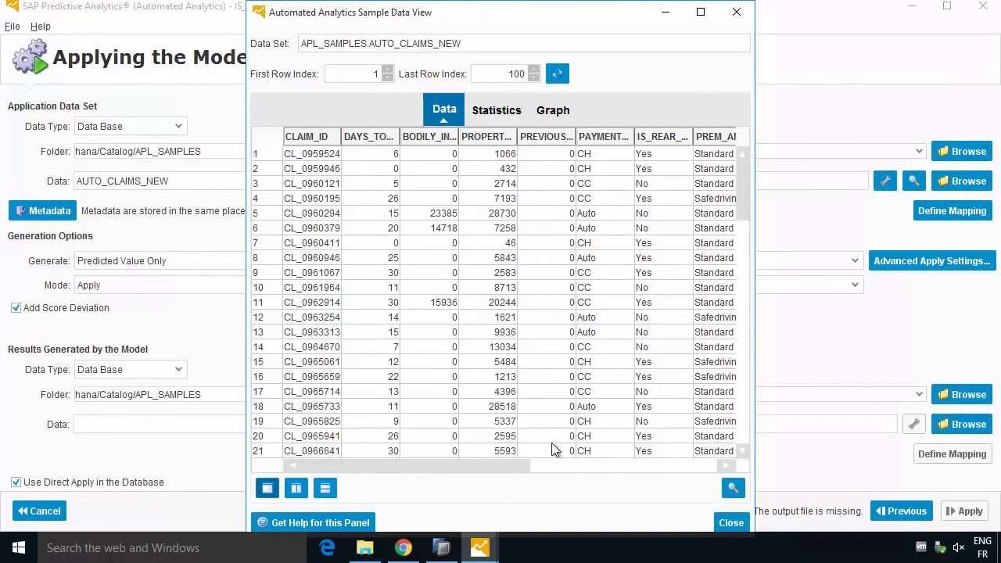
scroll(right, 3)
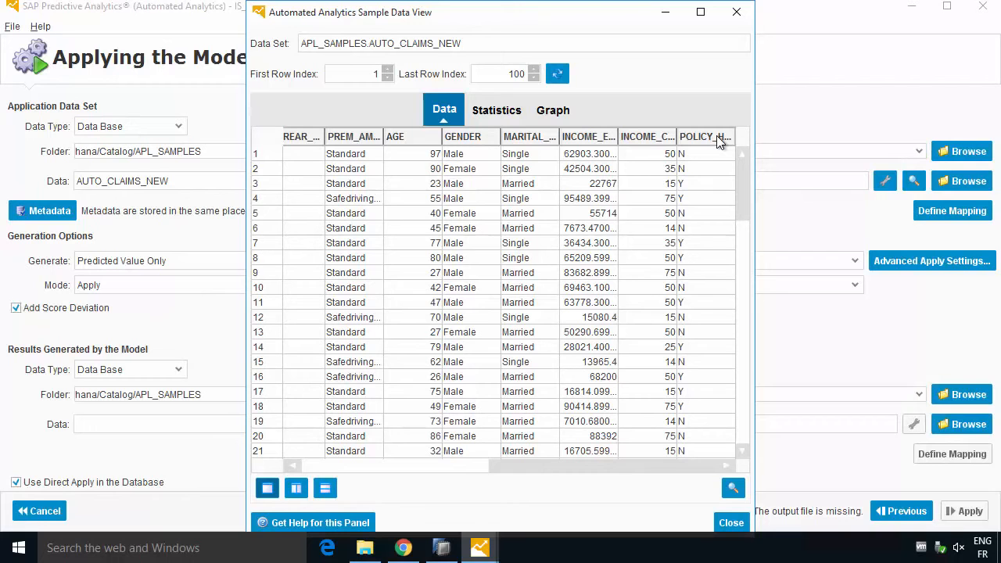
mouse_move(765, 445)
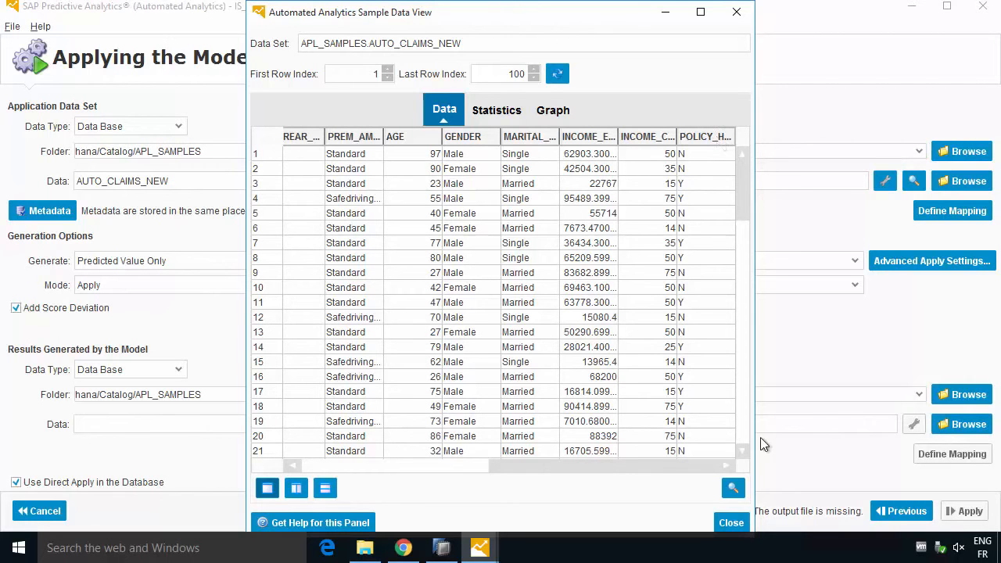
click(732, 523)
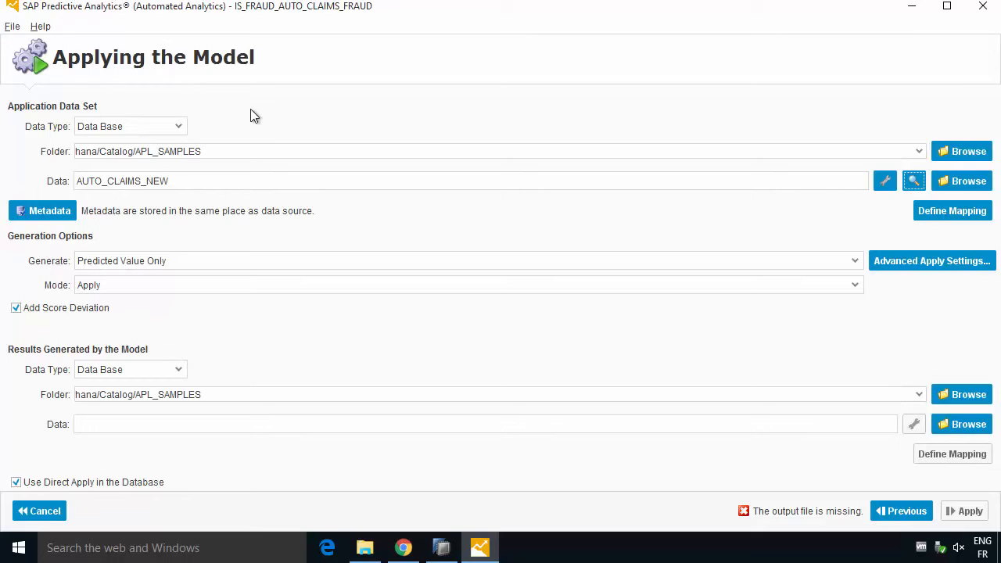
mouse_move(279, 150)
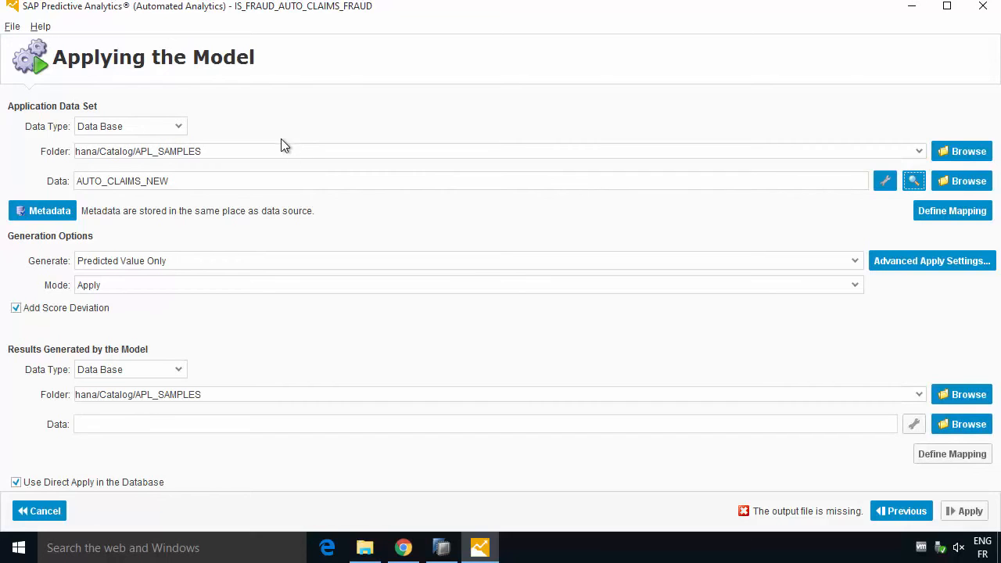
mouse_move(196, 281)
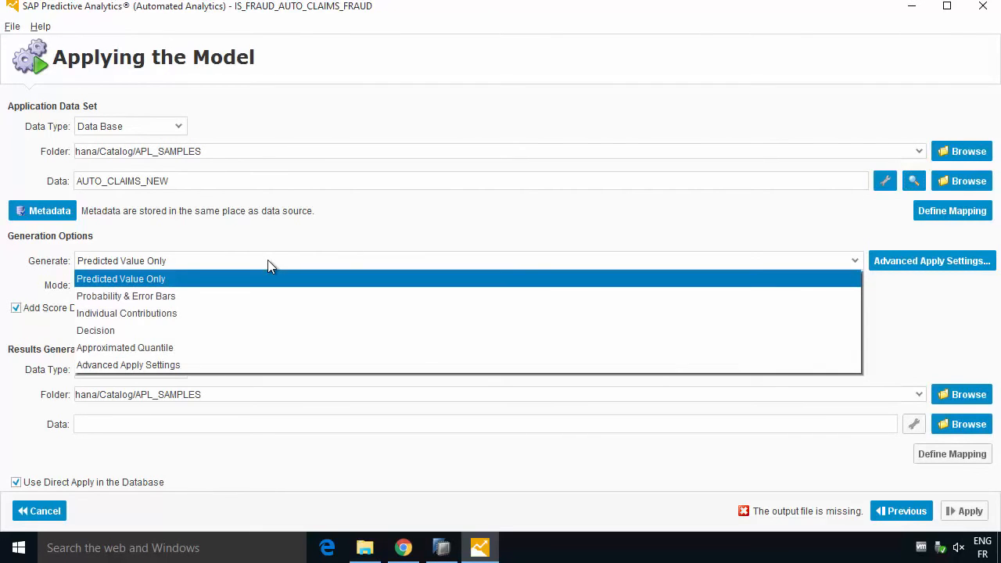
Keep predicted values only and name the results table AUTO_CLAIMS_RESULTS in schema USER_APL
click(122, 278)
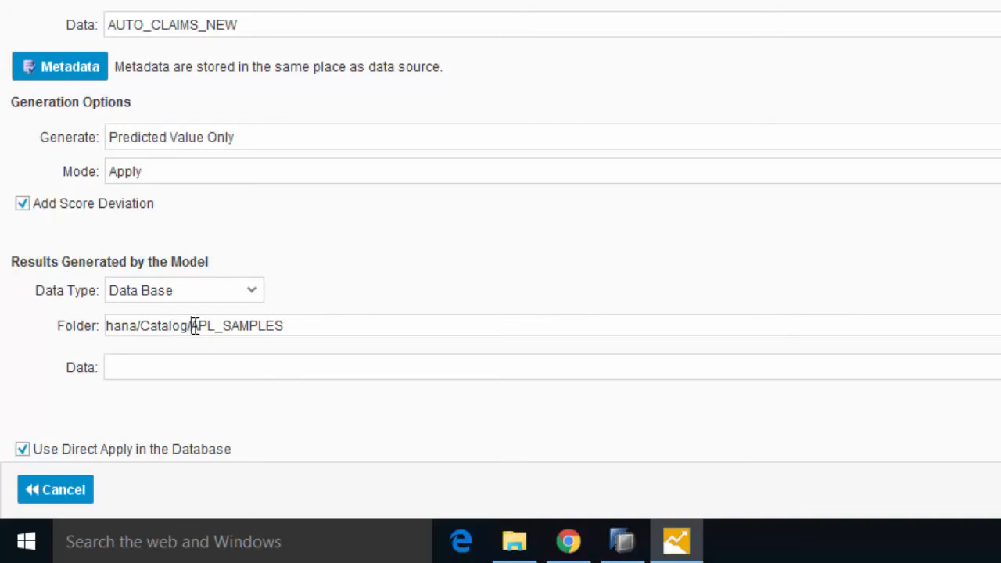
double_click(235, 326)
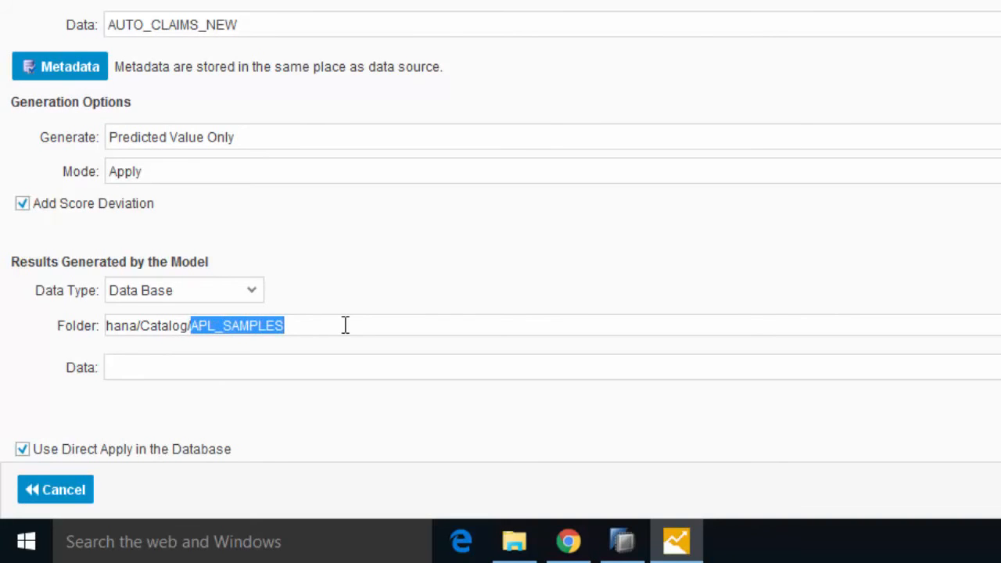
text(USER_AP)
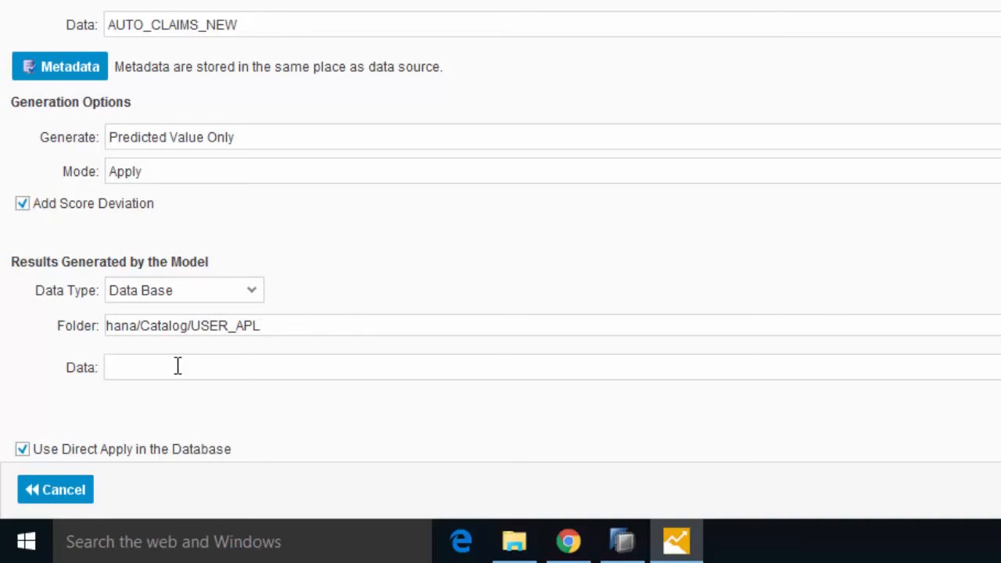
click(178, 366)
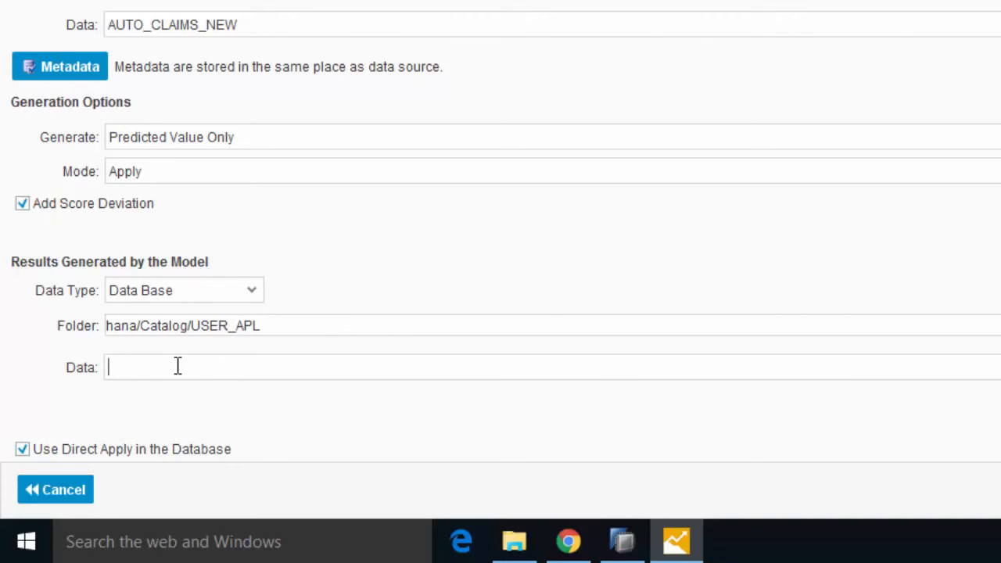
text(AUTO_C)
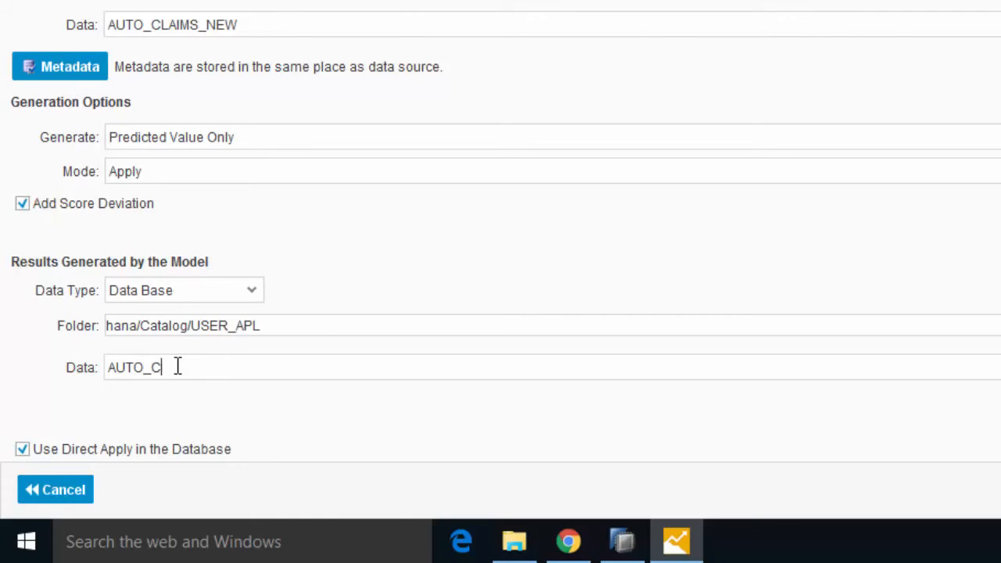
text(LIAMS)
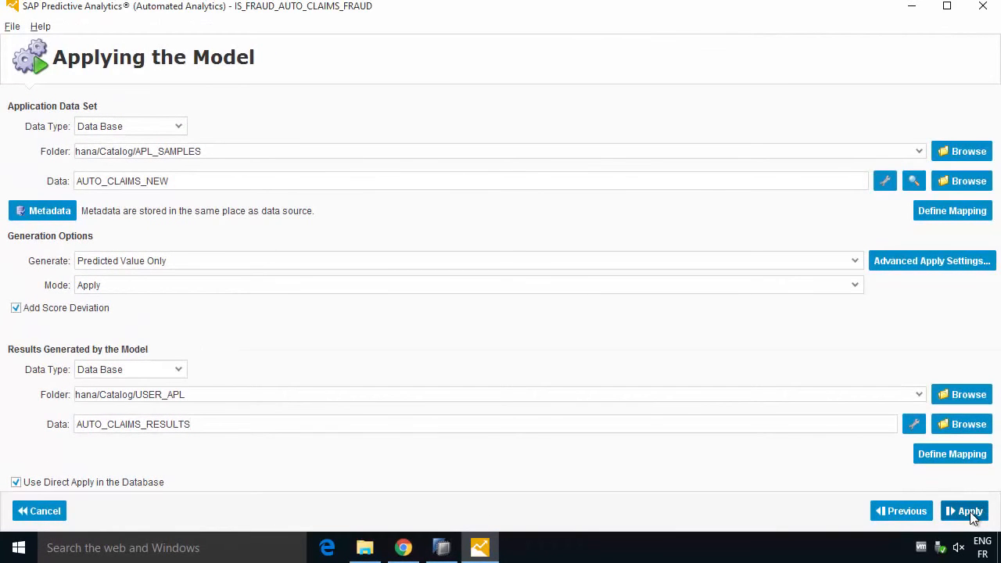
Apply the model to AUTO_CLAIMS_NEW until the 'applied successfully' summary appears
click(970, 509)
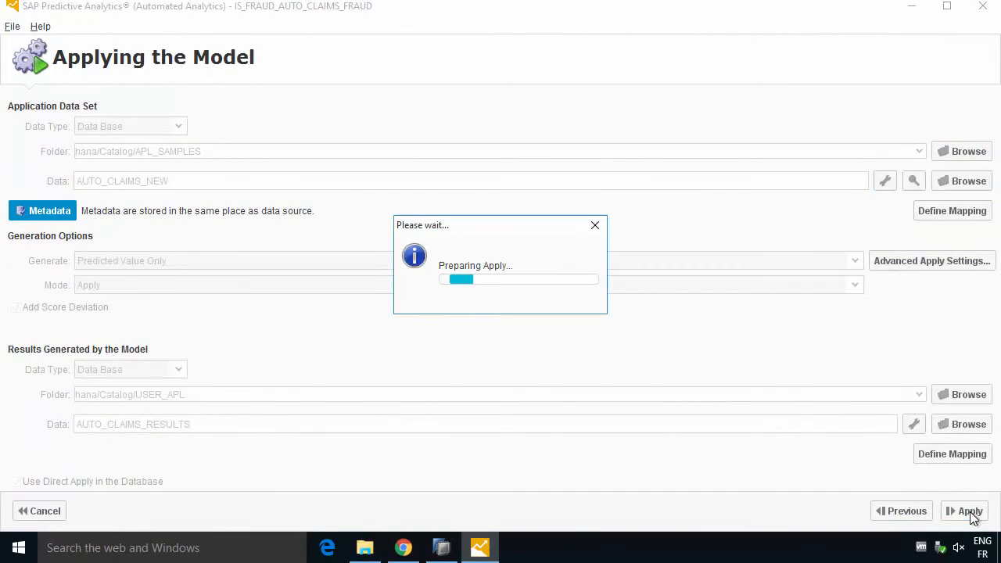
click(970, 510)
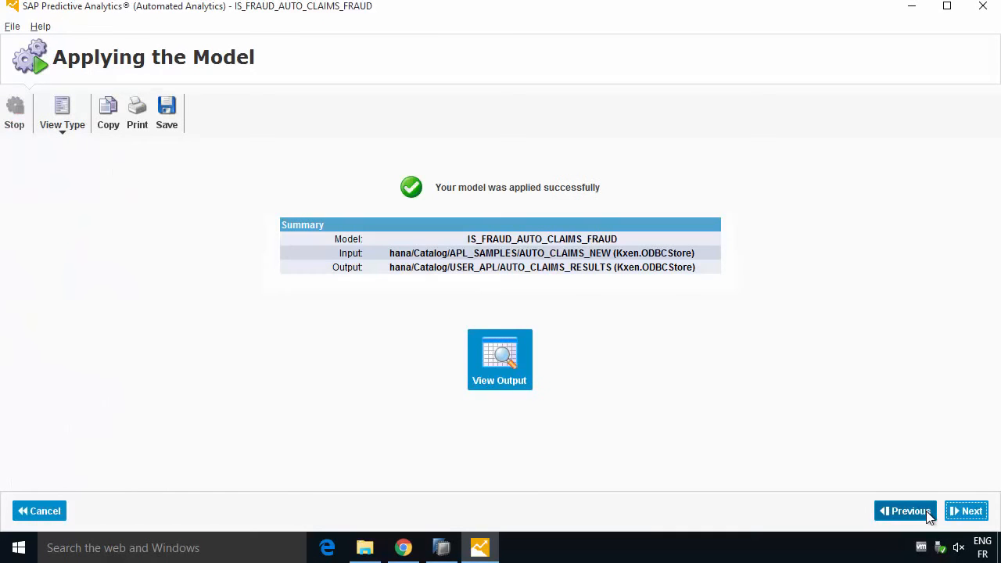
mouse_move(929, 516)
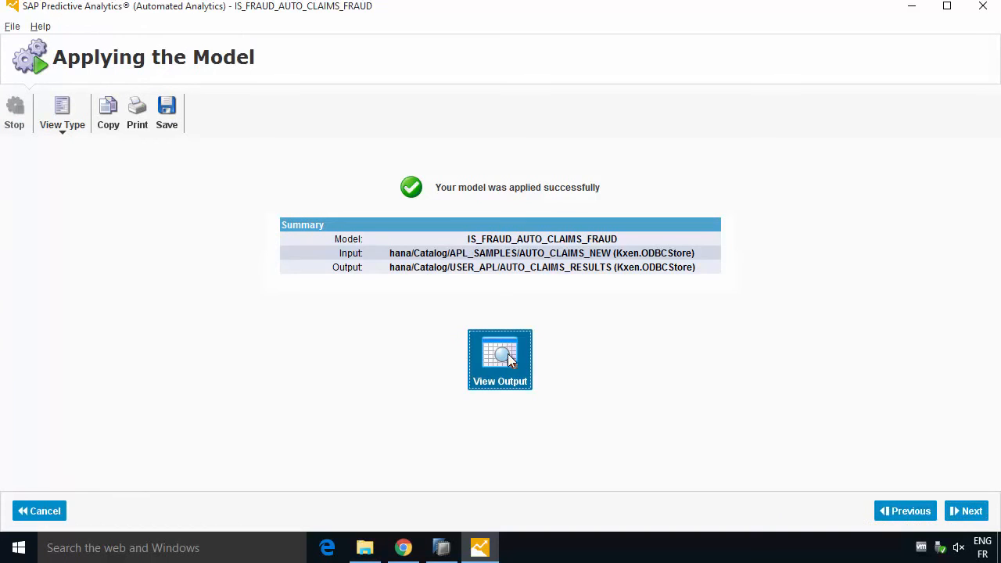
View the output rows with RR_IS_FRAUD widened and sorted highest score first
click(500, 359)
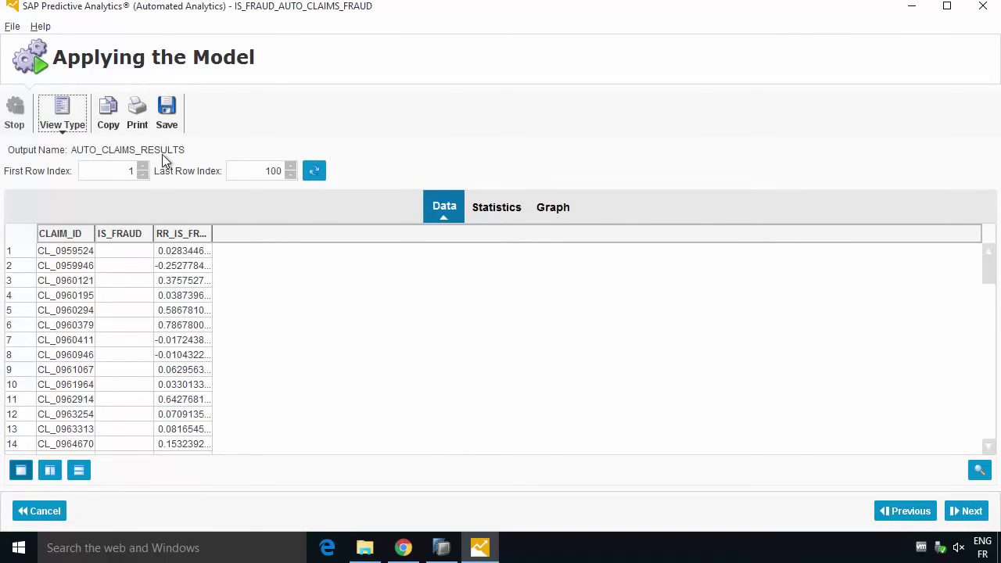
mouse_move(69, 252)
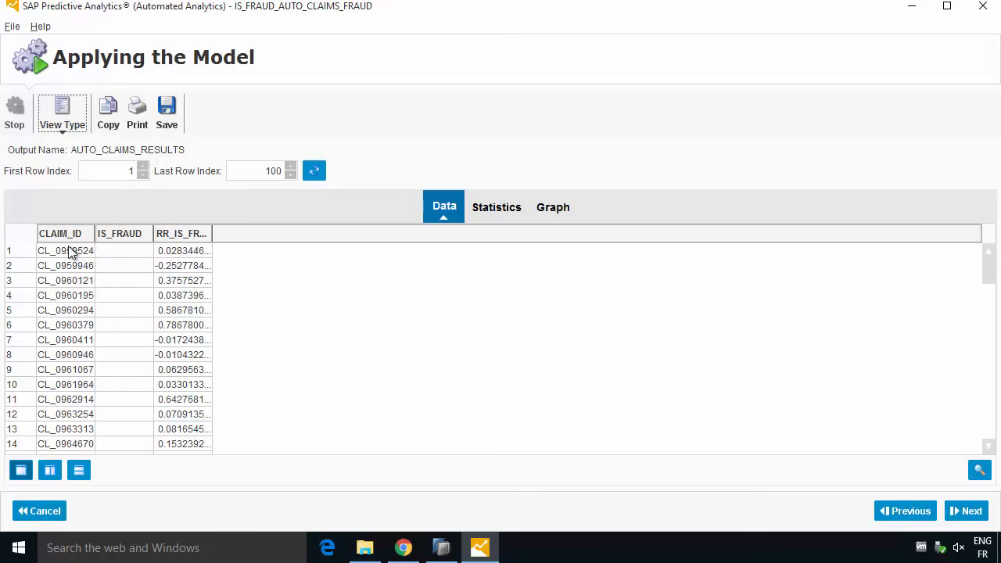
mouse_move(59, 294)
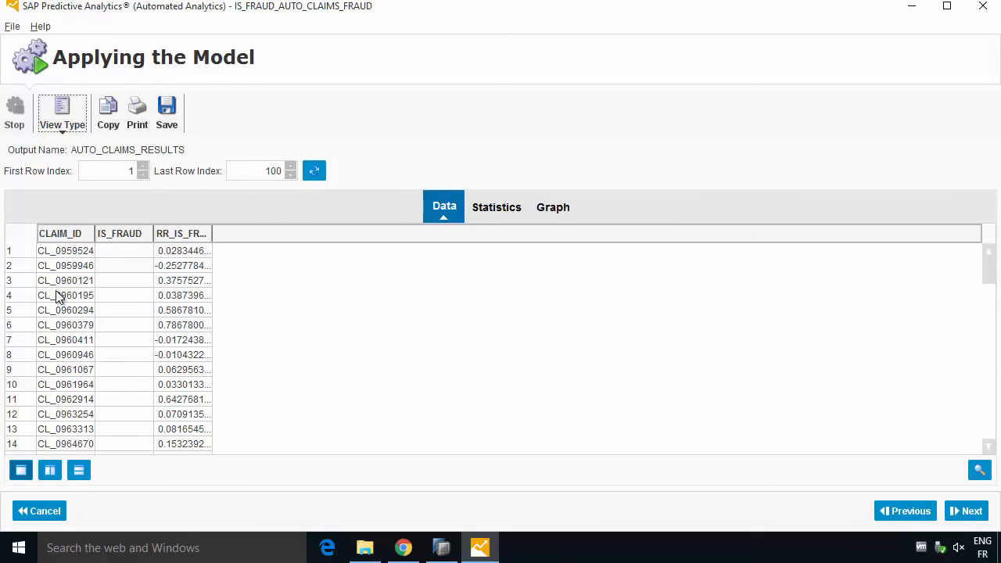
click(182, 234)
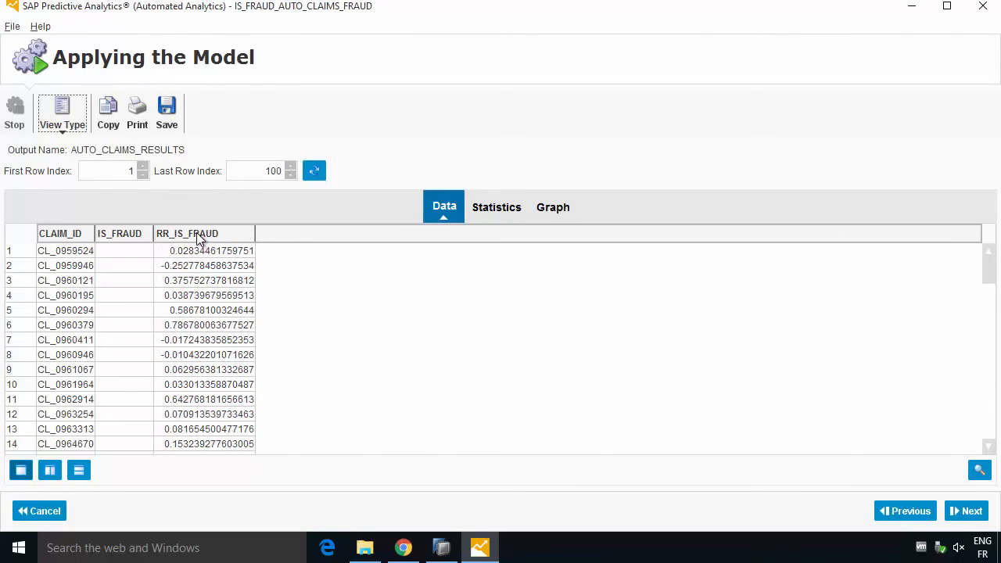
click(188, 233)
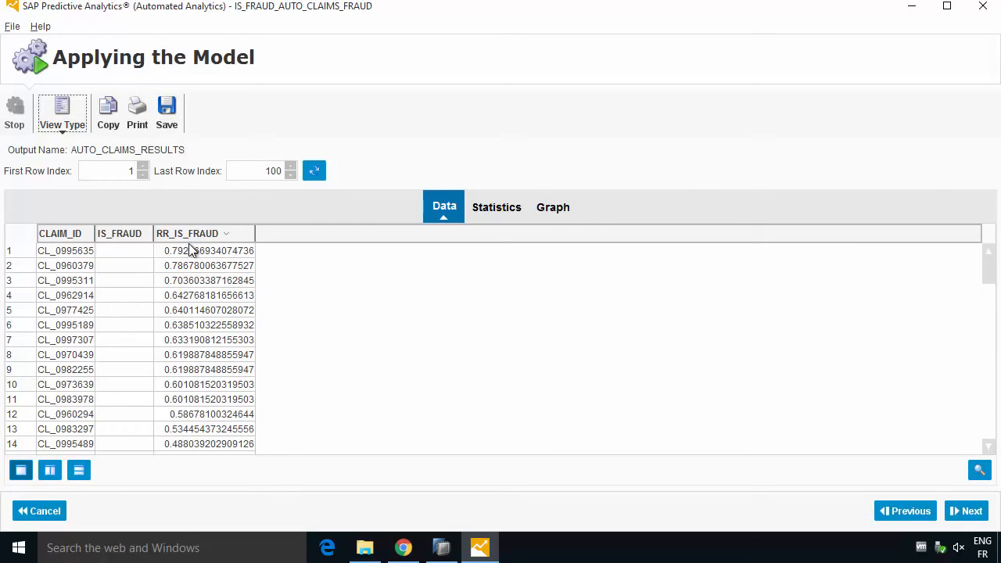
mouse_move(87, 272)
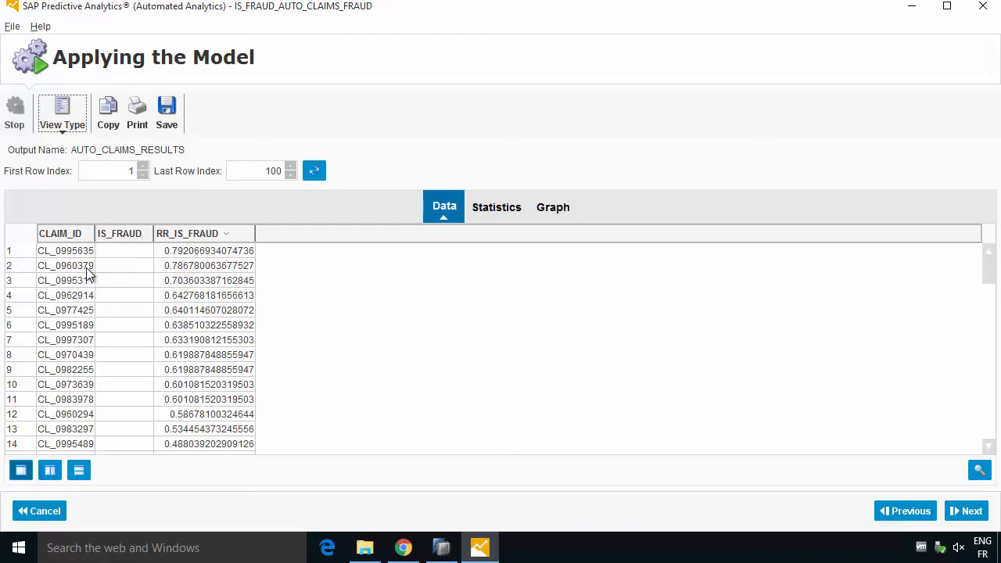
mouse_move(222, 233)
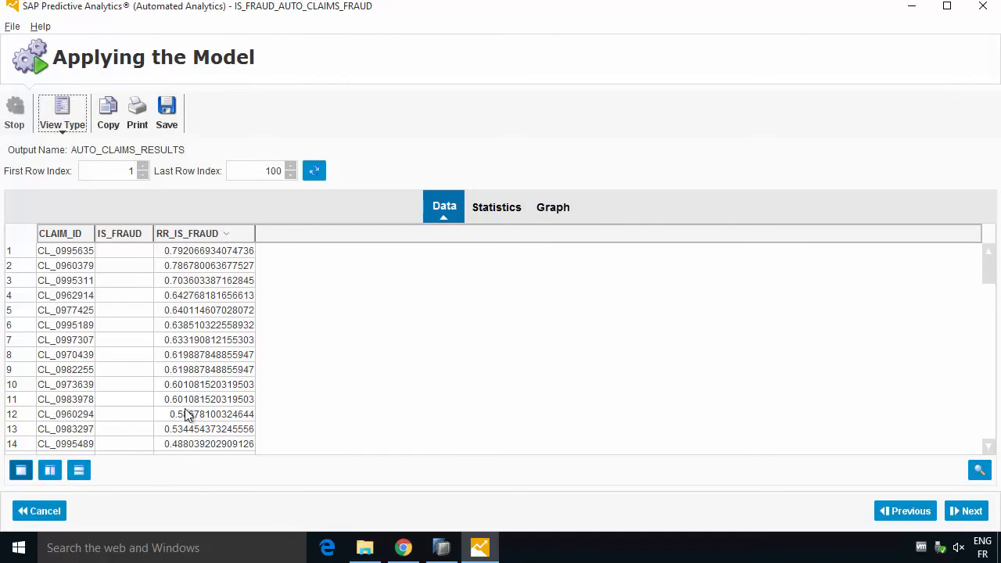
mouse_move(289, 402)
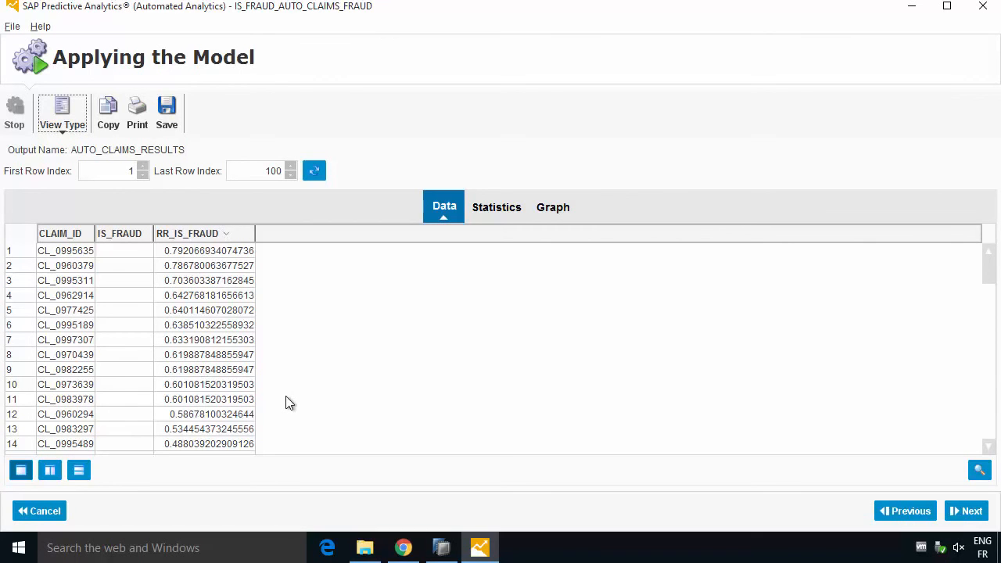
mouse_move(283, 404)
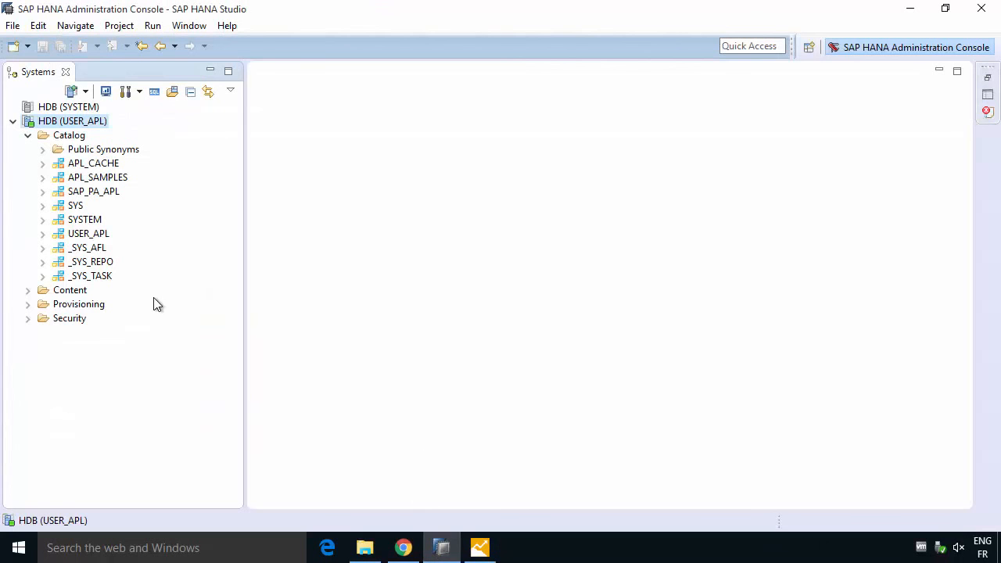
Expand USER_APL in HANA Studio and refresh its Tables folder
click(44, 233)
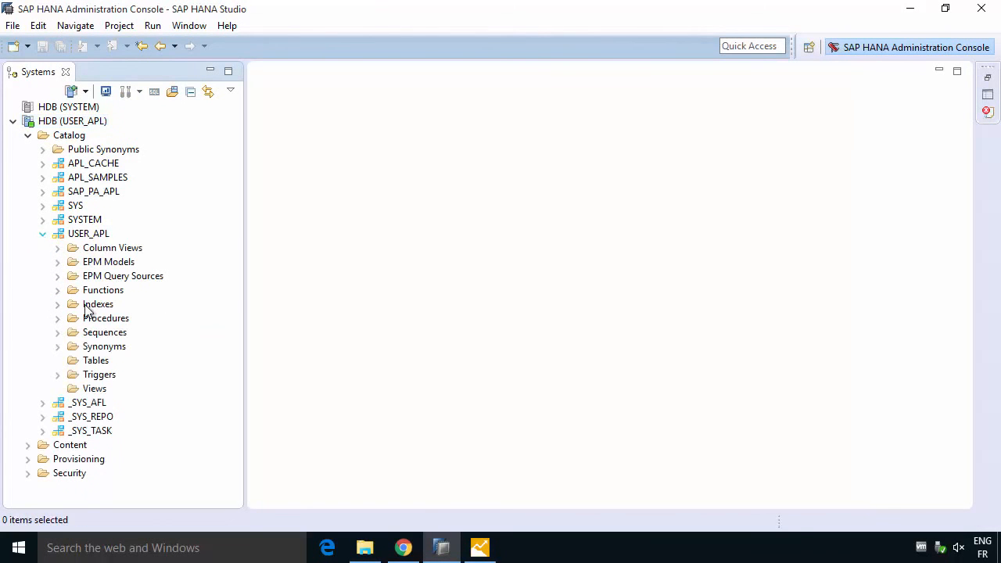
click(96, 360)
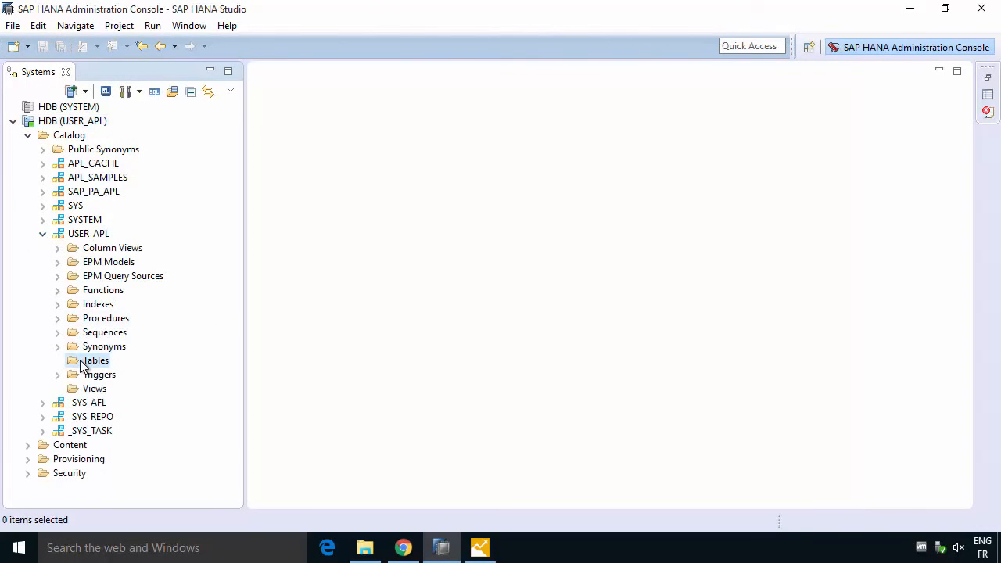
right_click(95, 360)
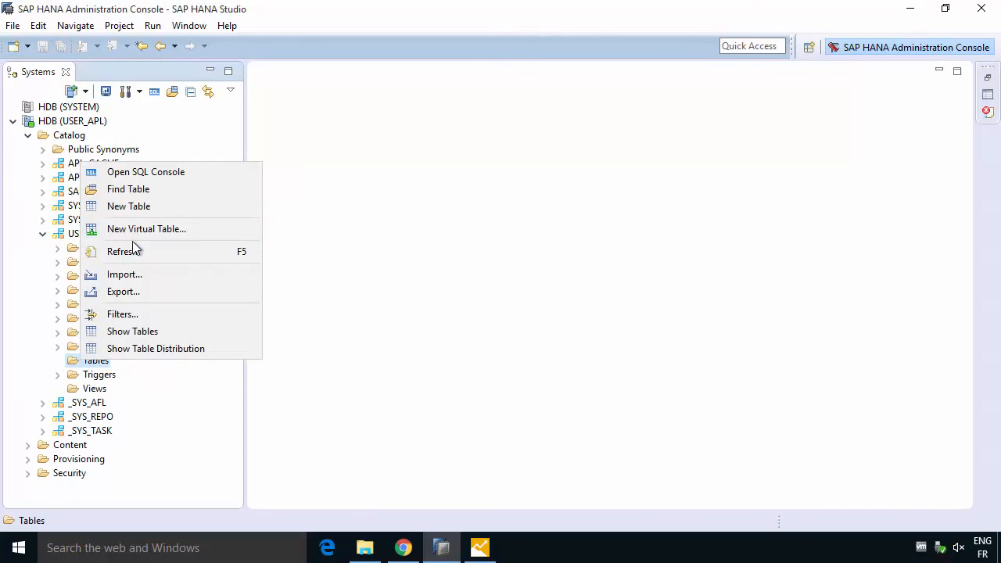
click(124, 251)
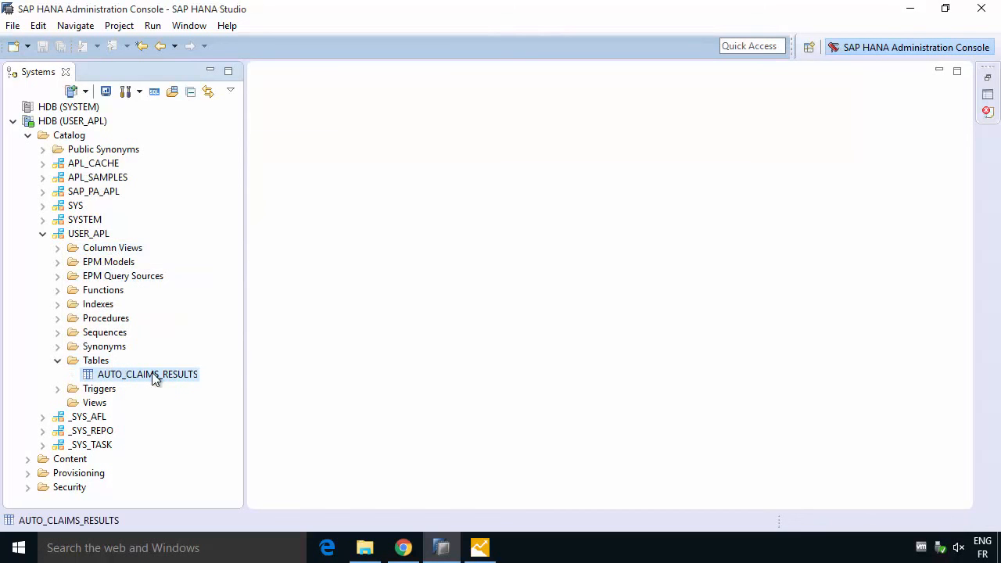
Preview the data of the AUTO_CLAIMS_RESULTS table, confirming its 147 rows
right_click(147, 374)
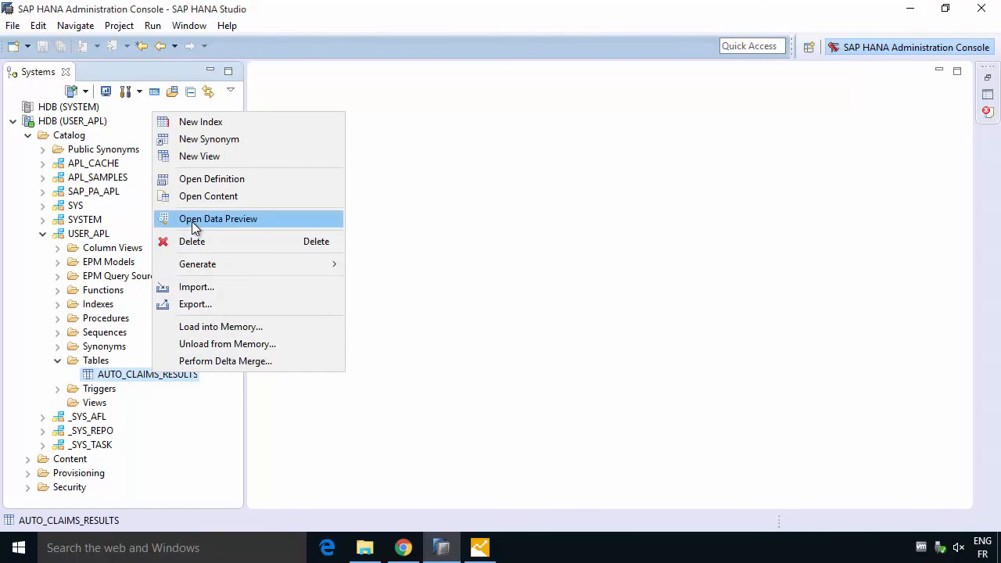
click(218, 219)
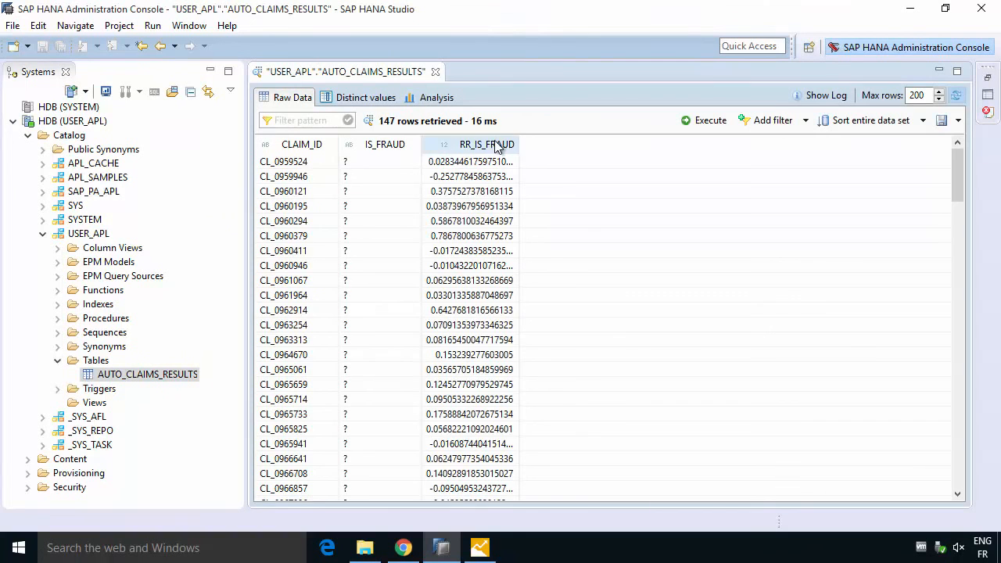
click(488, 144)
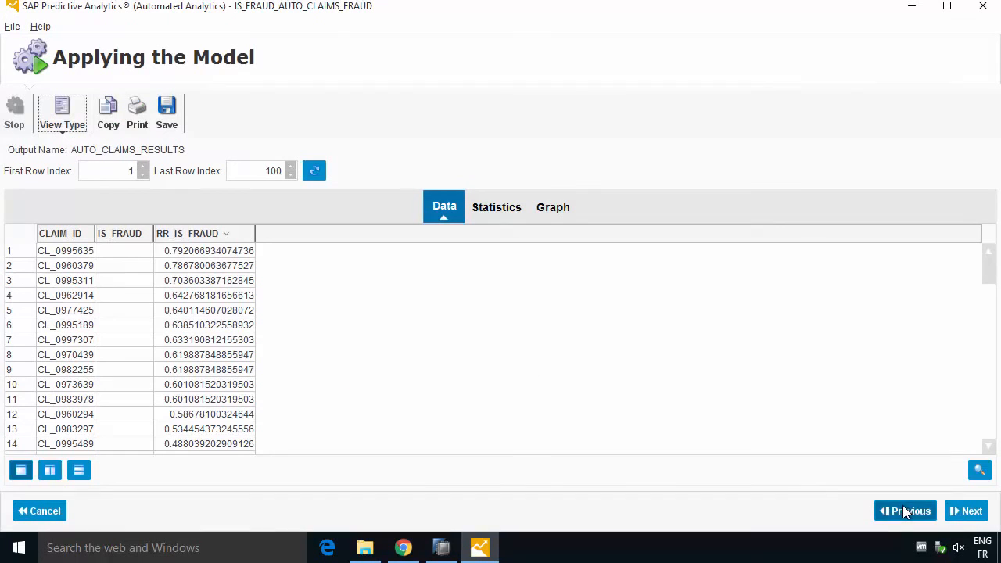
mouse_move(979, 520)
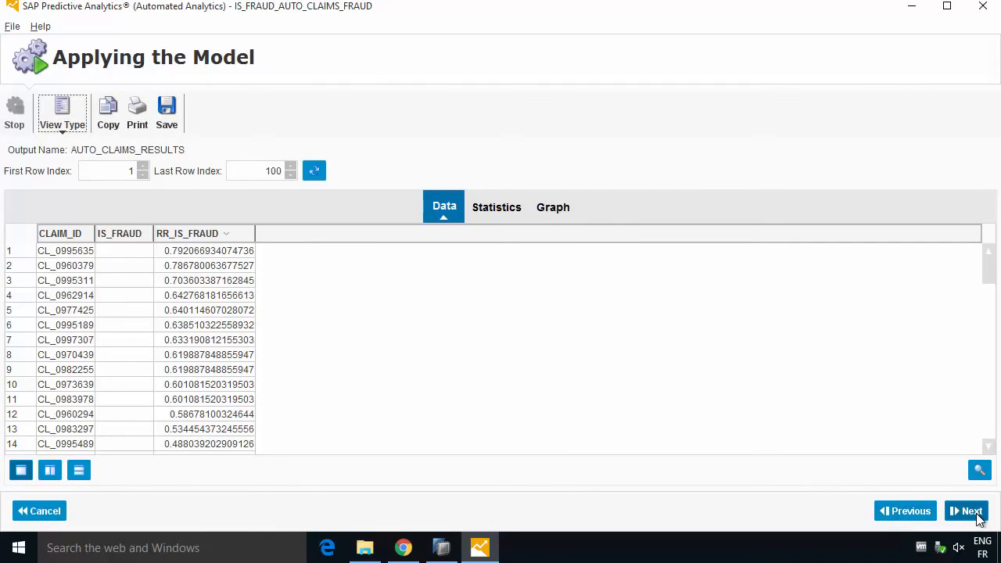